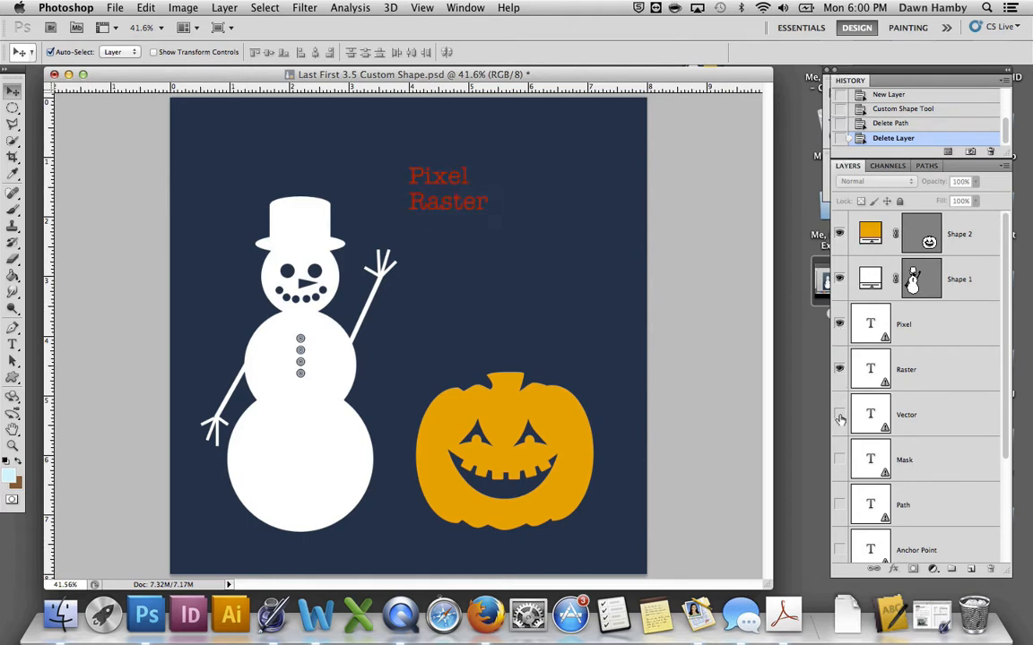
Step: Reveal the Vector text layer so it shows under Pixel and Raster
left_click(839, 414)
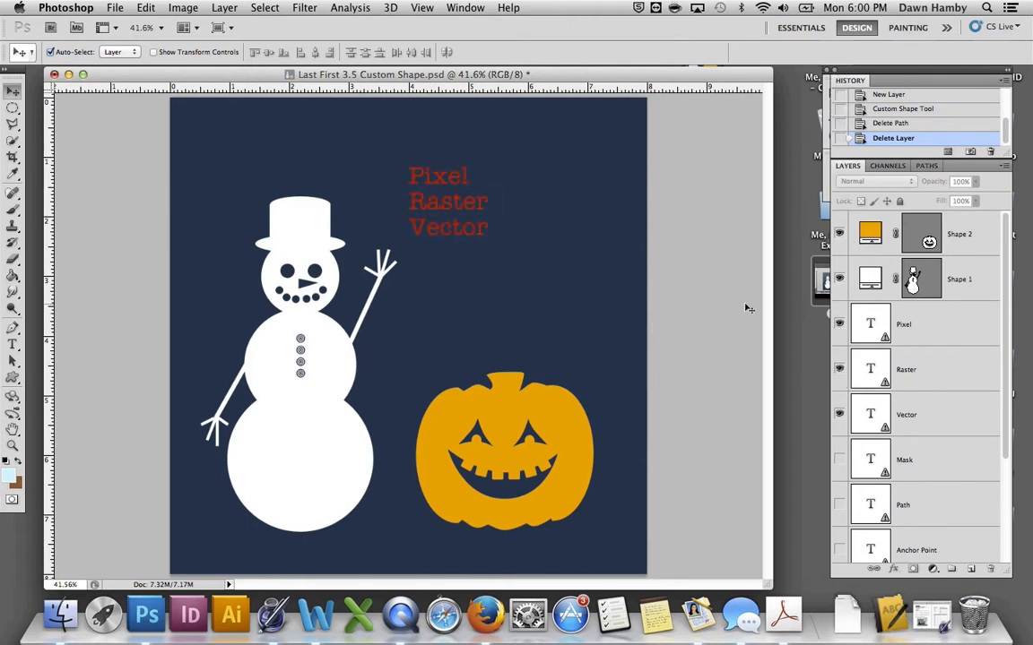
mouse_move(413, 208)
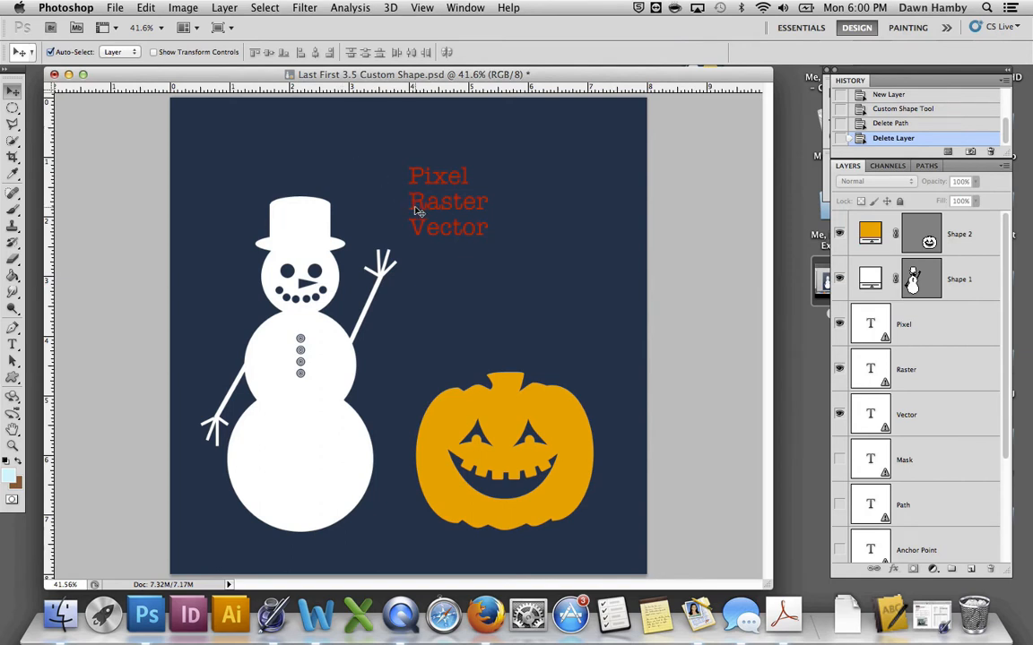
mouse_move(463, 215)
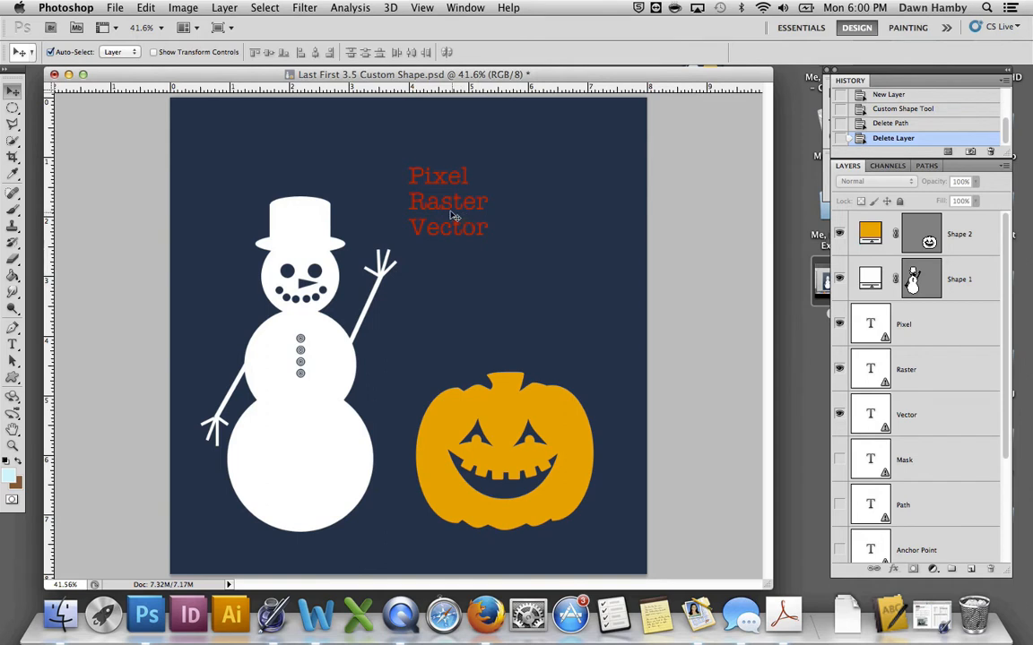
mouse_move(150, 348)
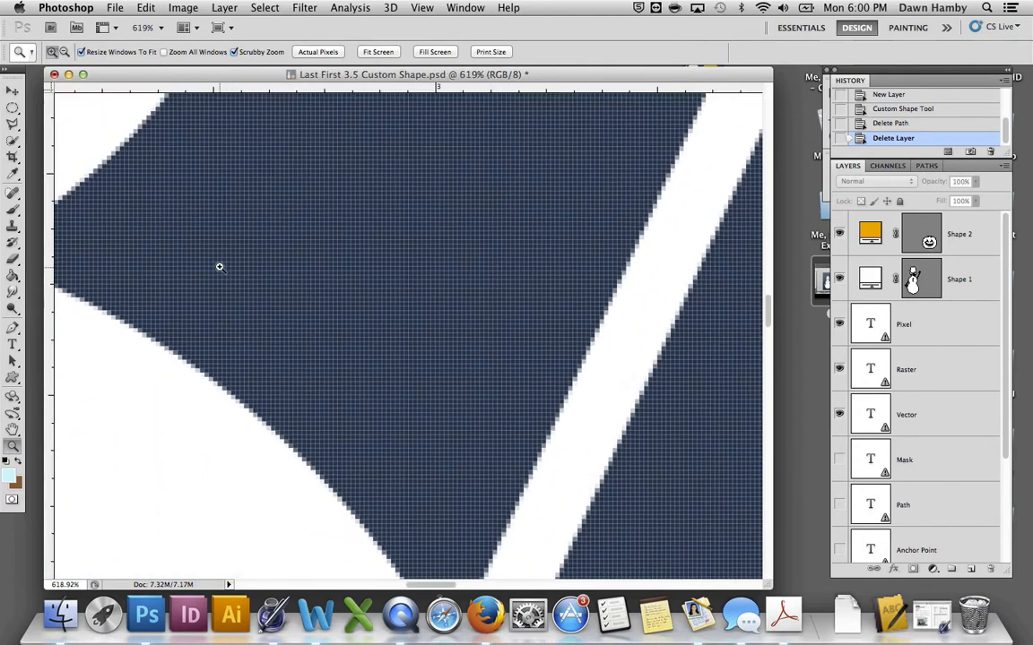
mouse_move(337, 321)
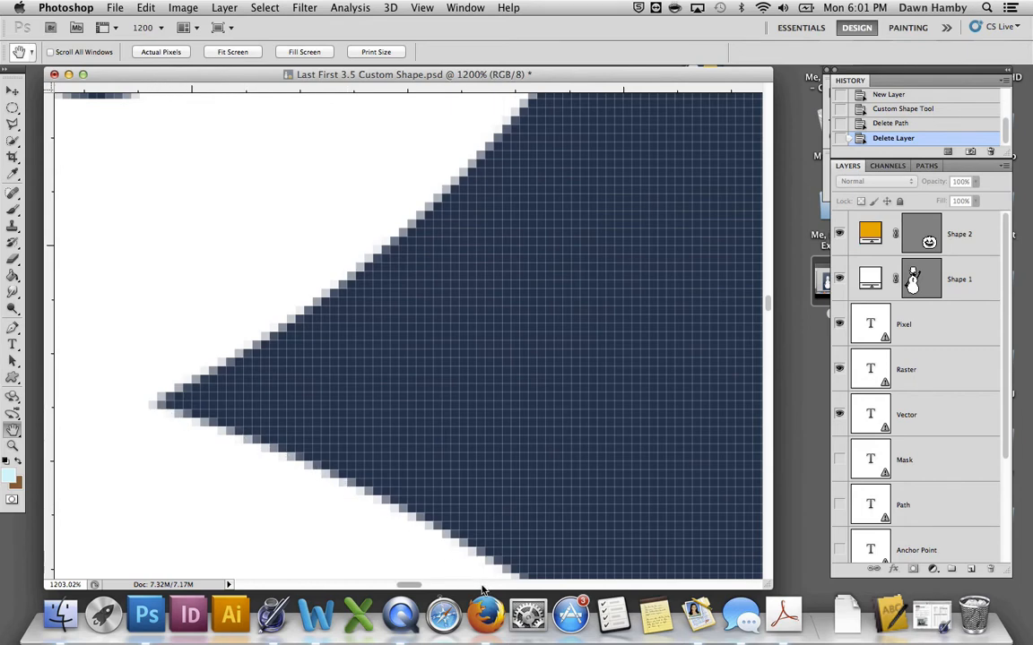
mouse_move(107, 406)
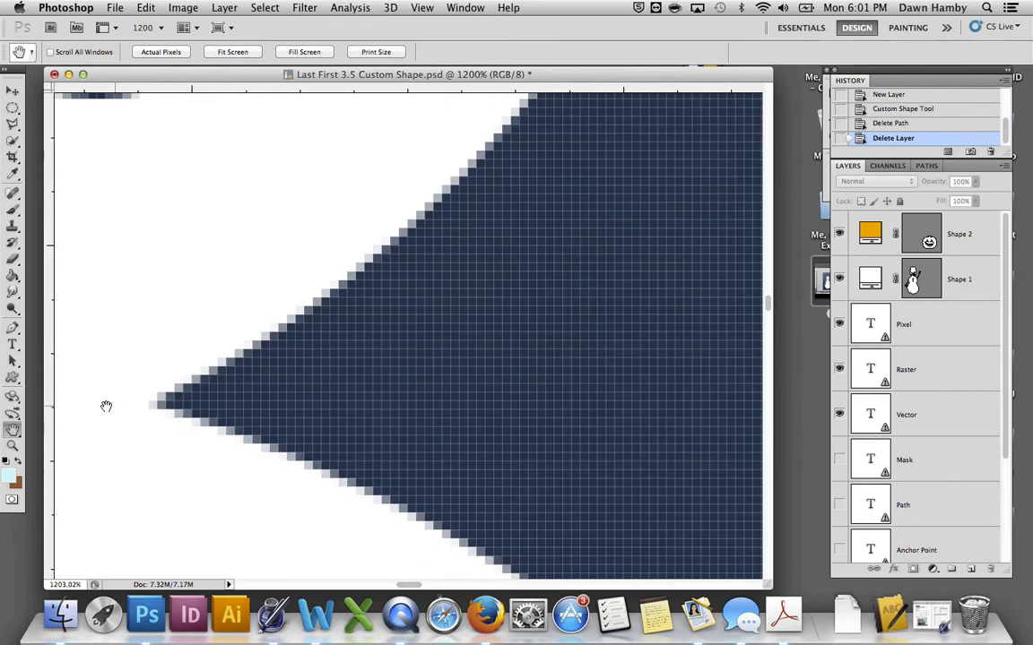
mouse_move(448, 566)
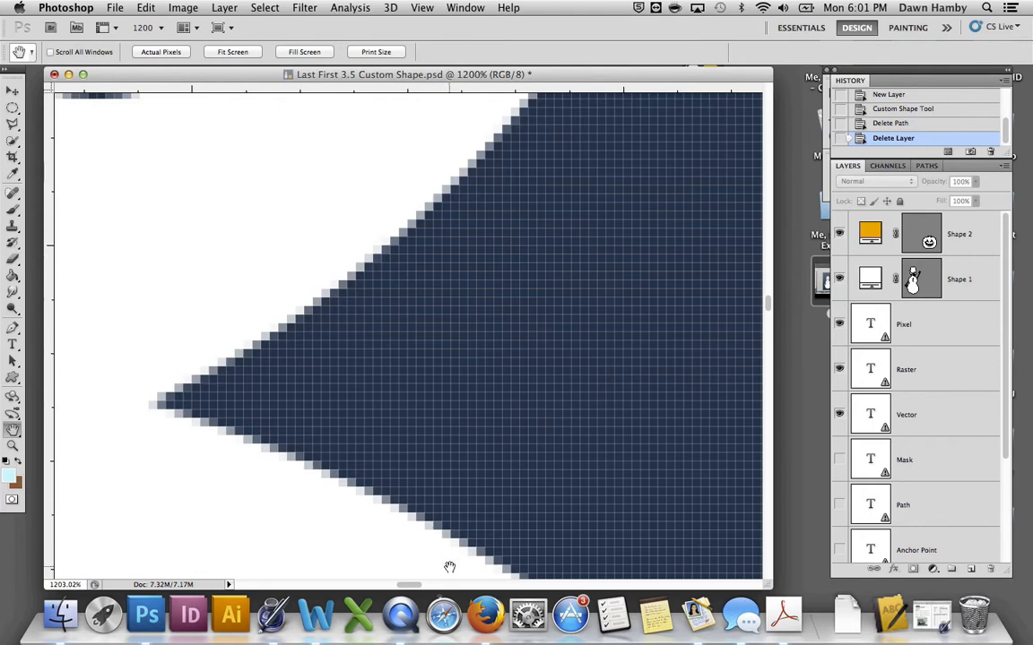
mouse_move(244, 448)
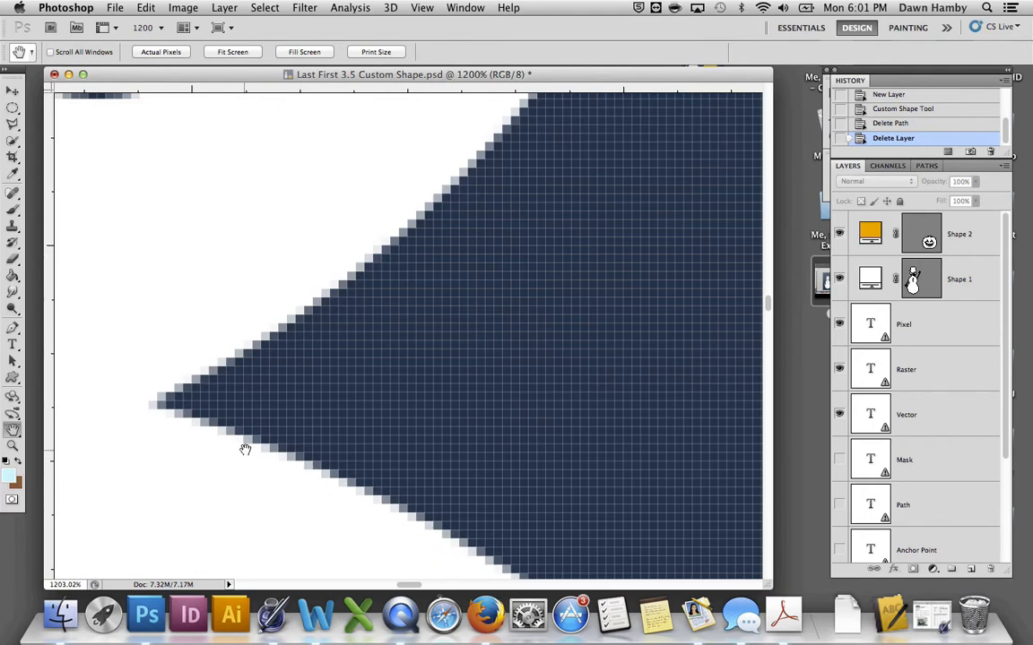
mouse_move(251, 442)
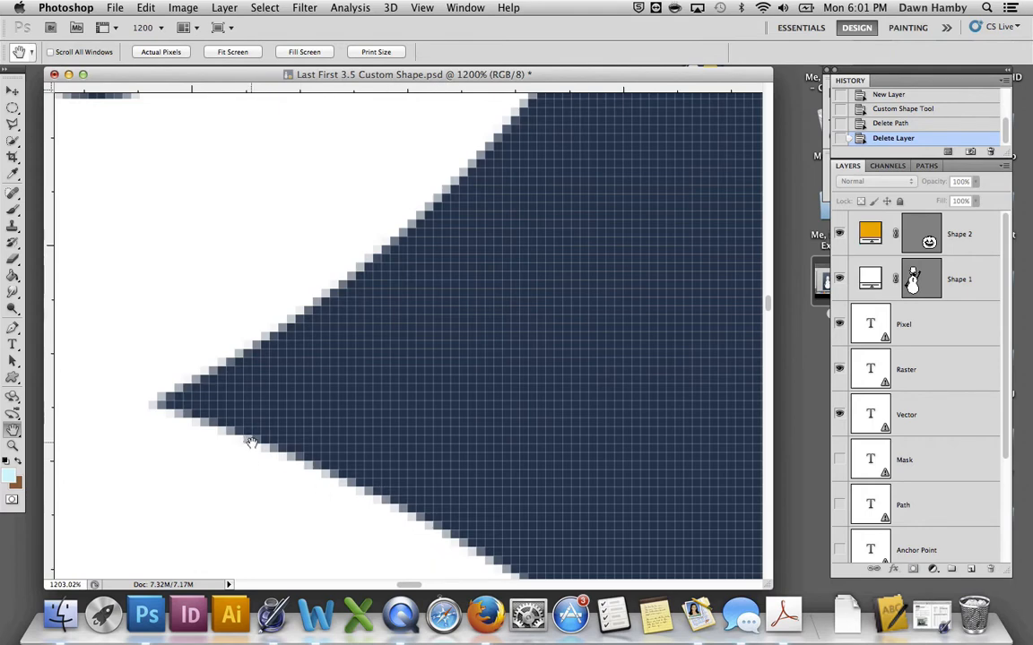
mouse_move(260, 445)
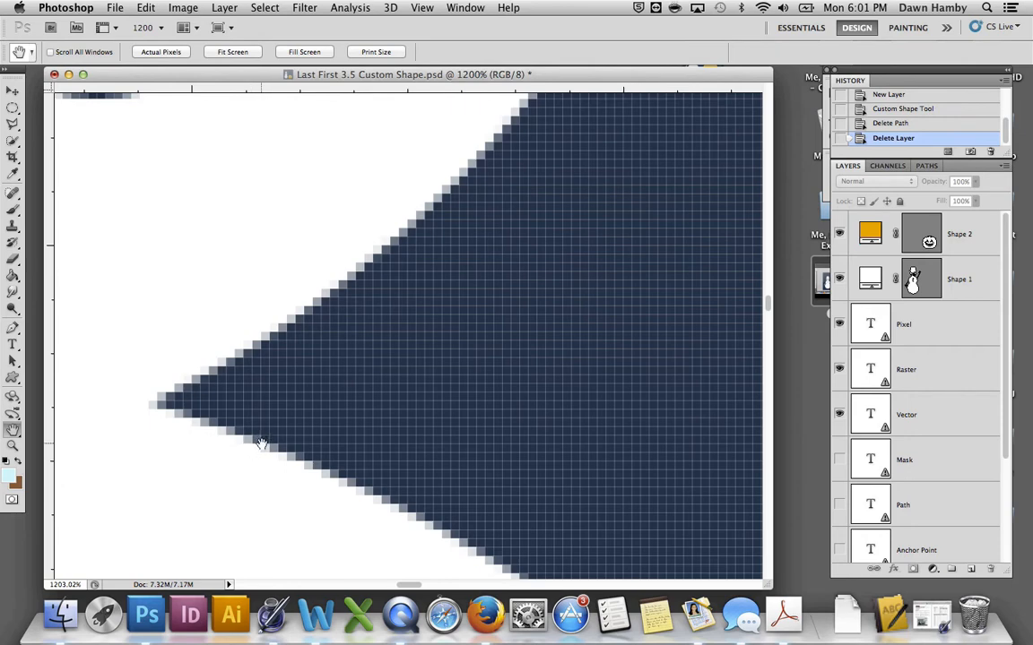
mouse_move(158, 405)
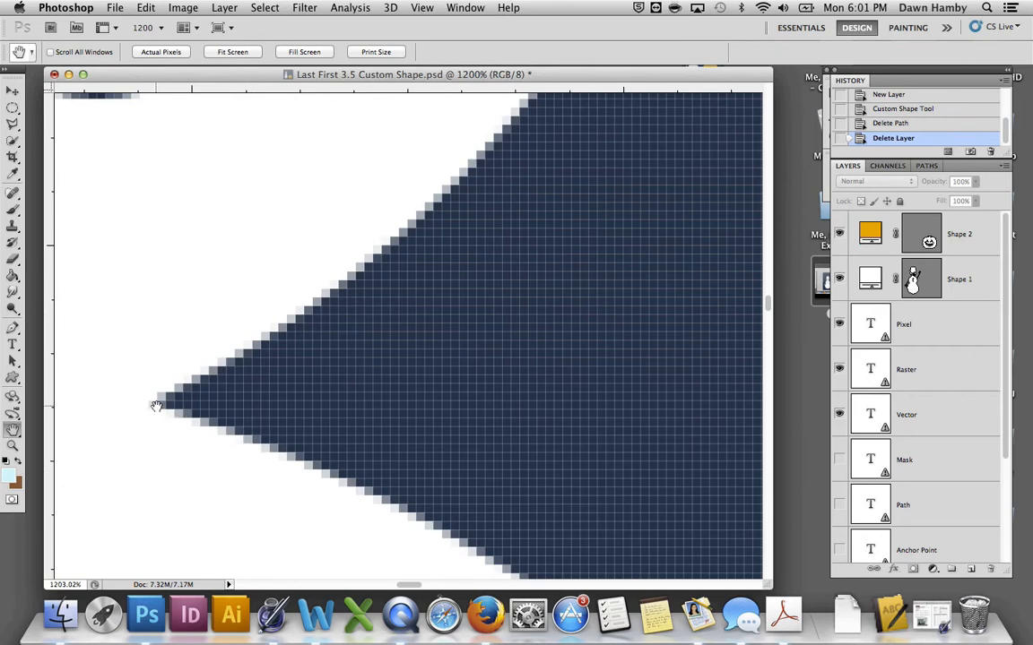
mouse_move(215, 312)
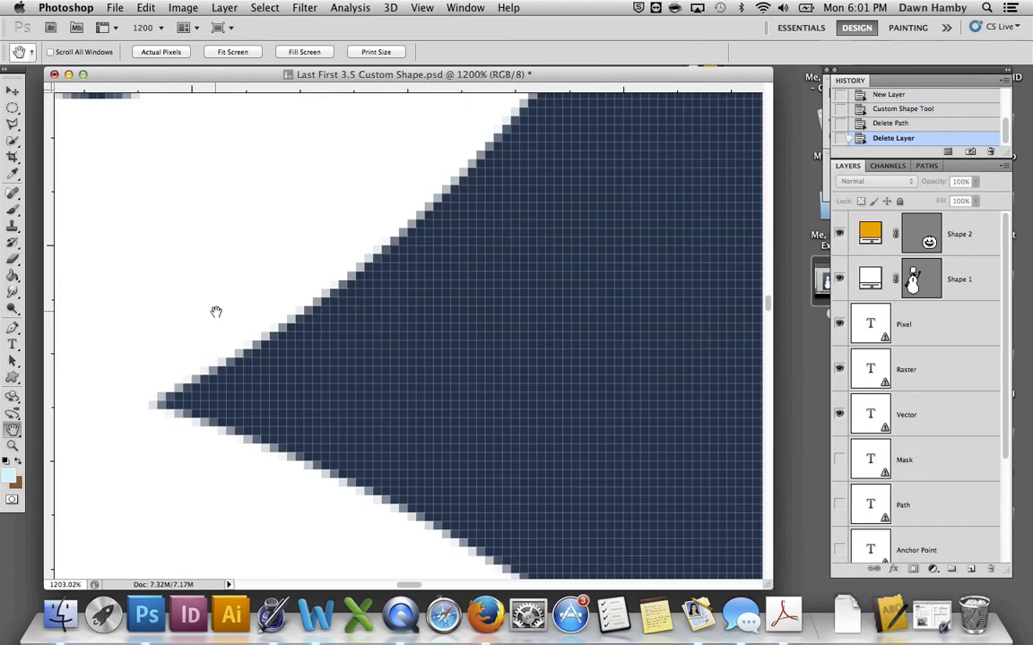
mouse_move(244, 355)
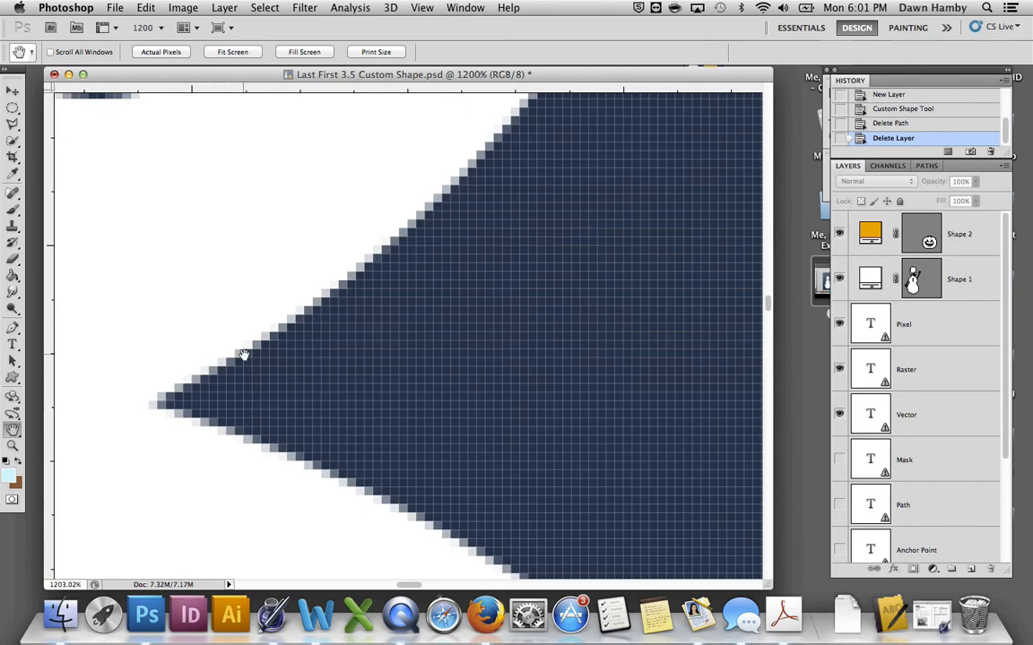
mouse_move(244, 358)
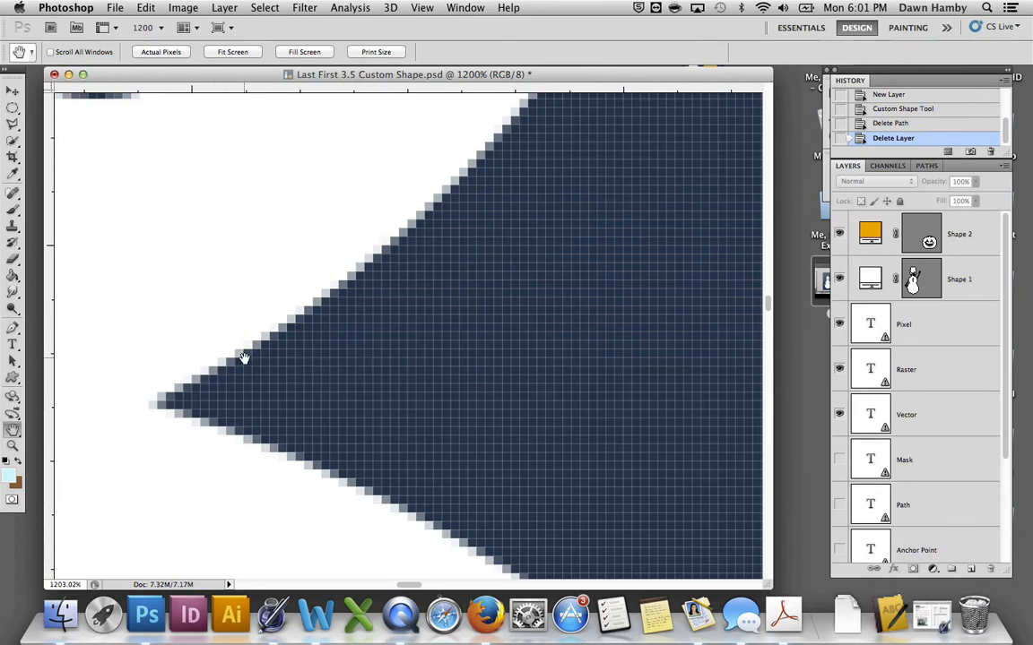
mouse_move(27, 405)
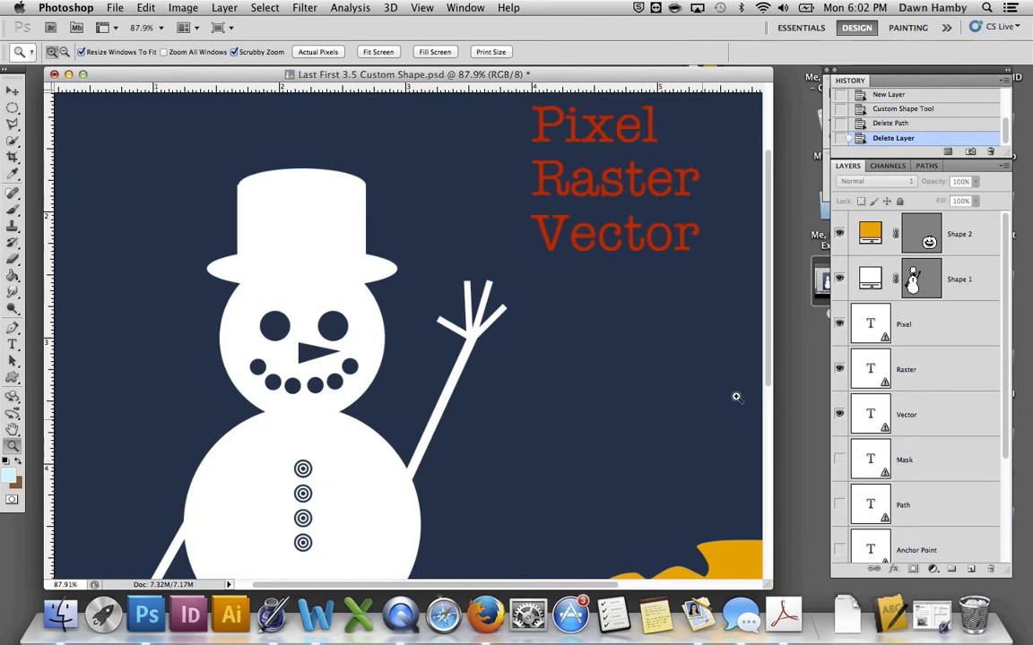
Step: Magnify the snowman's slanted edge to about 2350% so its pixels show as jagged squares
left_click(960, 280)
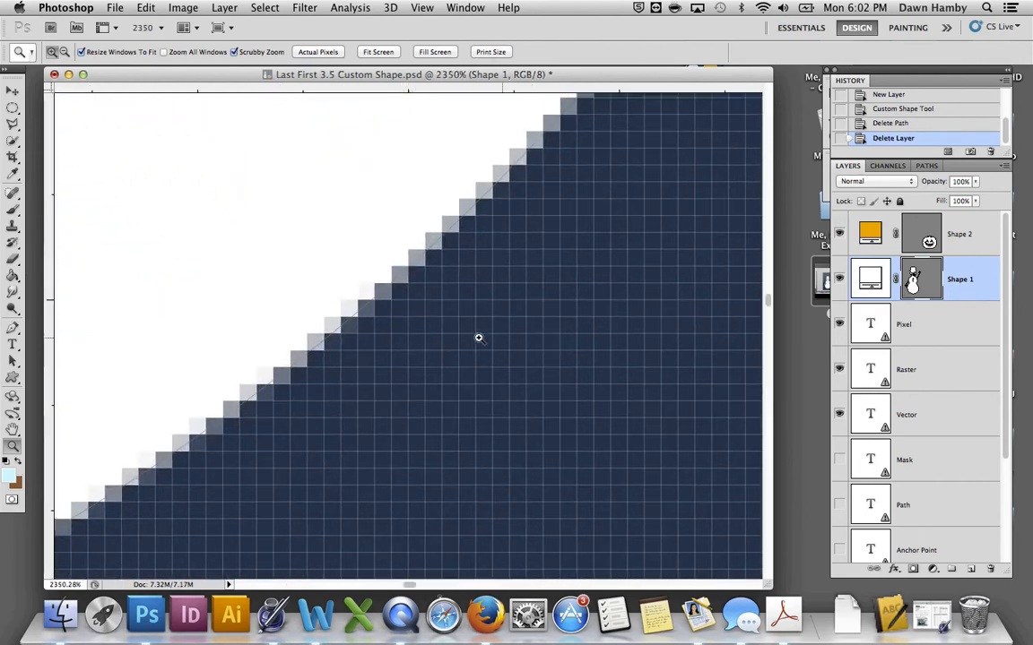
mouse_move(88, 518)
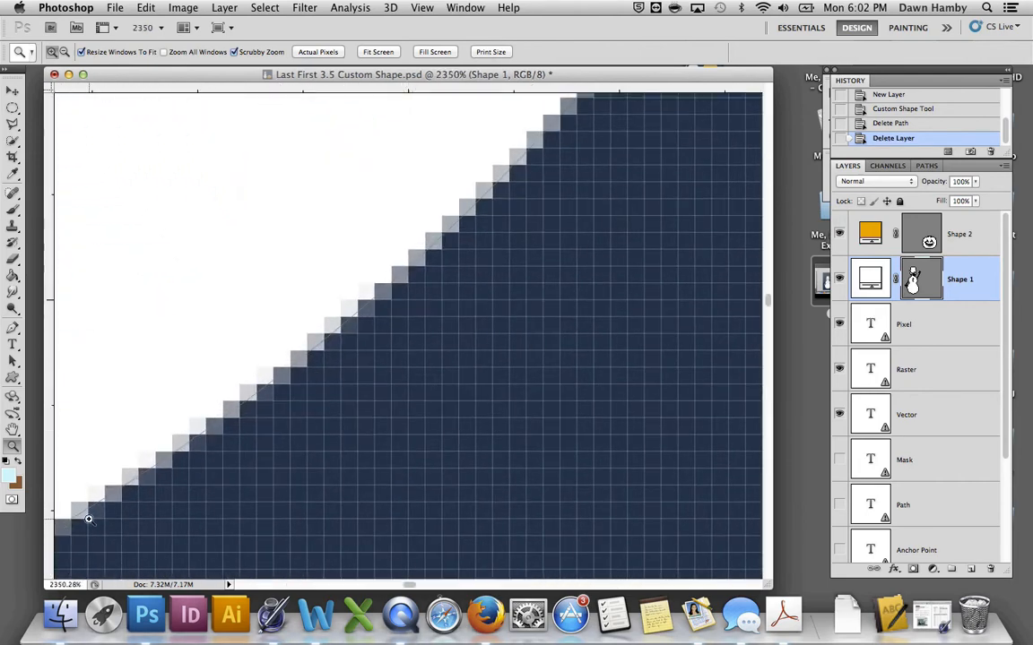
mouse_move(483, 194)
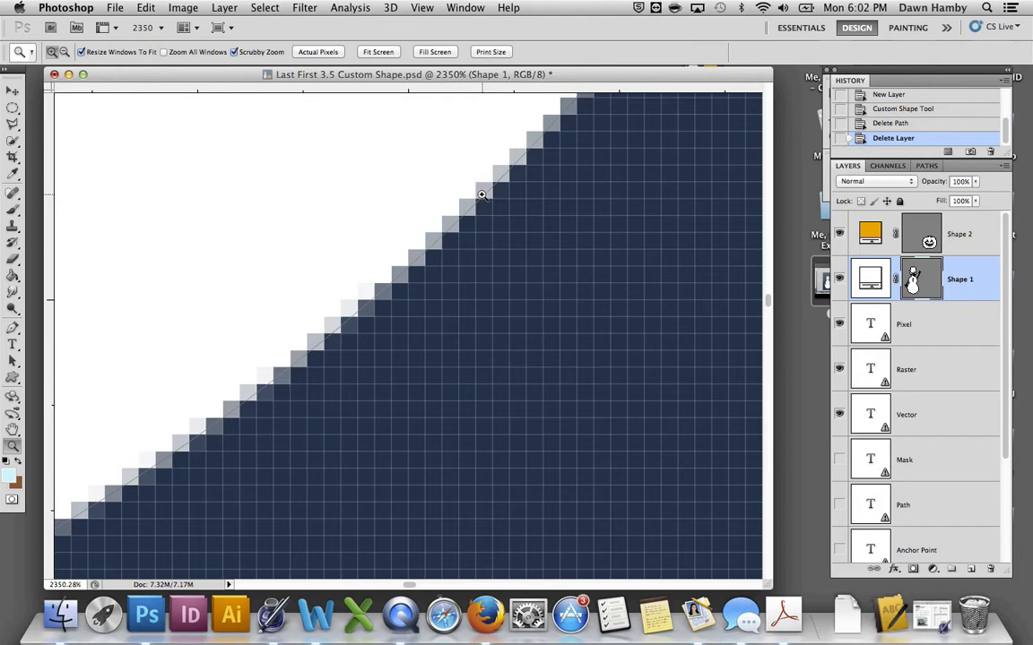
mouse_move(409, 190)
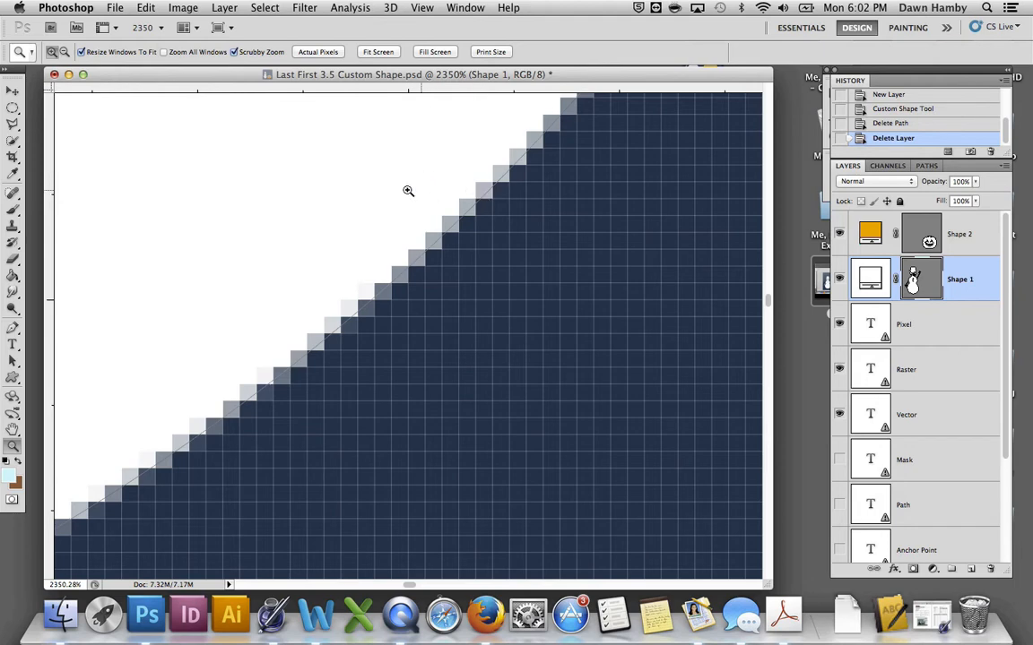
mouse_move(186, 350)
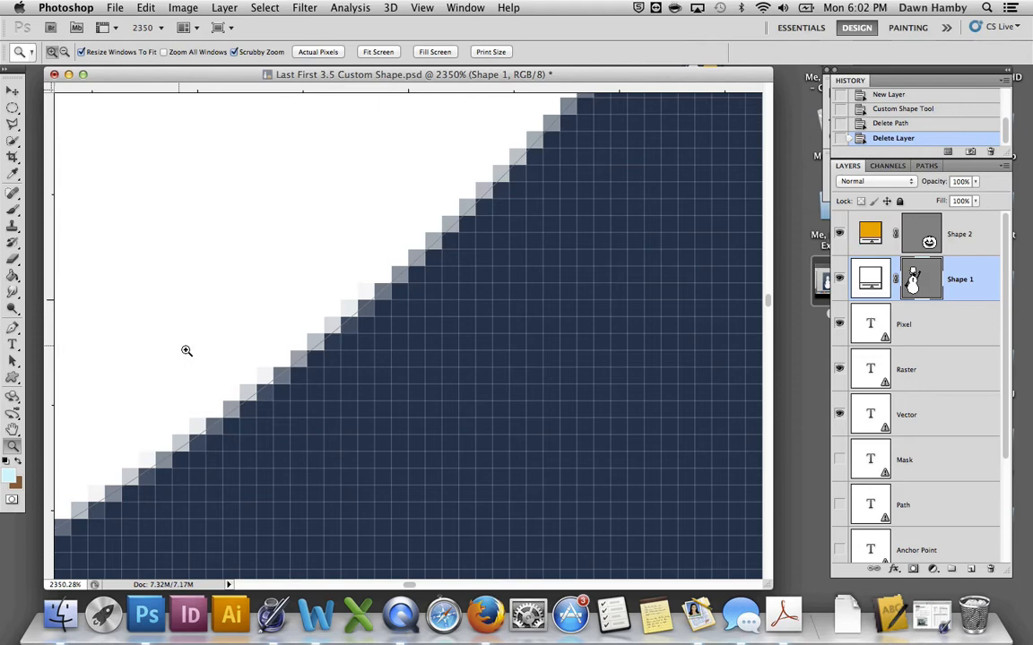
mouse_move(165, 226)
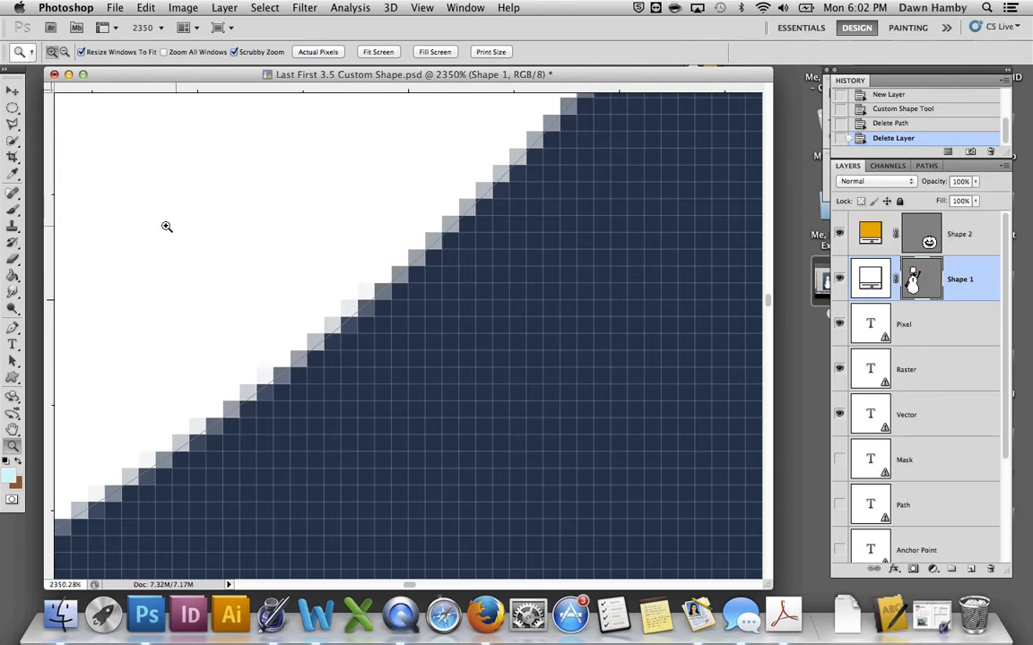
mouse_move(457, 238)
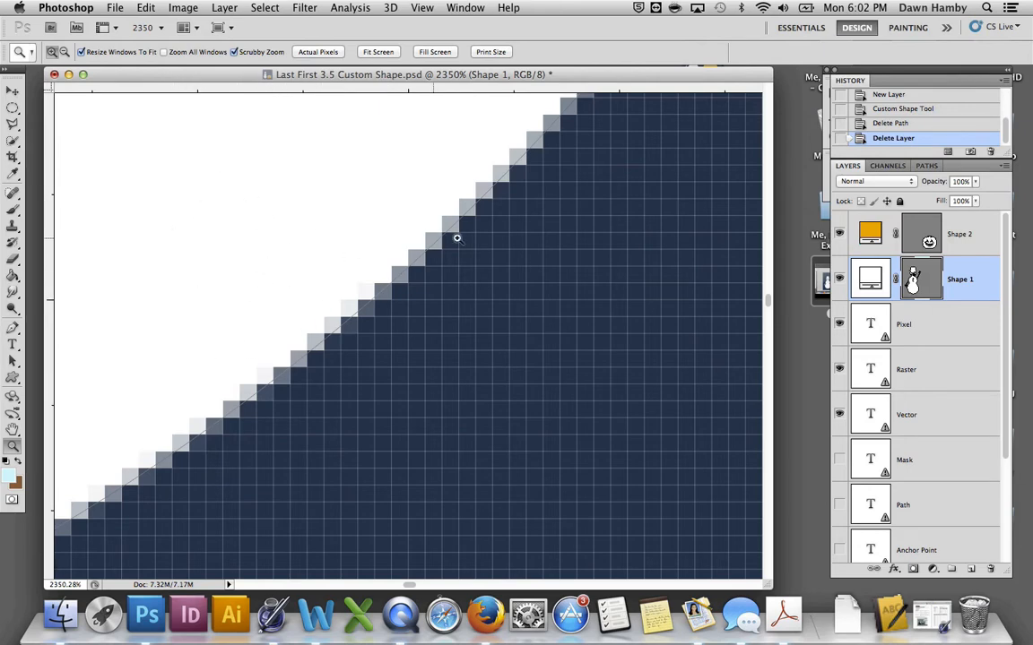
mouse_move(667, 379)
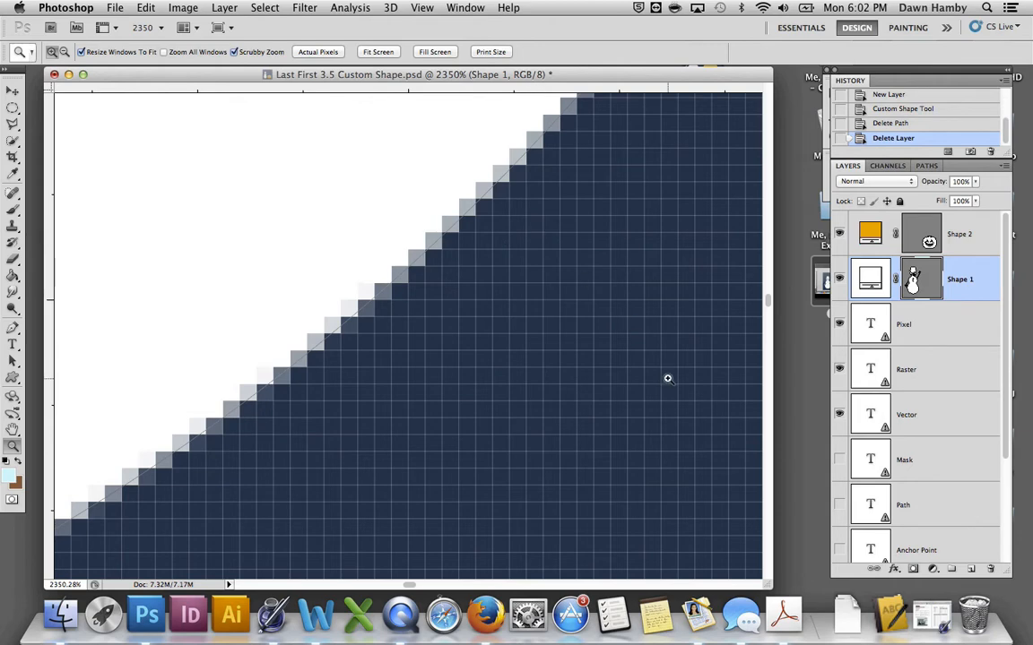
mouse_move(601, 96)
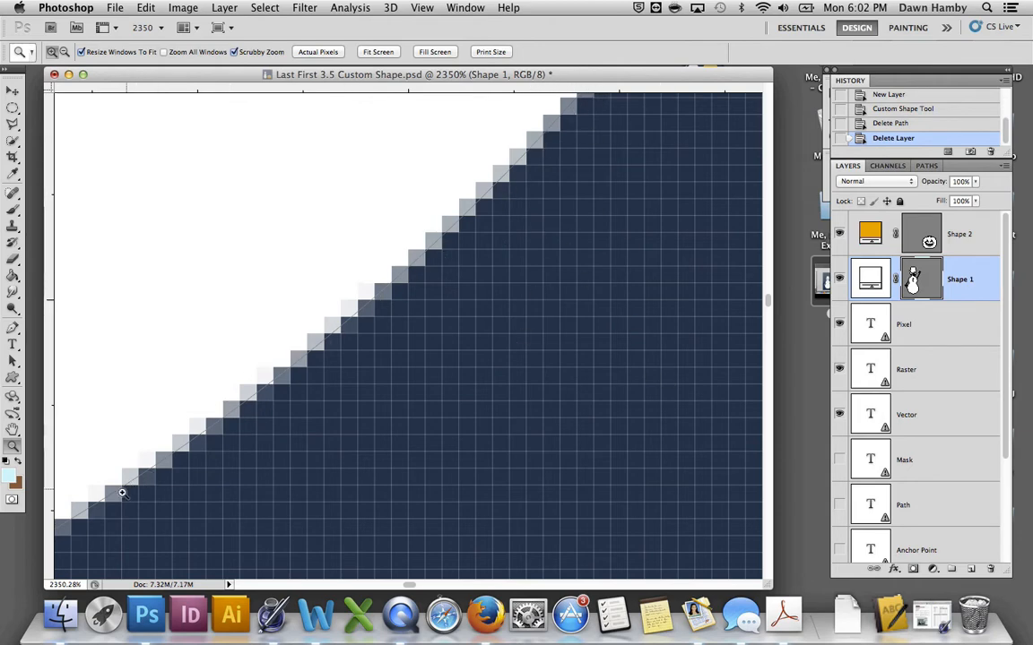
mouse_move(111, 491)
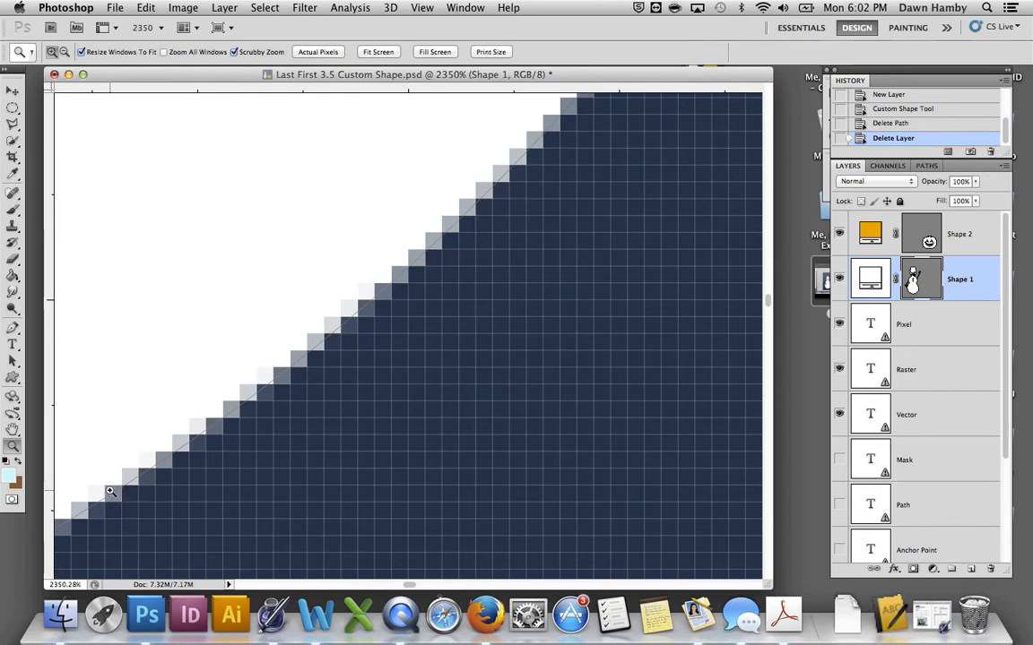
mouse_move(517, 426)
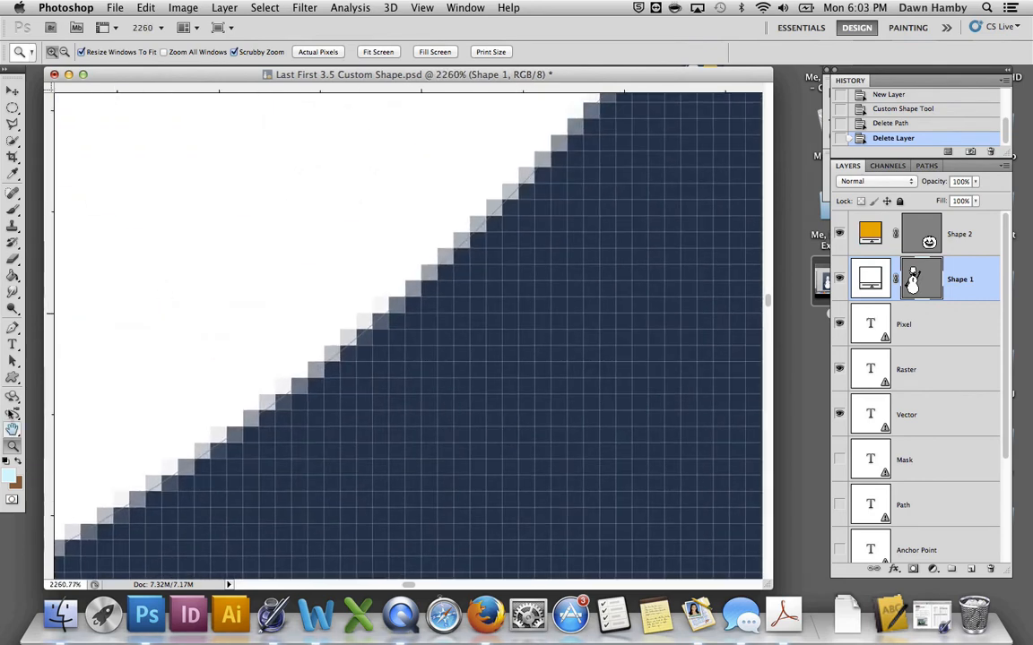
Step: Switch to the Custom Shape tool in Shape Layers mode for the snowman shape
left_click(13, 377)
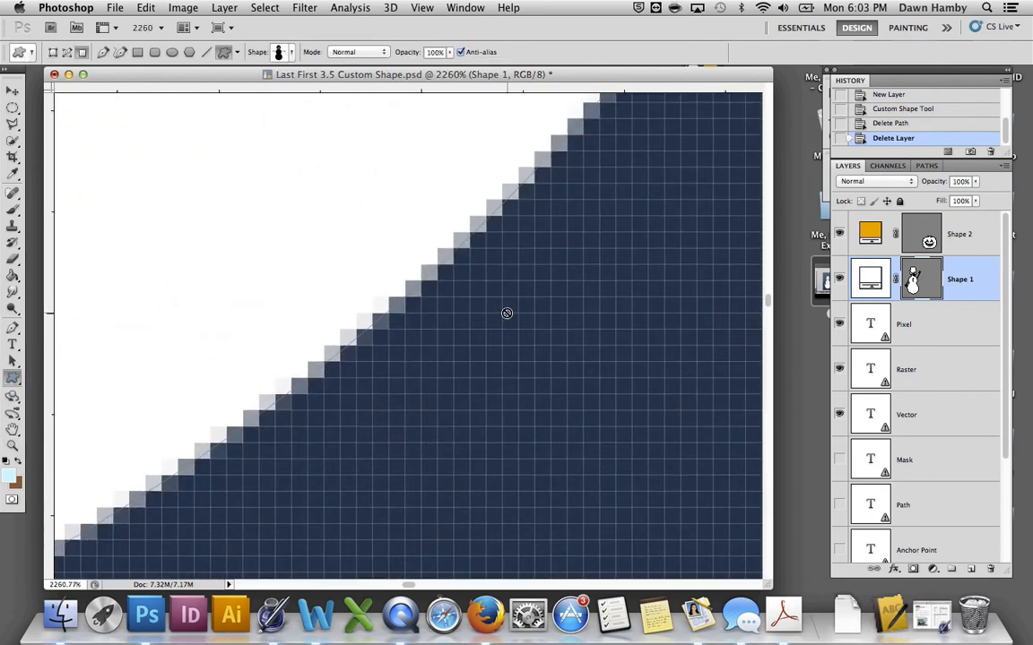
left_click(904, 323)
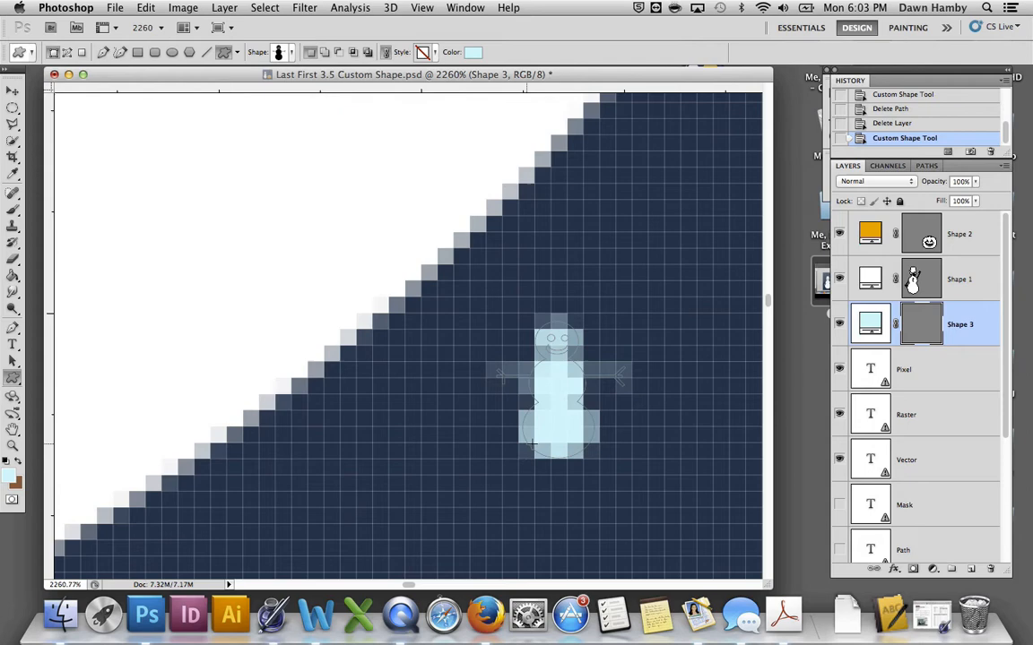
mouse_move(547, 455)
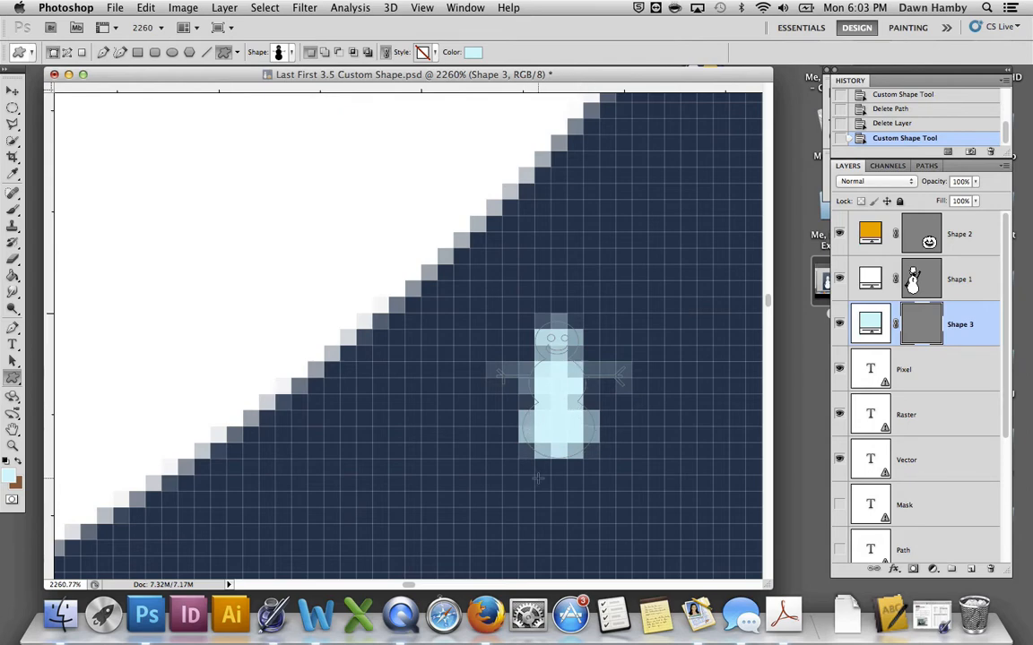
mouse_move(552, 438)
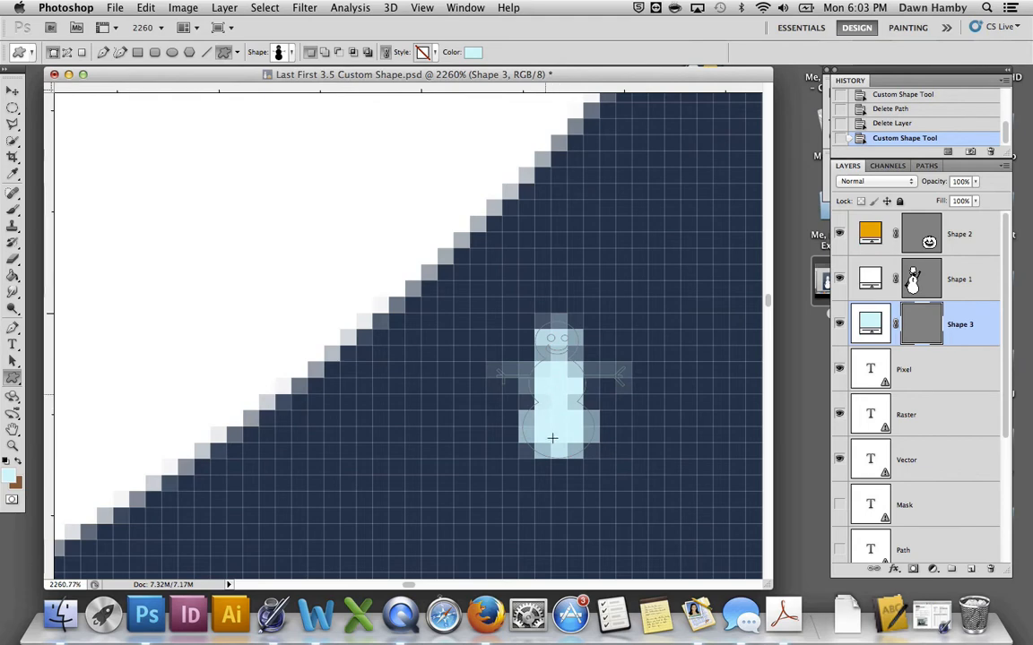
mouse_move(537, 414)
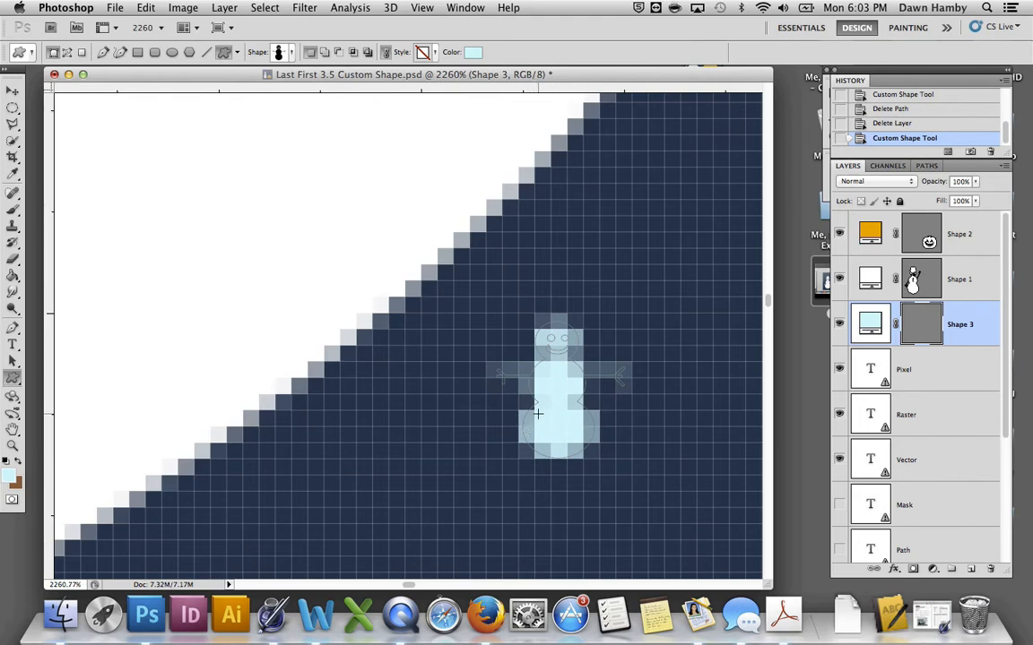
left_click(421, 8)
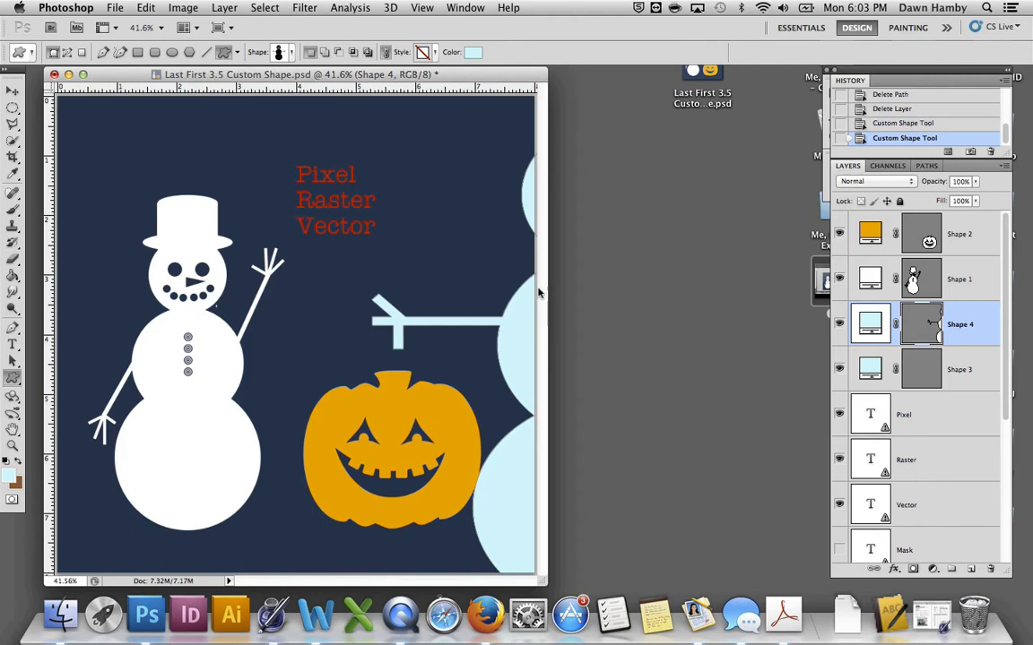
mouse_move(552, 425)
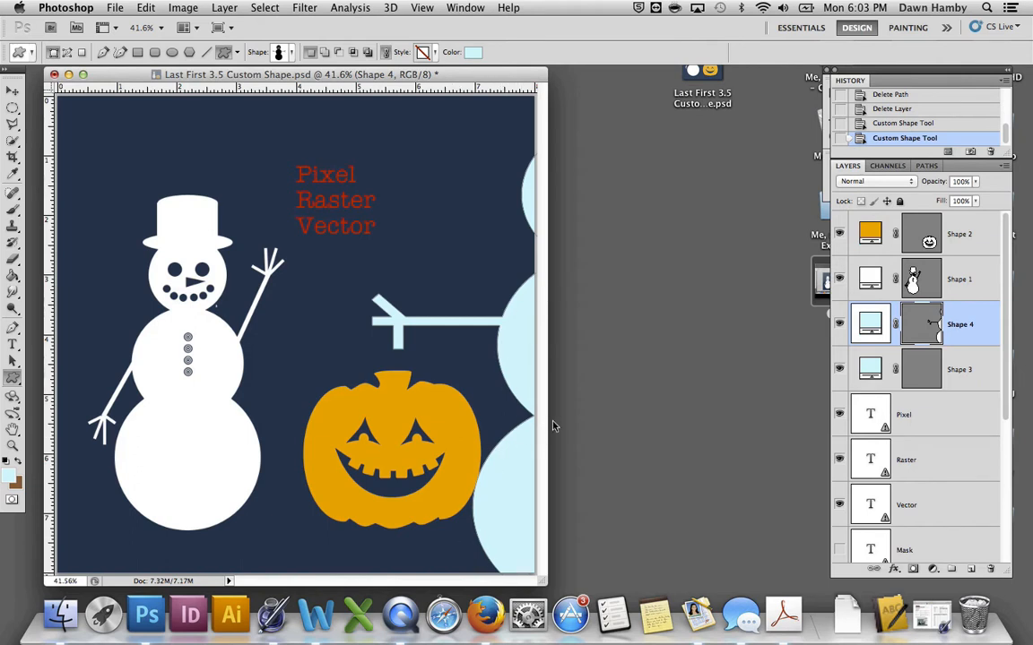
mouse_move(444, 343)
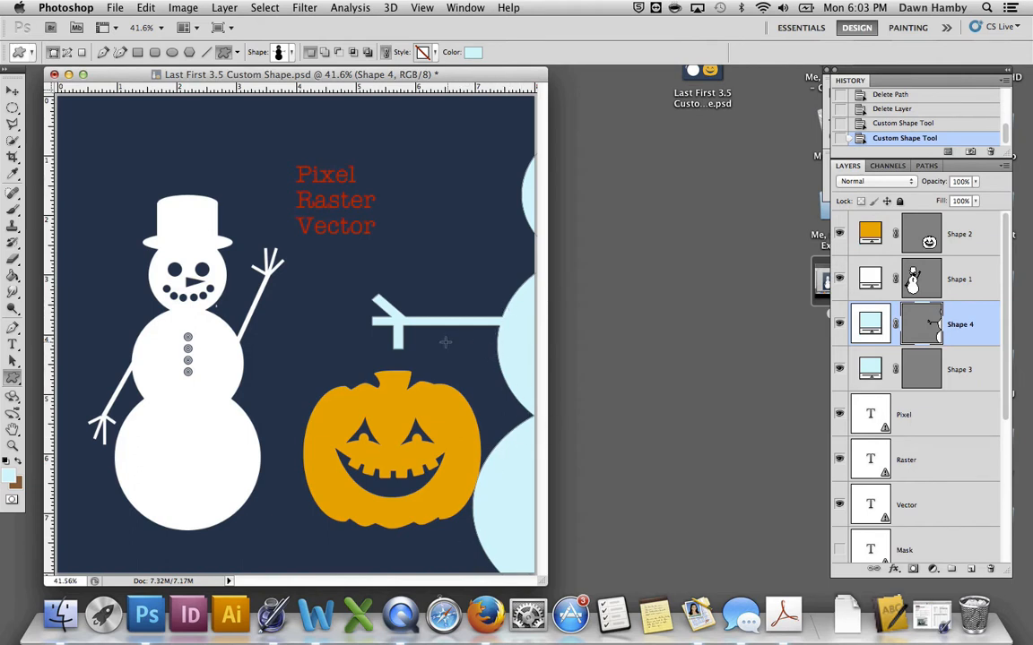
mouse_move(398, 233)
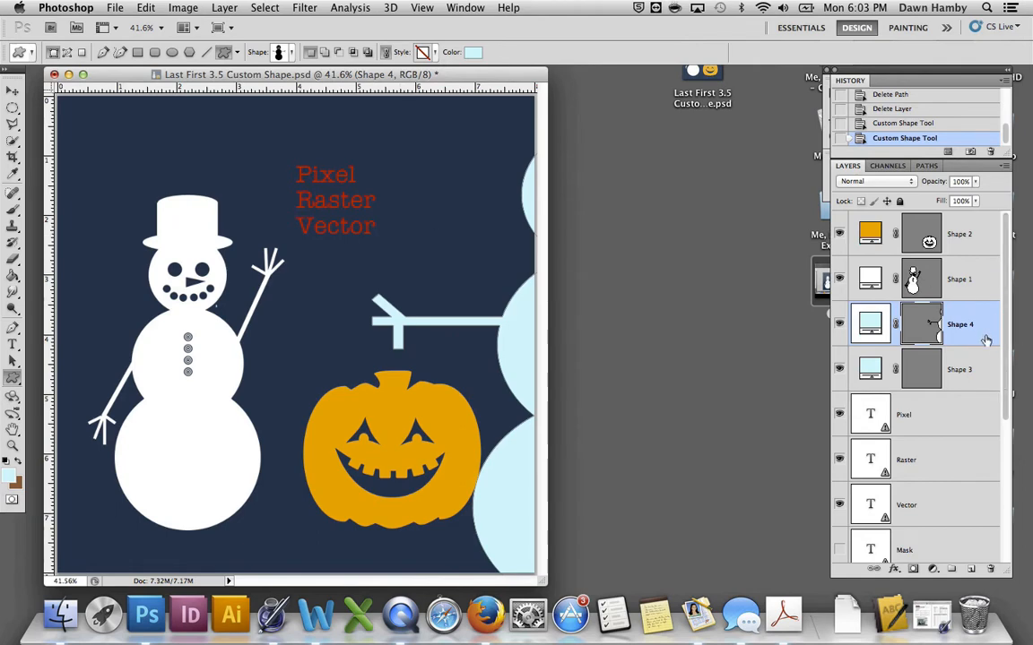
mouse_move(982, 326)
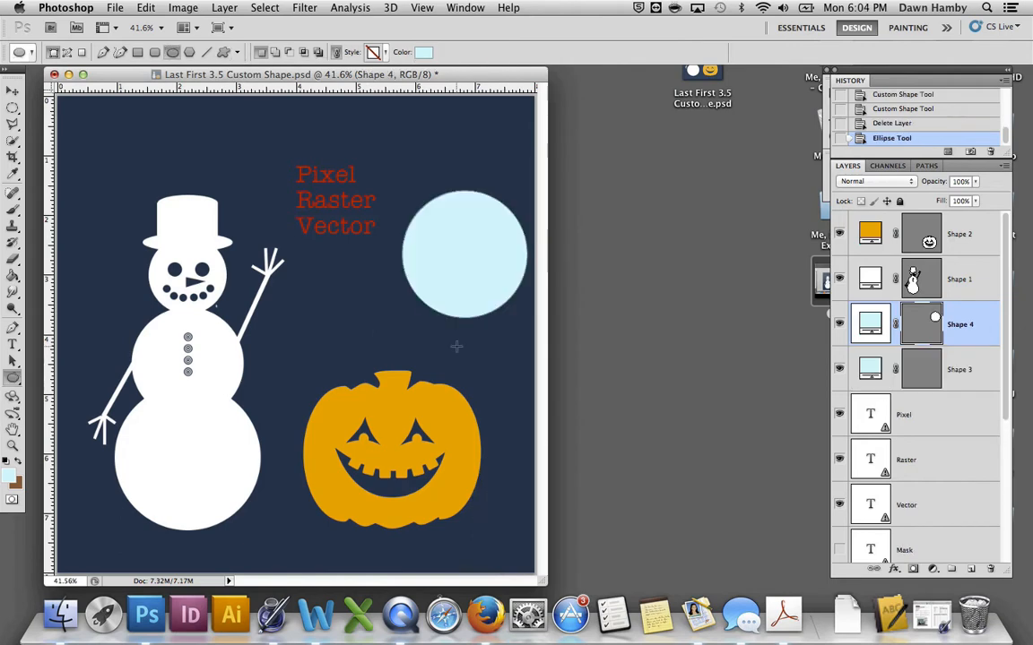
mouse_move(598, 261)
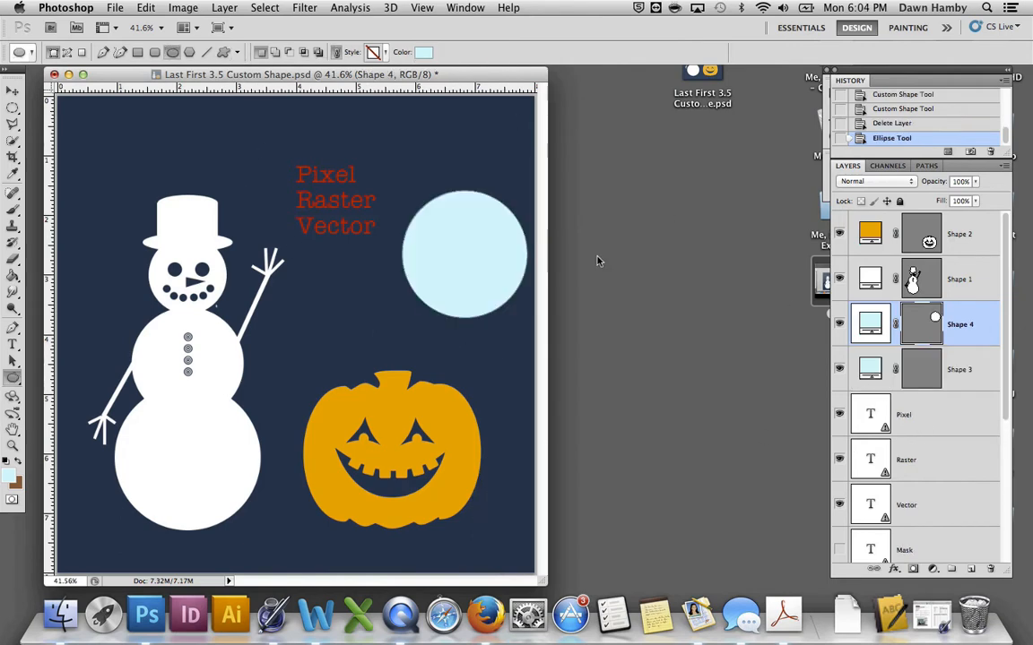
mouse_move(500, 280)
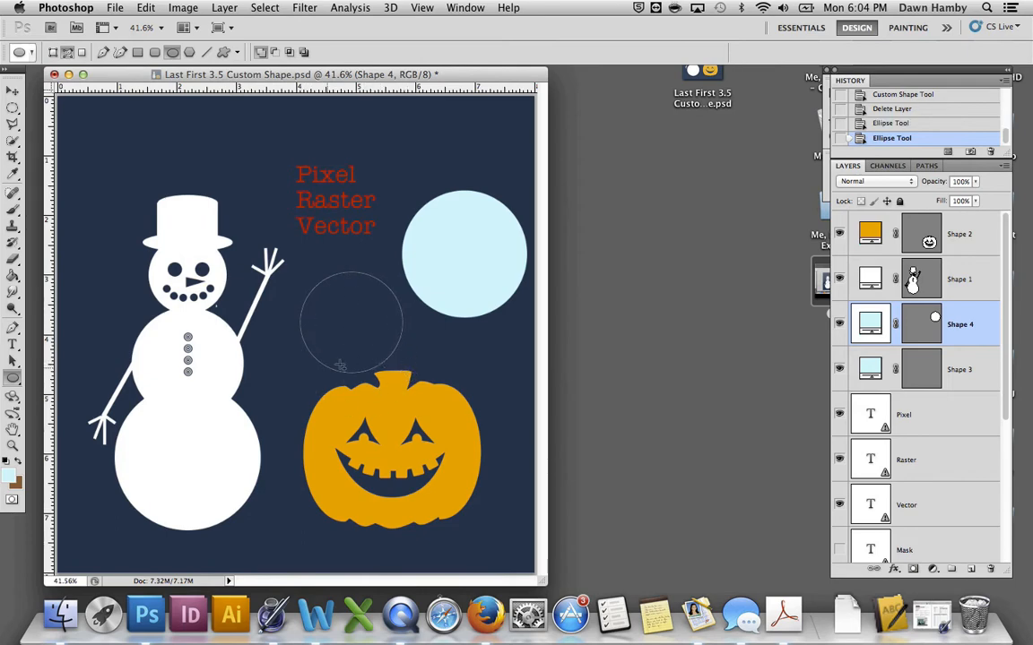
mouse_move(314, 337)
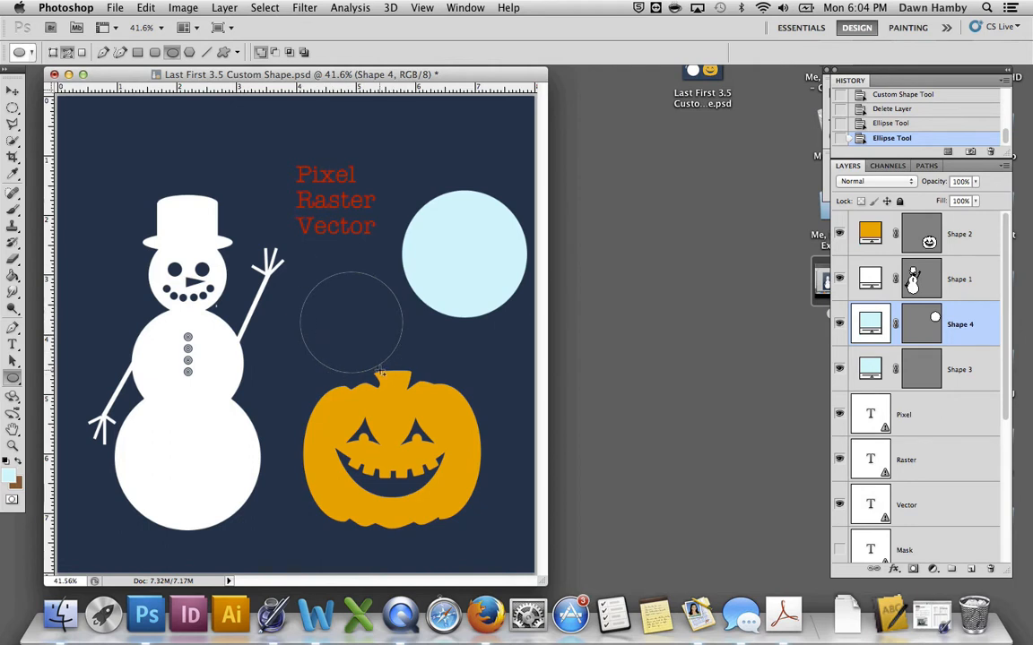
mouse_move(430, 312)
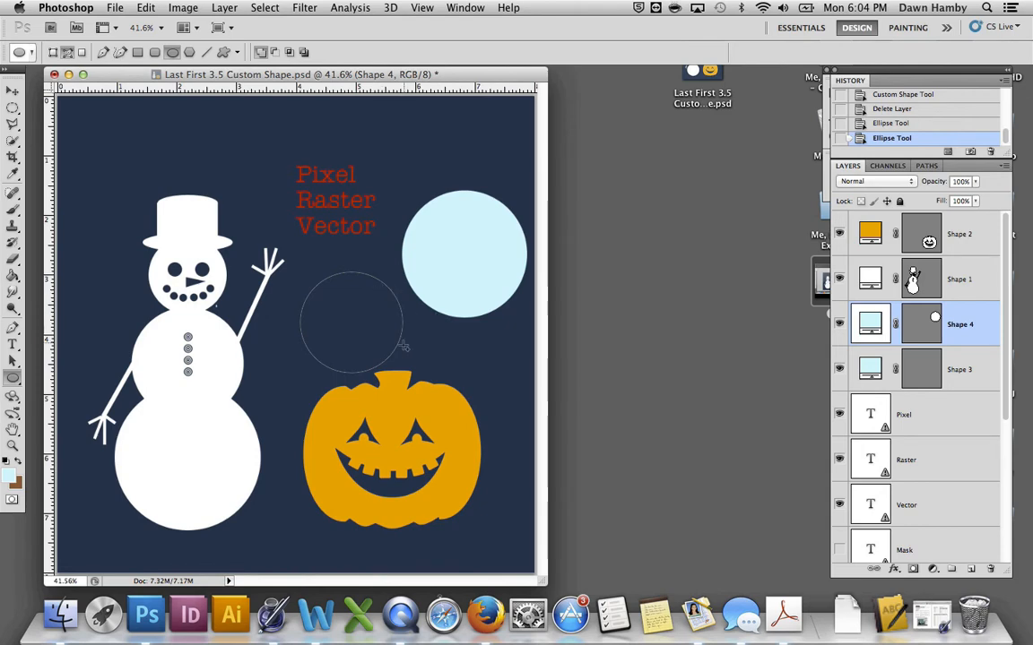
mouse_move(401, 277)
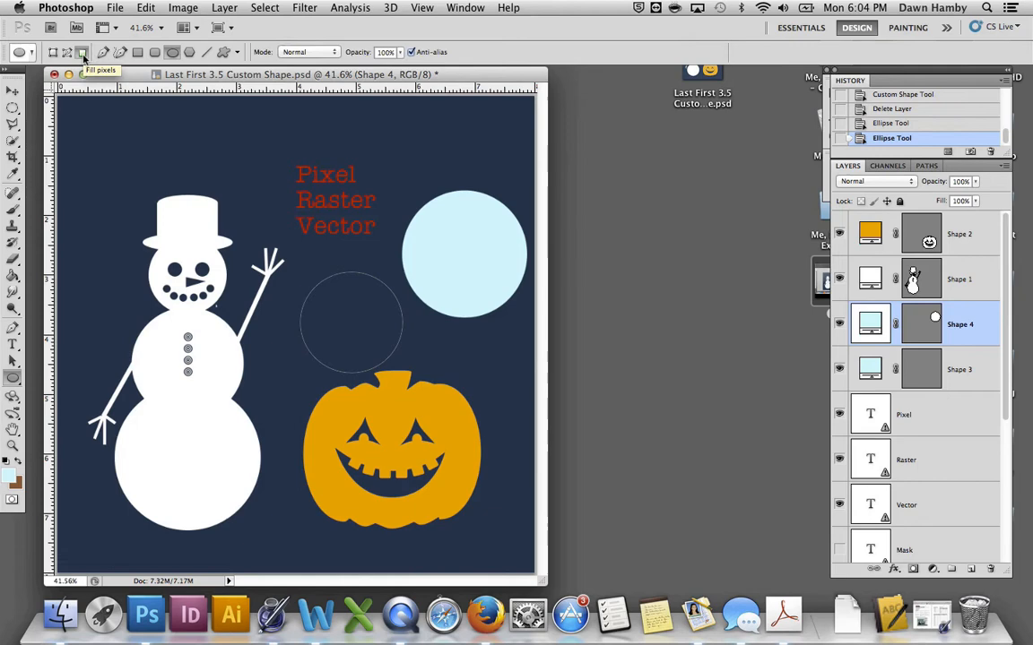
mouse_move(1004, 332)
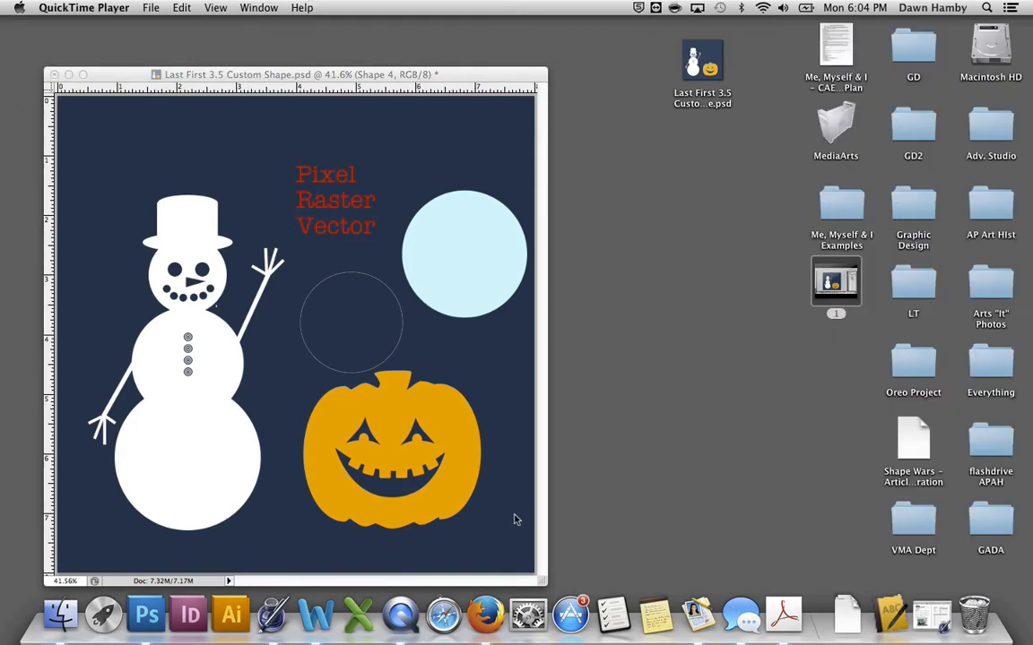
Step: Return to the document and set the Ellipse tool to Fill Pixels mode for a trial circle
left_click(145, 615)
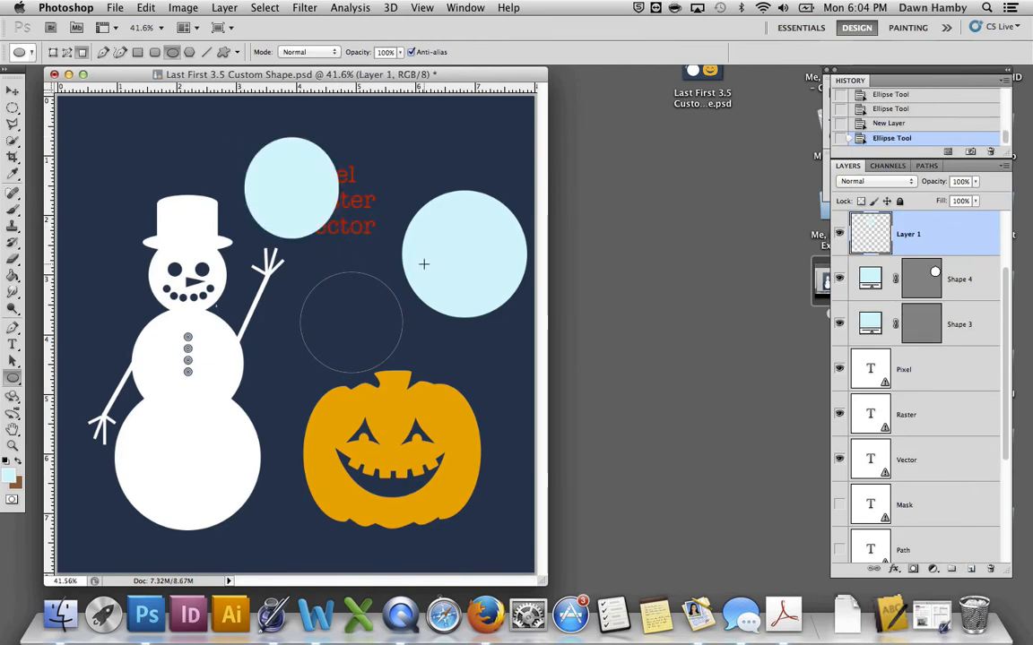
mouse_move(316, 257)
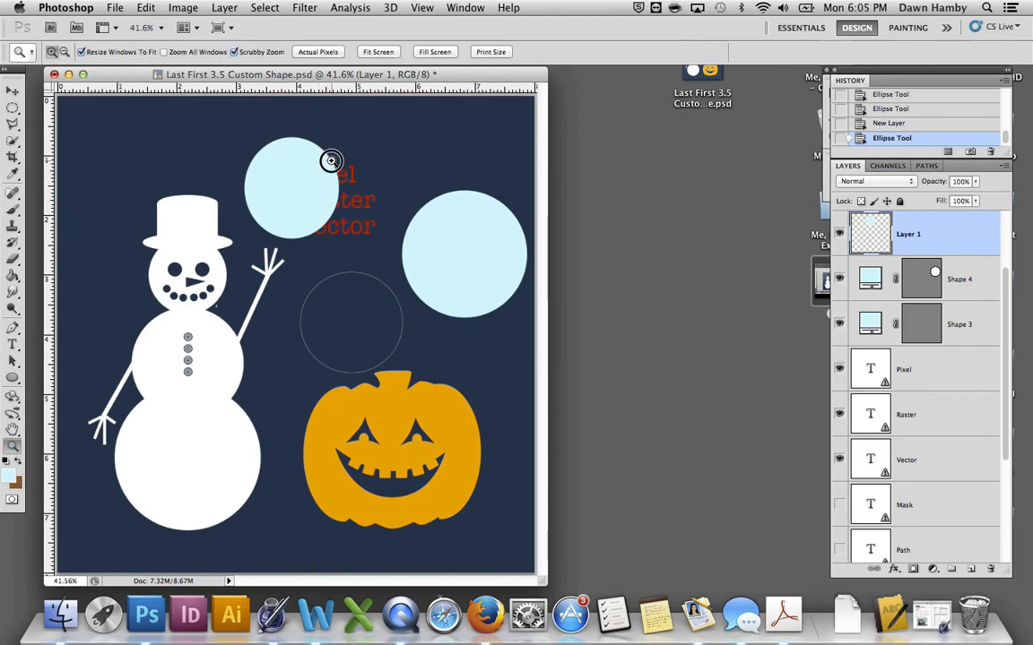
left_click(330, 162)
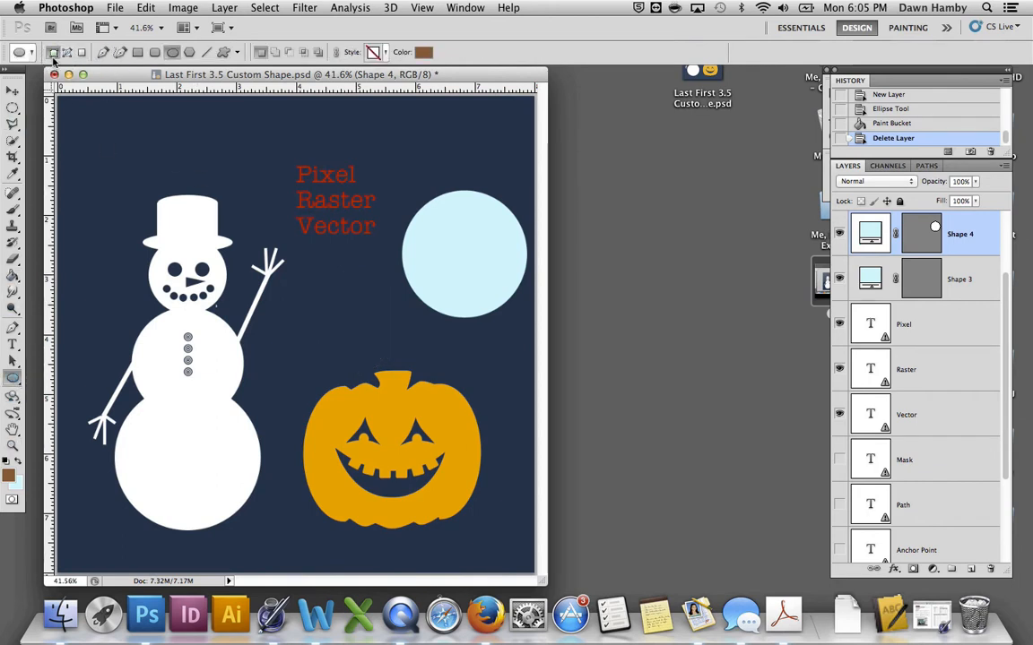
mouse_move(54, 53)
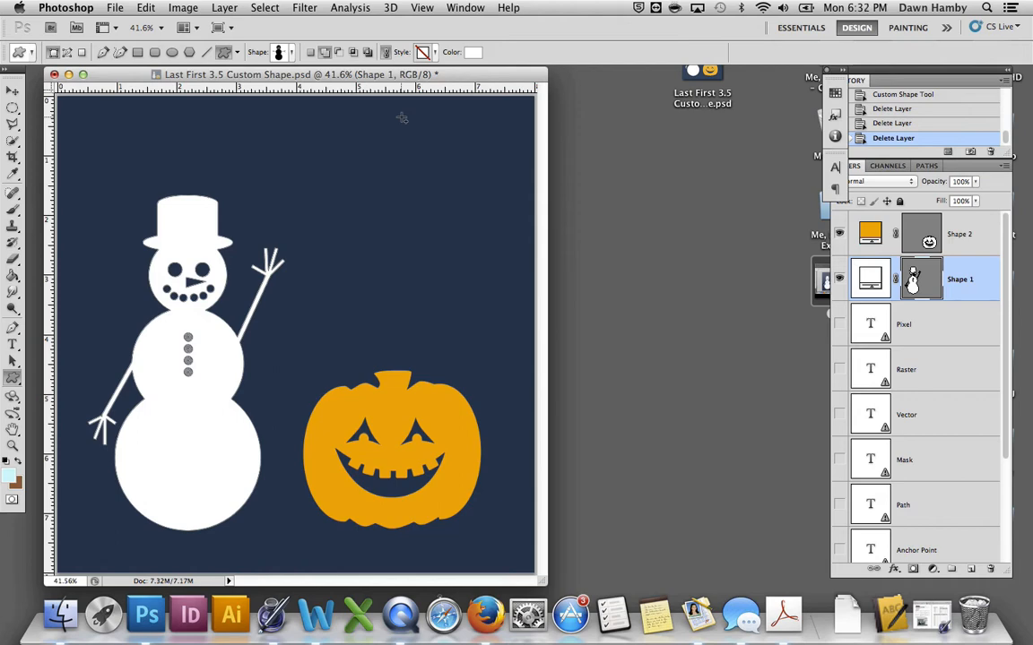
Step: Inspect the Subtract shape area option in the options bar with Shape 1 selected
left_click(309, 50)
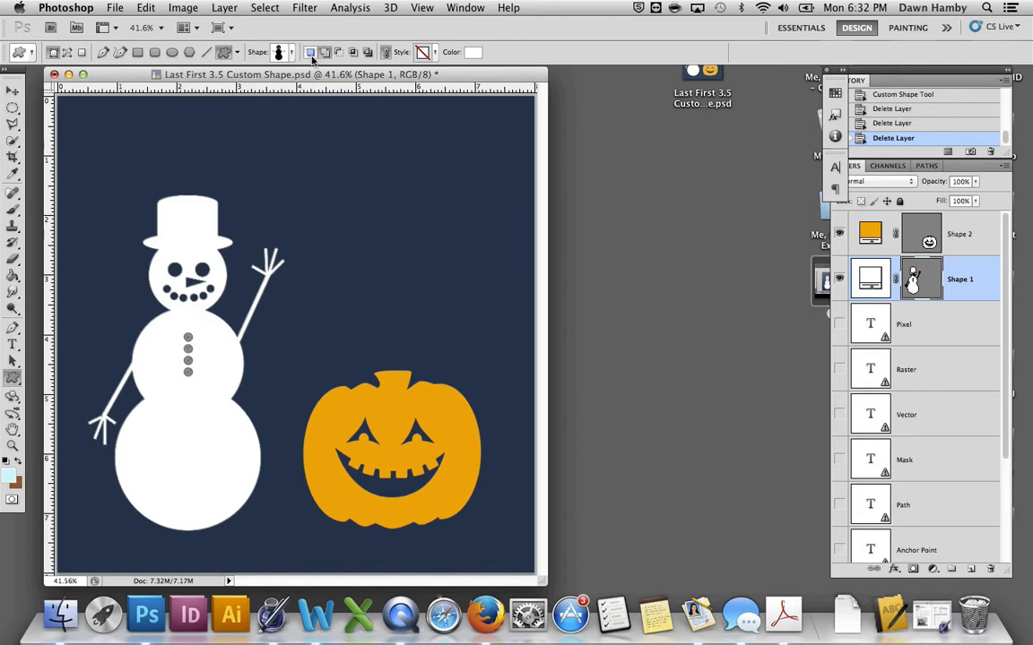
mouse_move(310, 50)
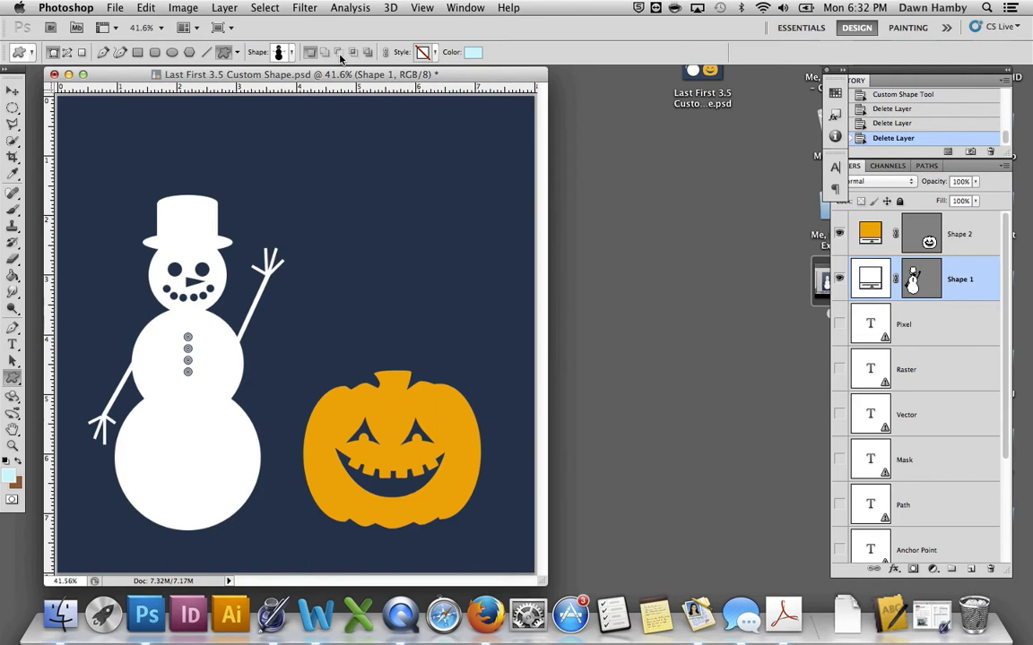
mouse_move(352, 60)
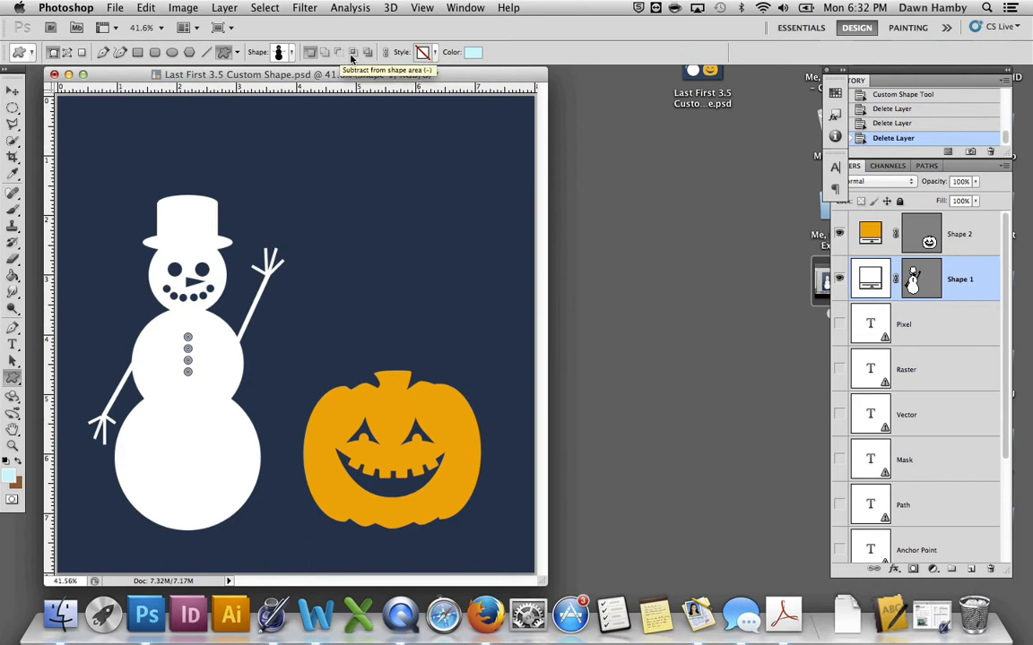
mouse_move(352, 50)
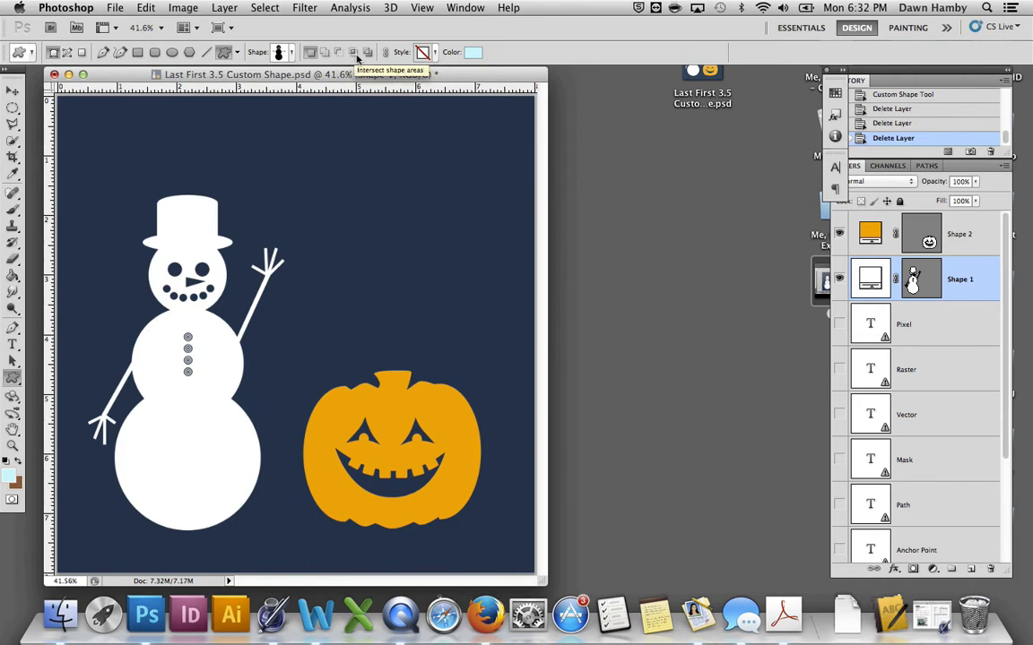
mouse_move(365, 50)
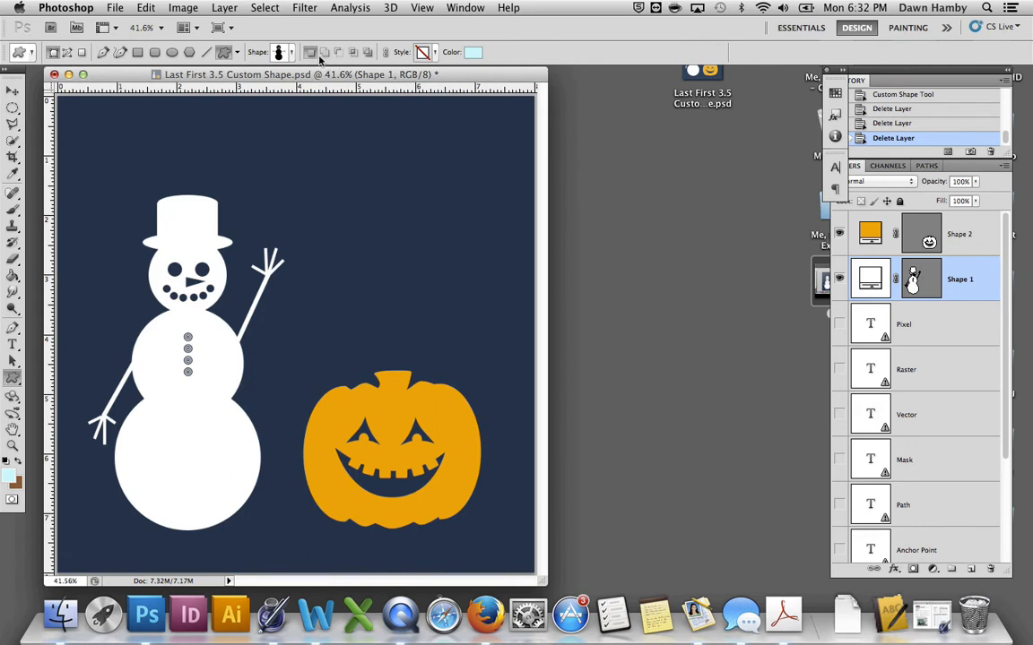
mouse_move(341, 55)
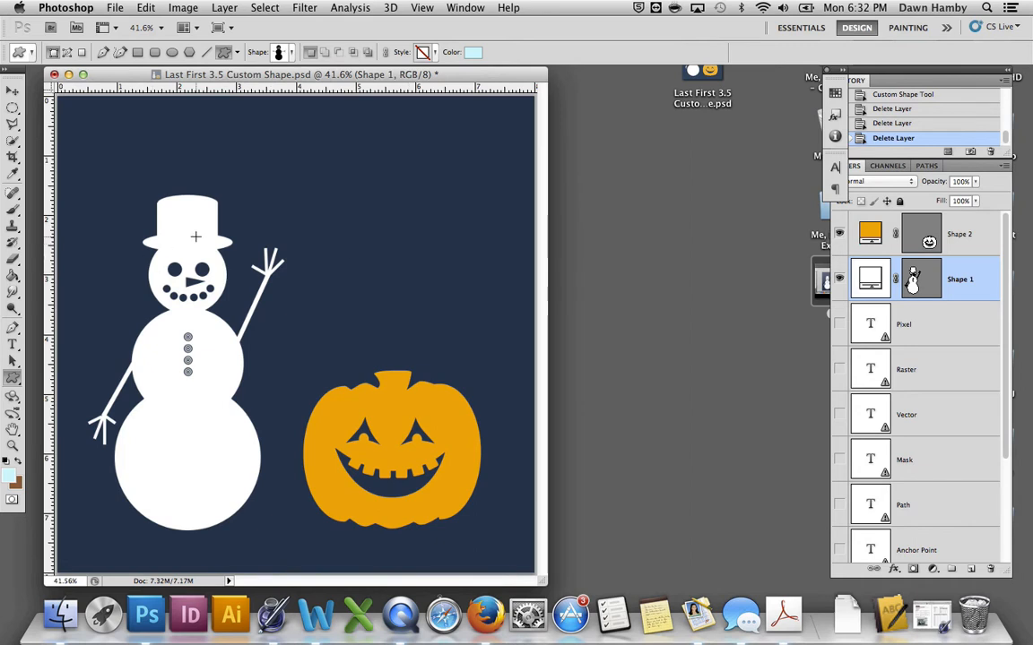
mouse_move(375, 298)
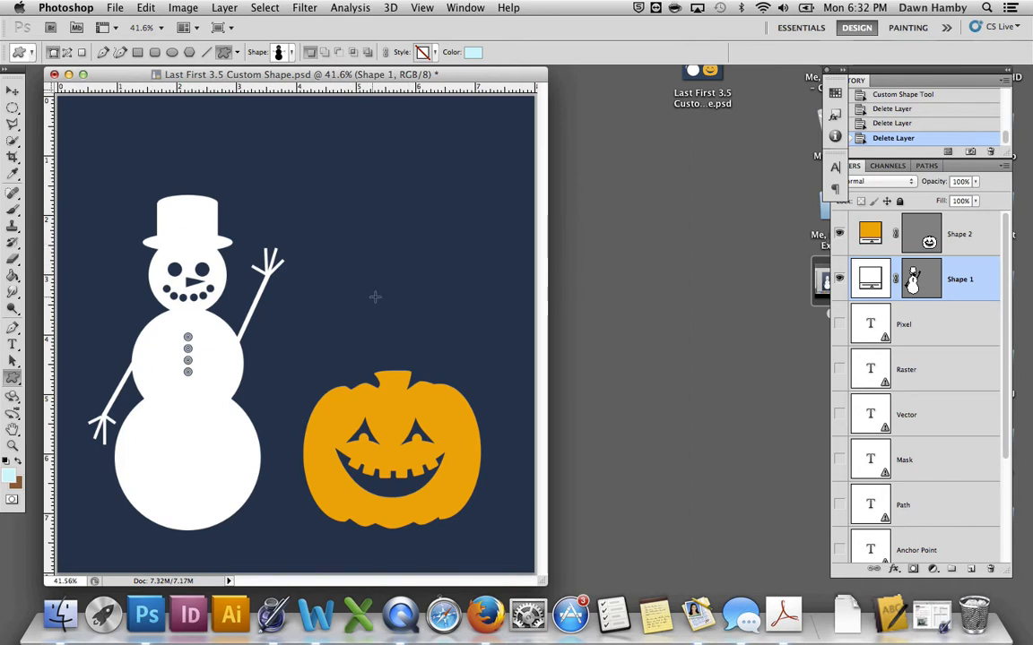
mouse_move(401, 340)
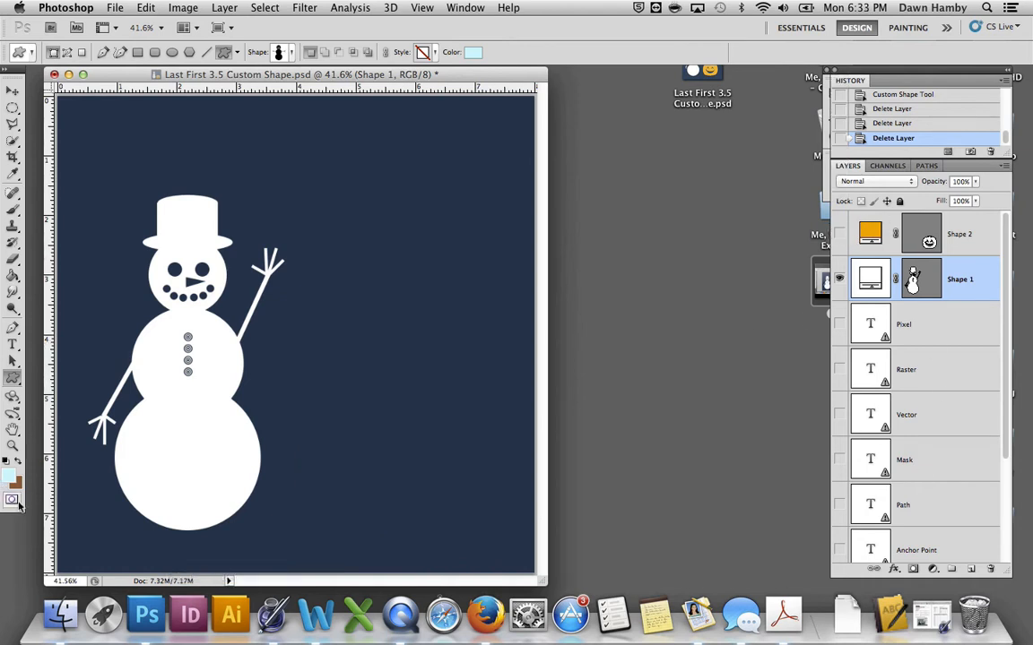
Step: Draw three stacked overlapping pale-blue circles as a new snowman shape layer with the Ellipse tool
left_click(12, 376)
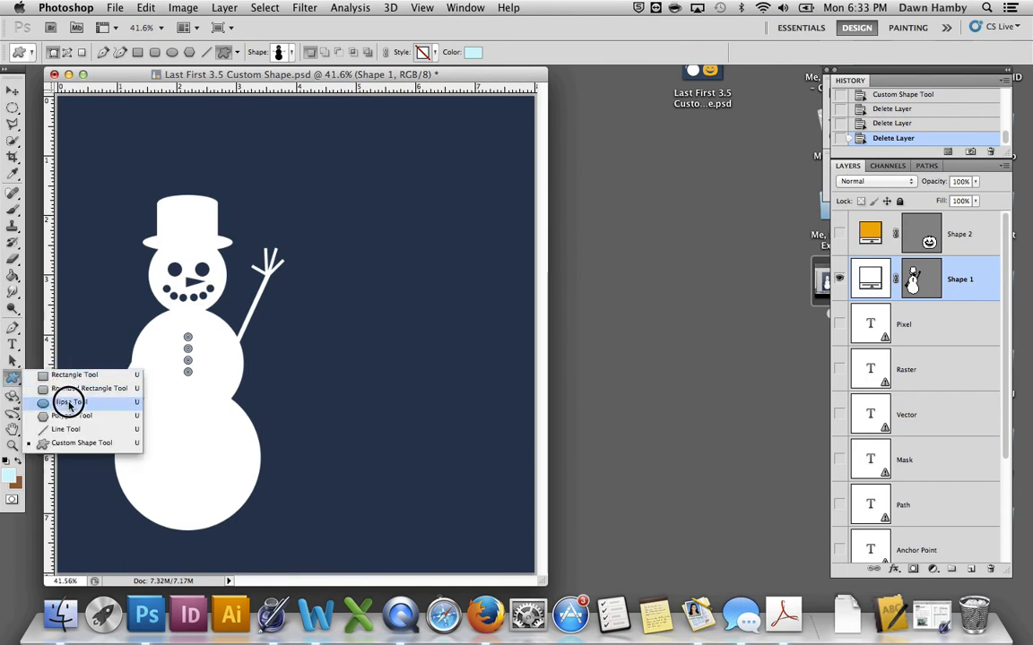
left_click(68, 401)
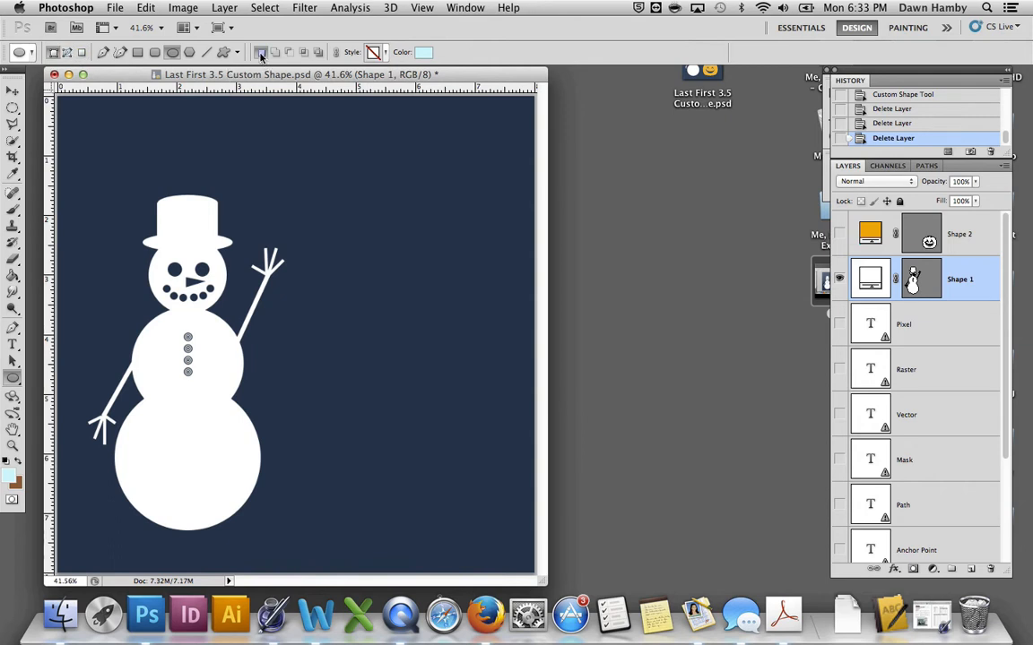
mouse_move(261, 52)
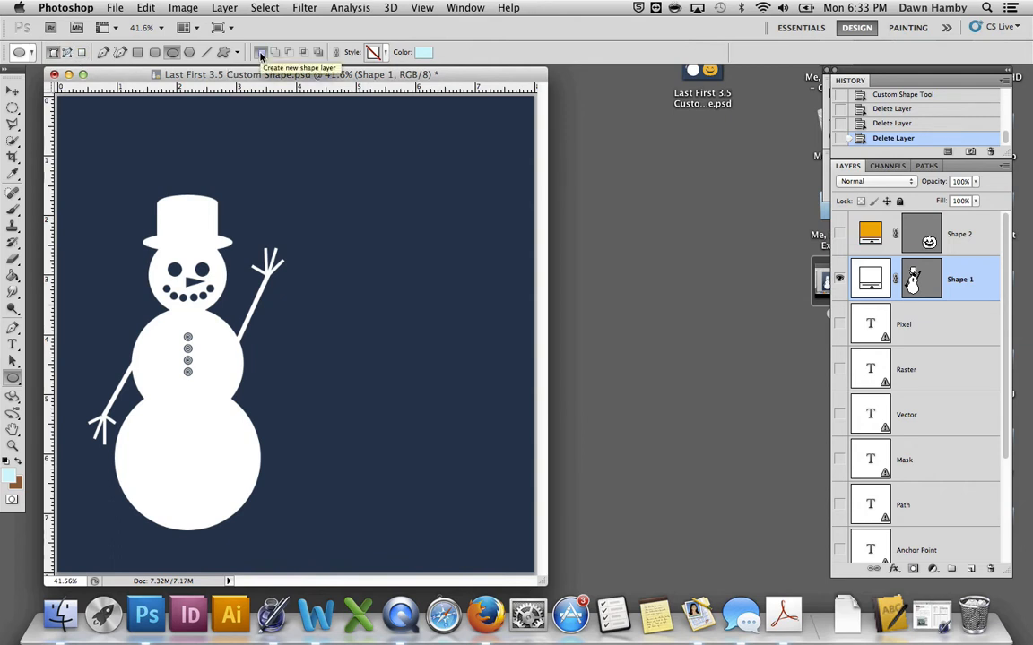
left_click_drag(326, 409, 434, 493)
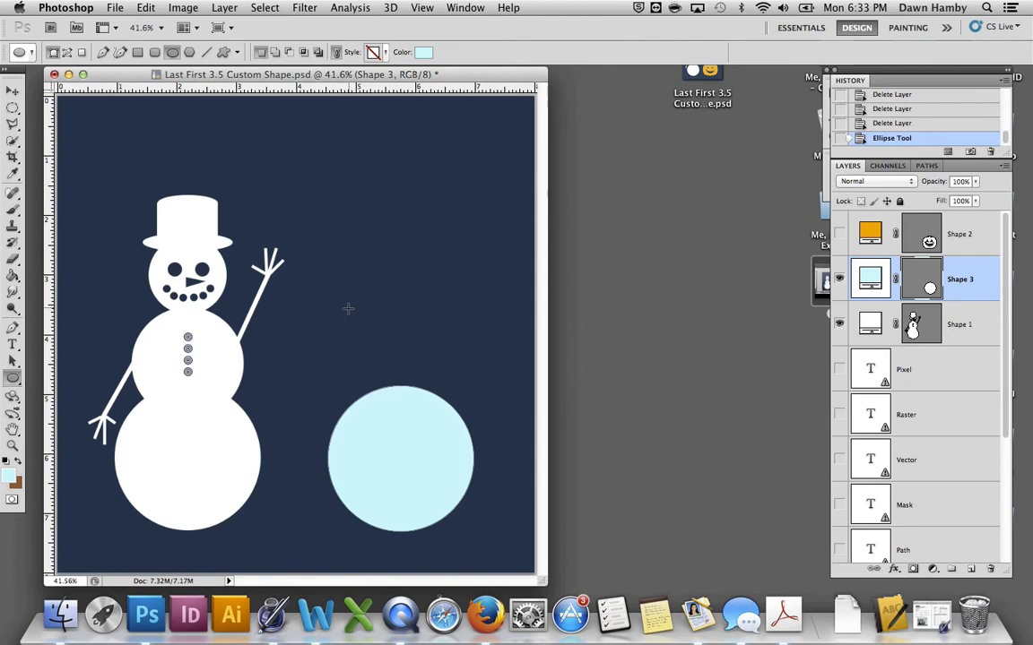
mouse_move(907, 308)
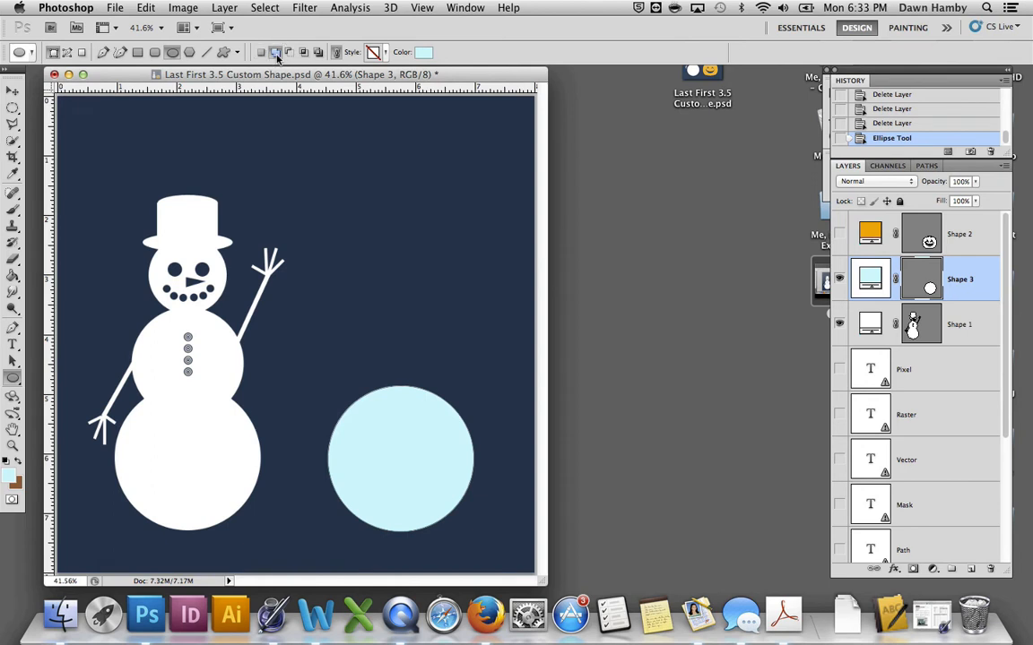
left_click_drag(350, 323, 447, 411)
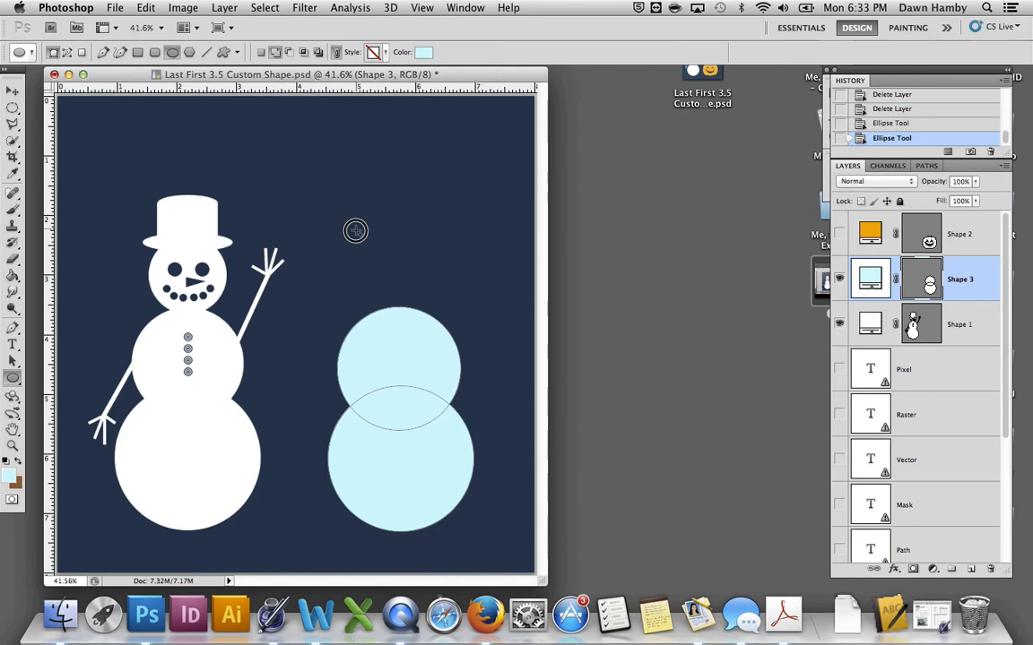
left_click_drag(355, 229, 446, 332)
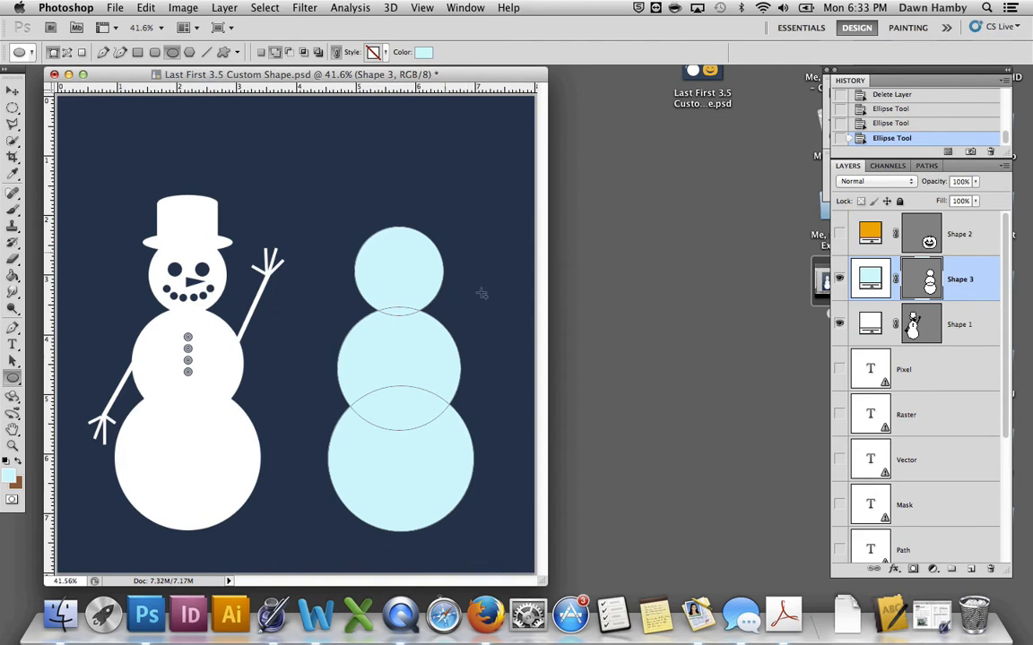
mouse_move(410, 463)
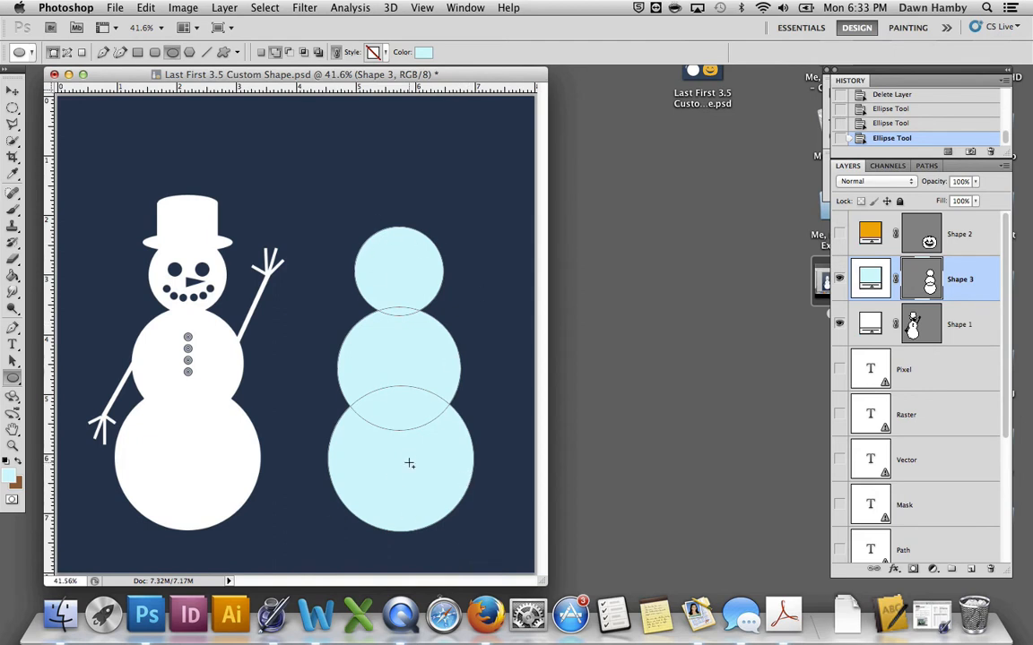
mouse_move(93, 416)
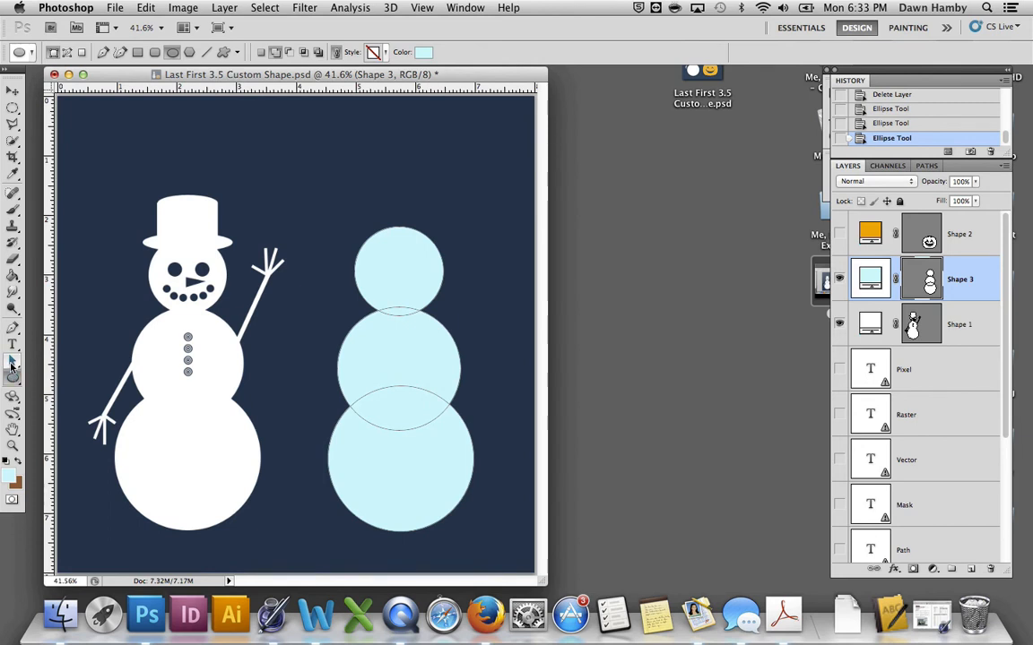
Step: Select the middle circle path with Path Selection, reposition it and enlarge it slightly
left_click(12, 366)
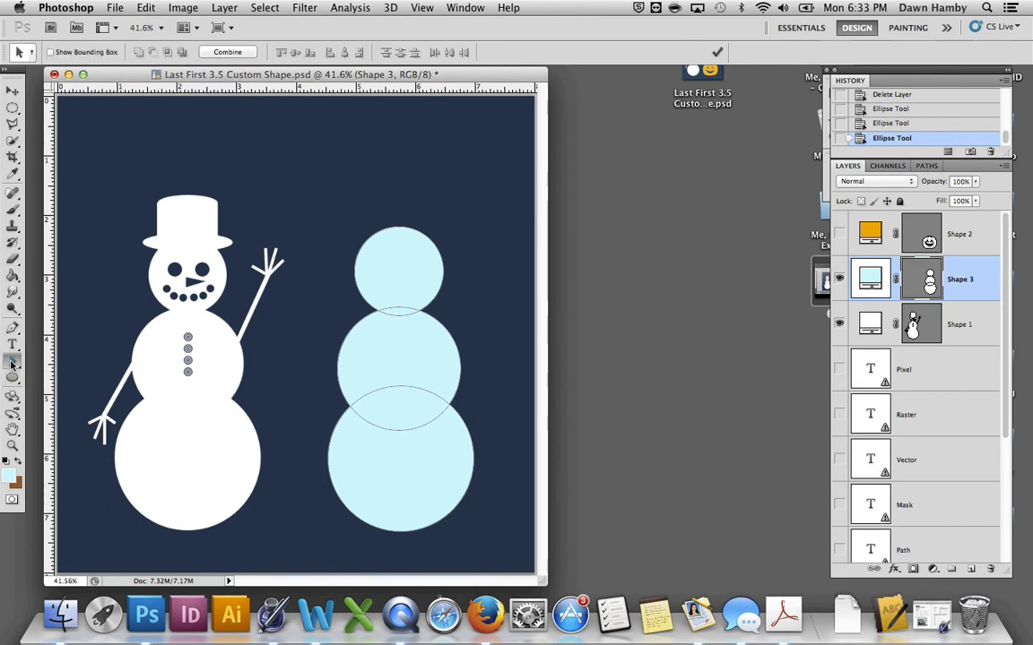
left_click(396, 272)
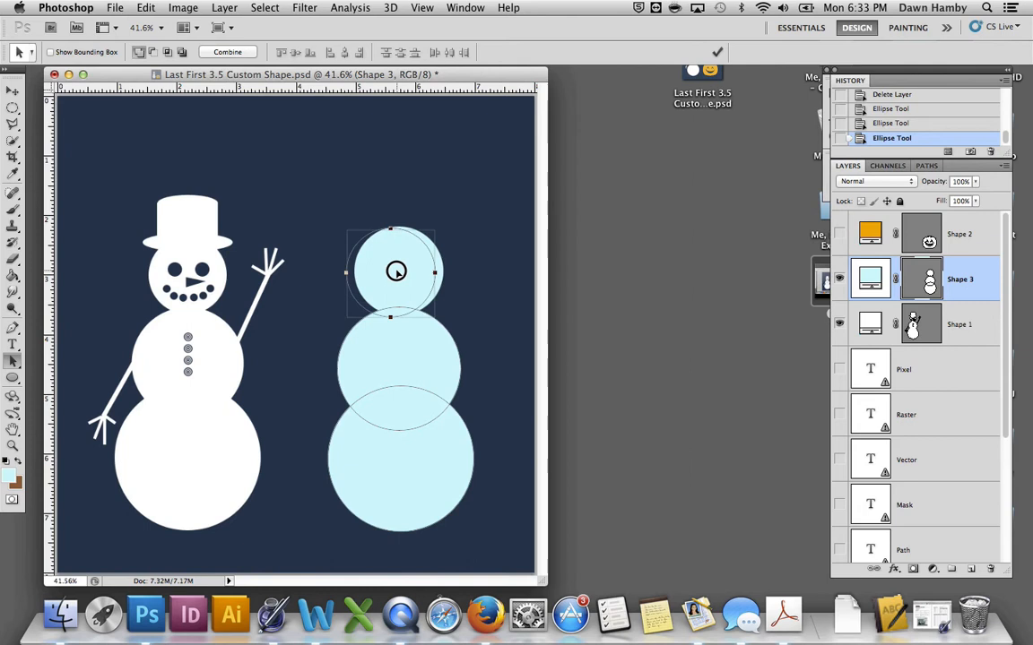
left_click_drag(396, 273, 426, 355)
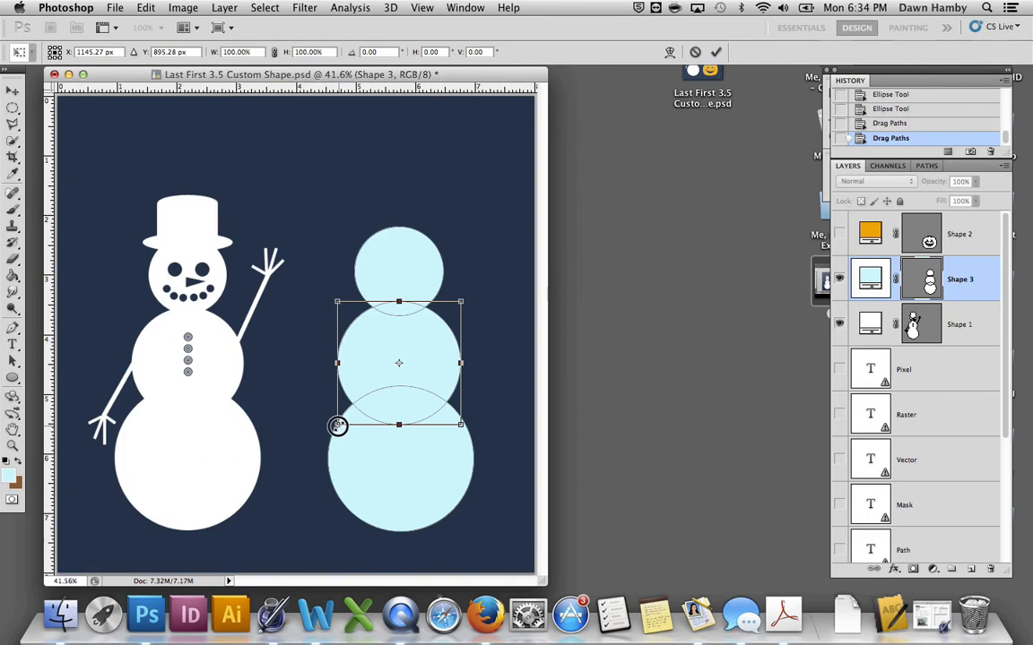
left_click_drag(337, 425, 331, 430)
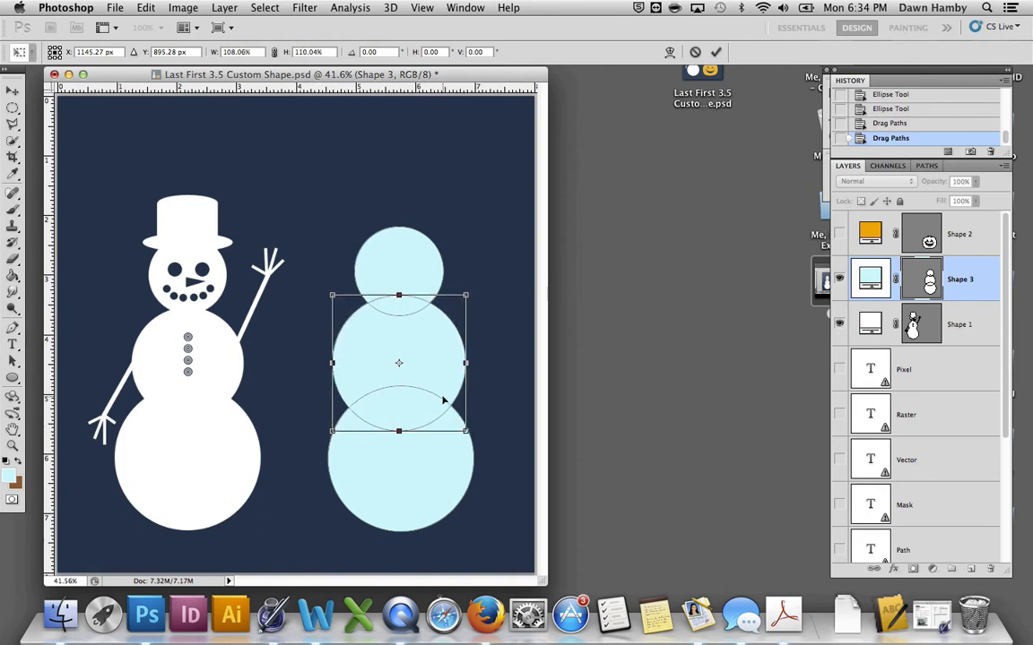
mouse_move(493, 305)
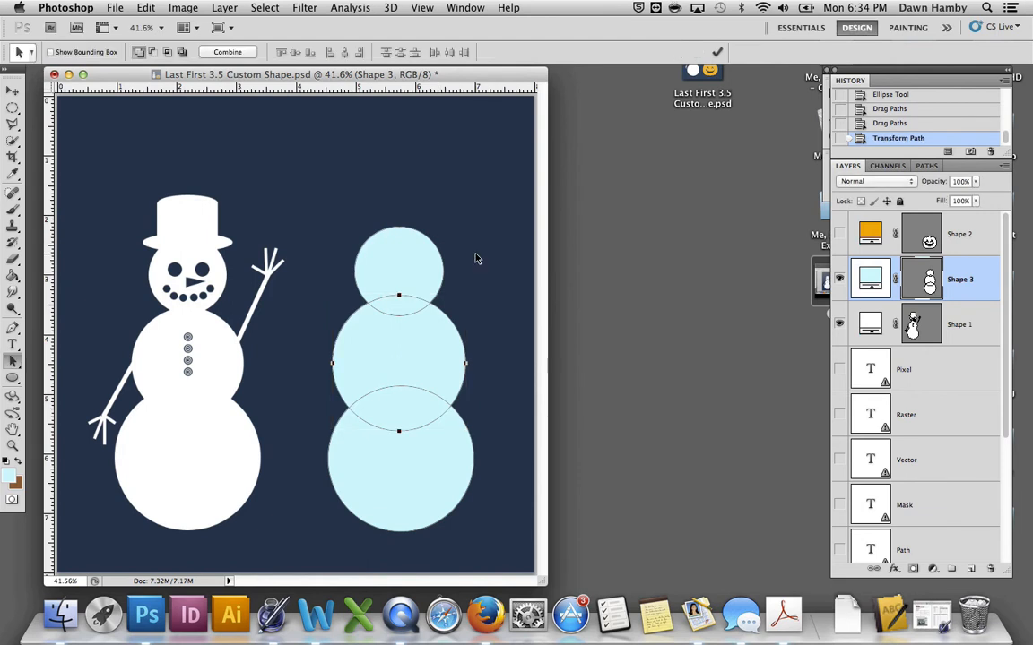
mouse_move(408, 509)
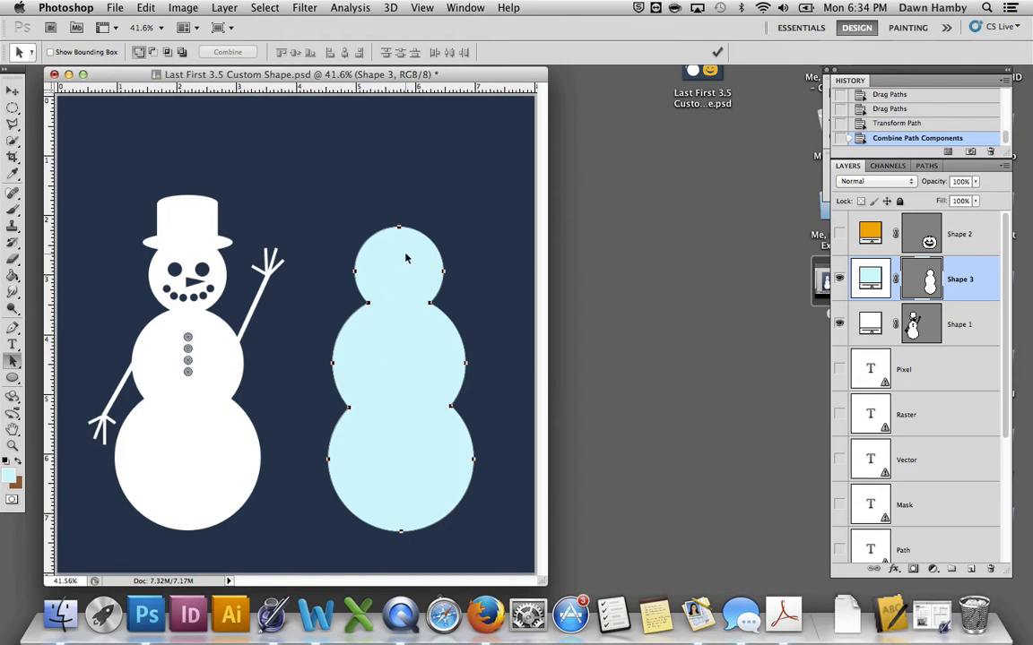
mouse_move(391, 271)
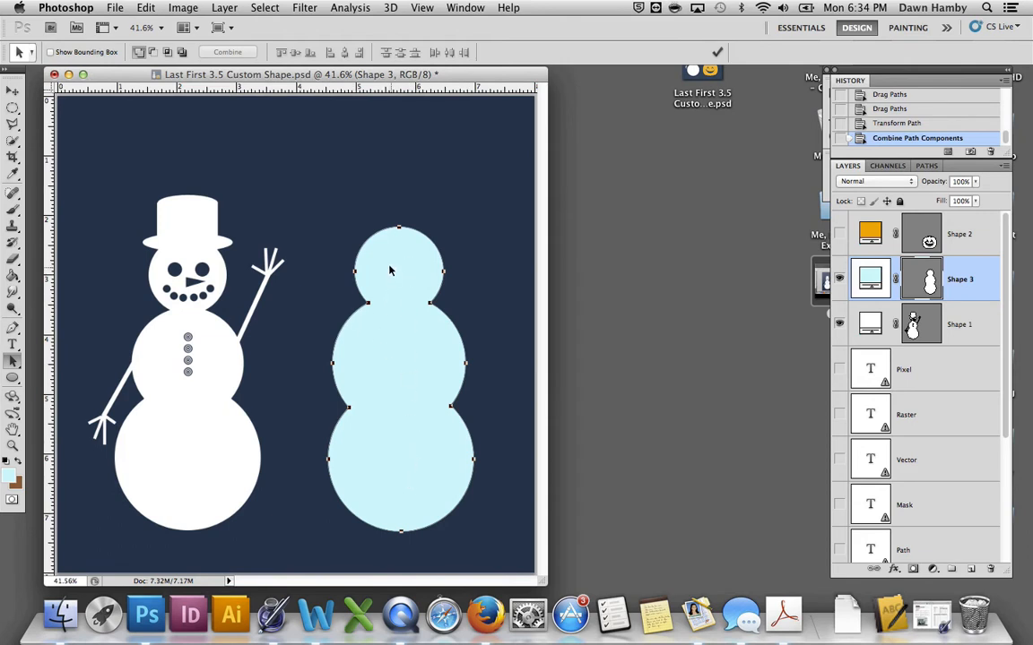
mouse_move(323, 431)
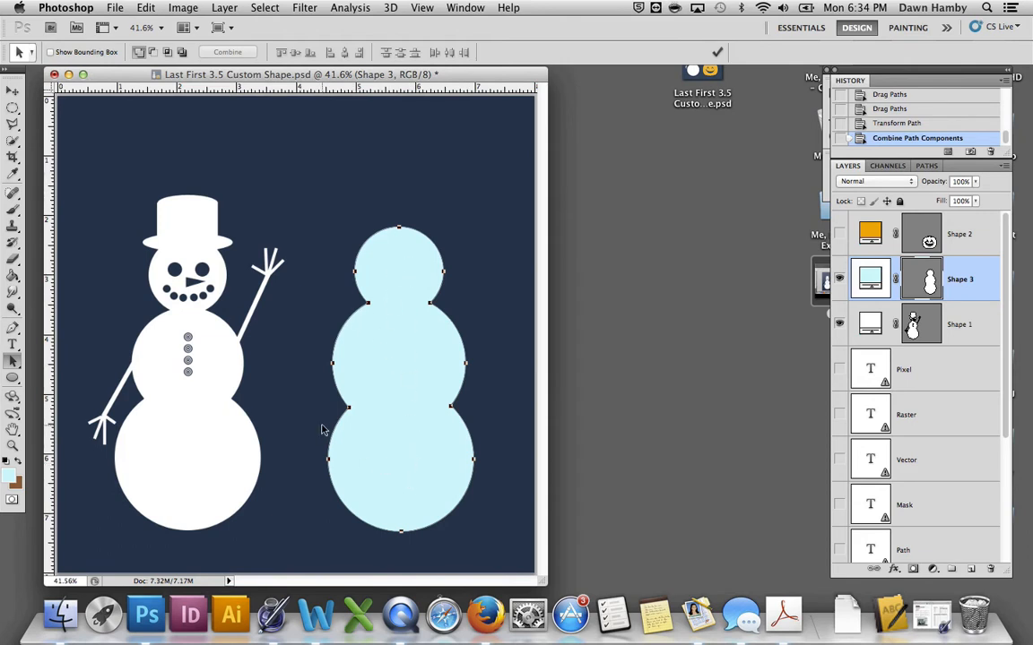
Step: Set the Ellipse tool to Subtract mode and cut the eyes and dotted smile from the head
left_click(13, 379)
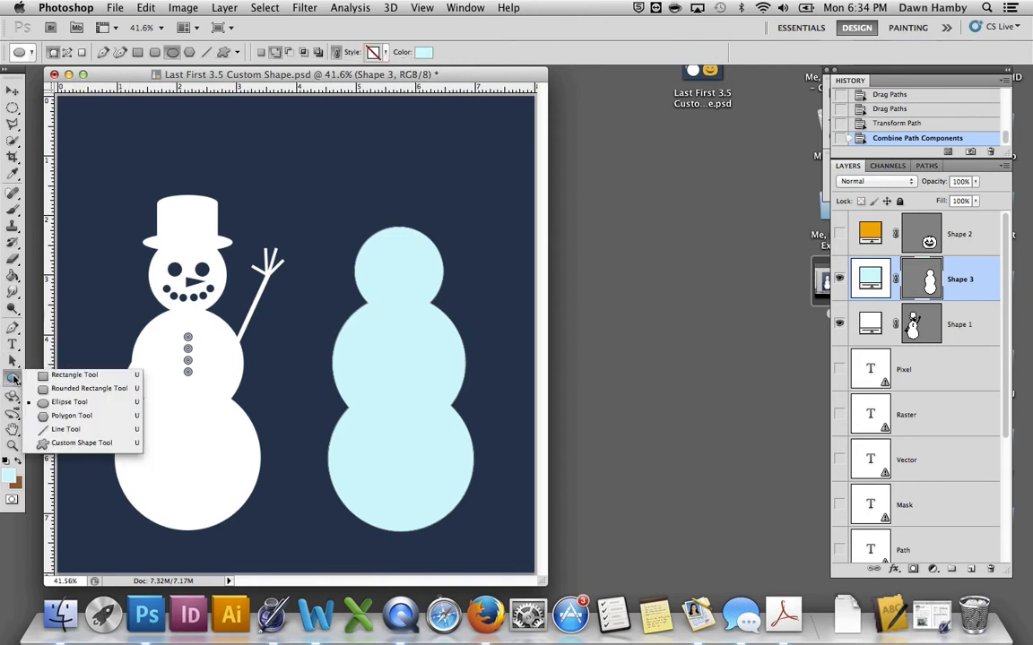
mouse_move(68, 402)
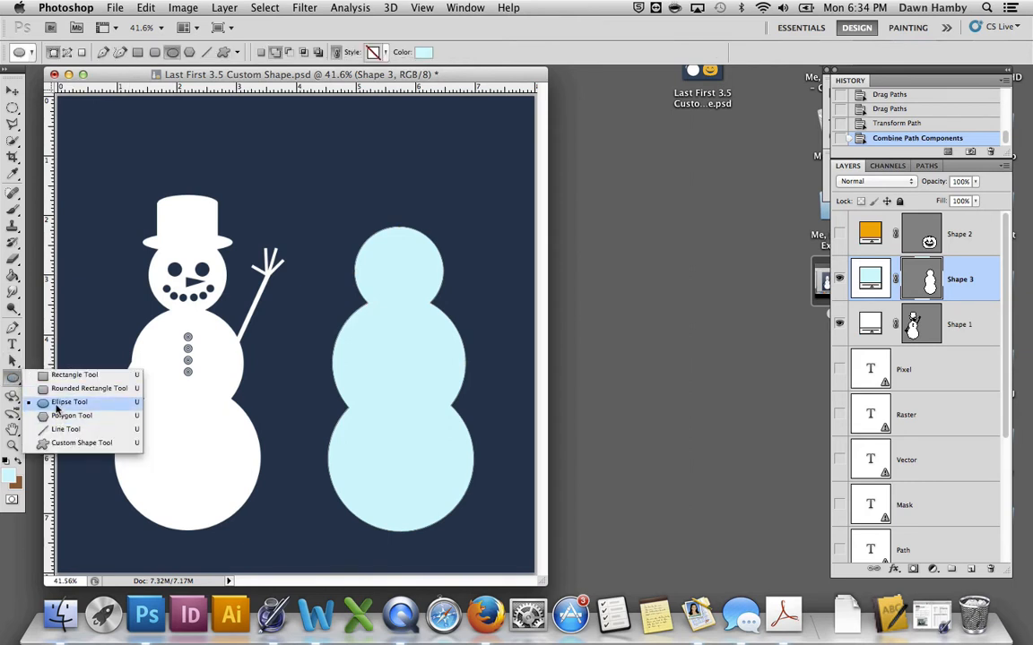
mouse_move(72, 415)
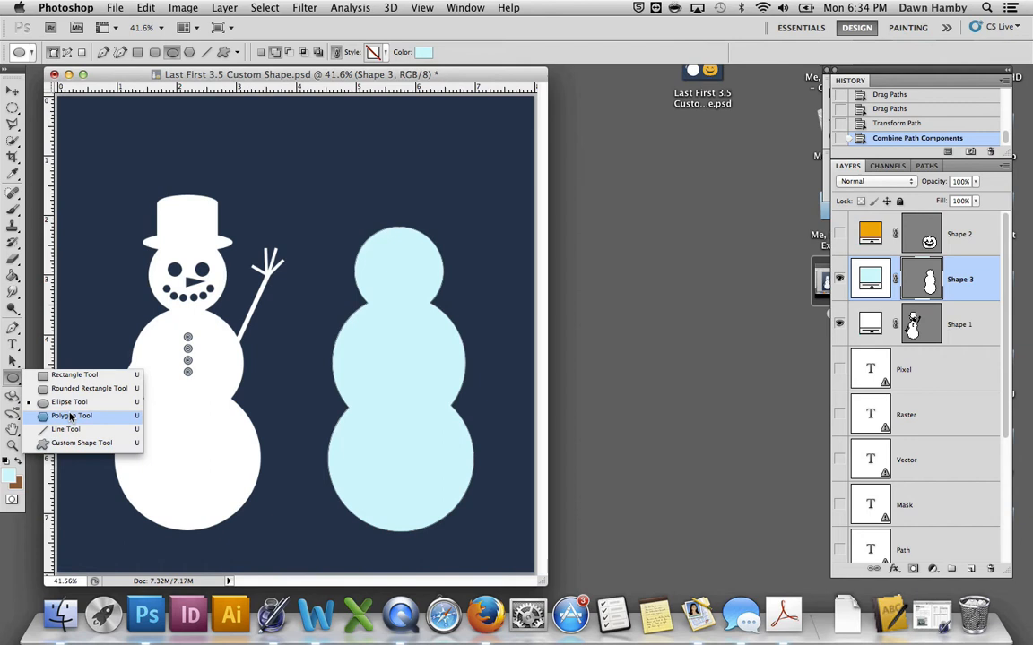
left_click(71, 416)
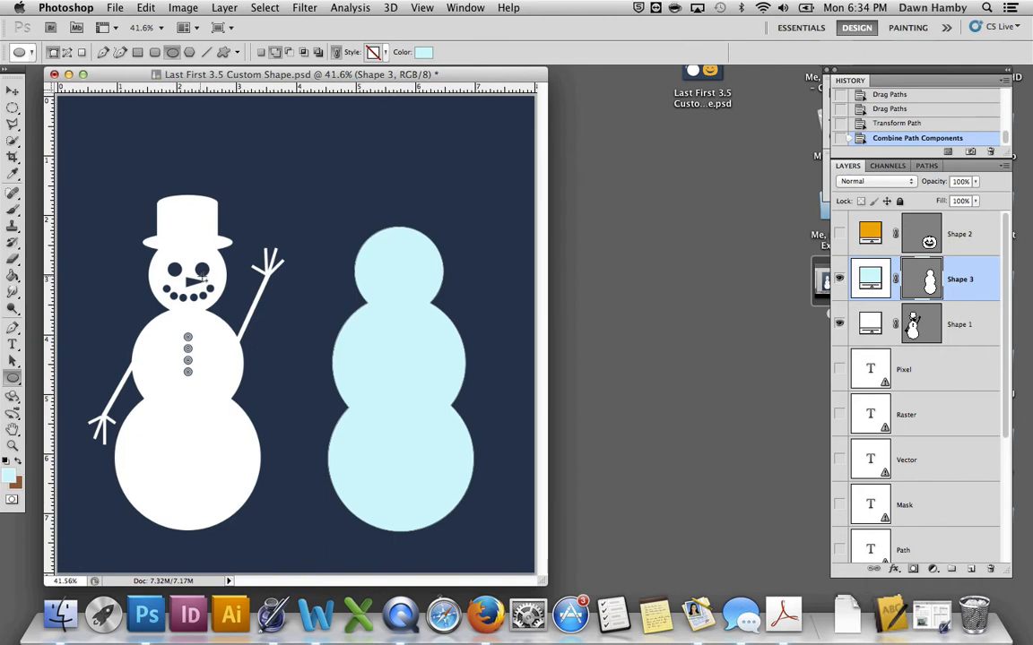
left_click(288, 52)
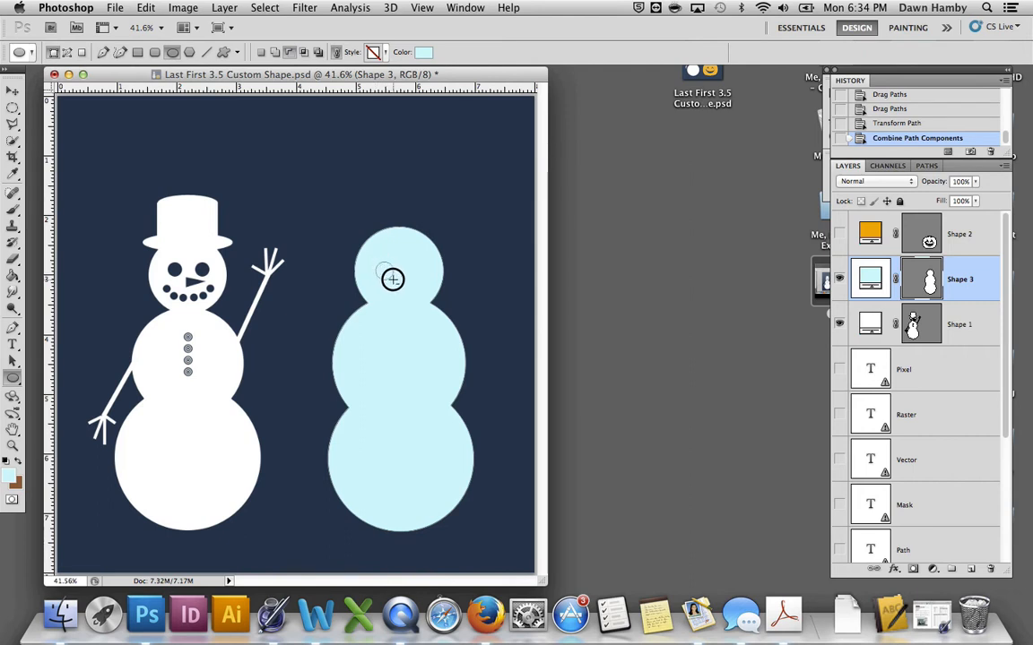
mouse_move(391, 273)
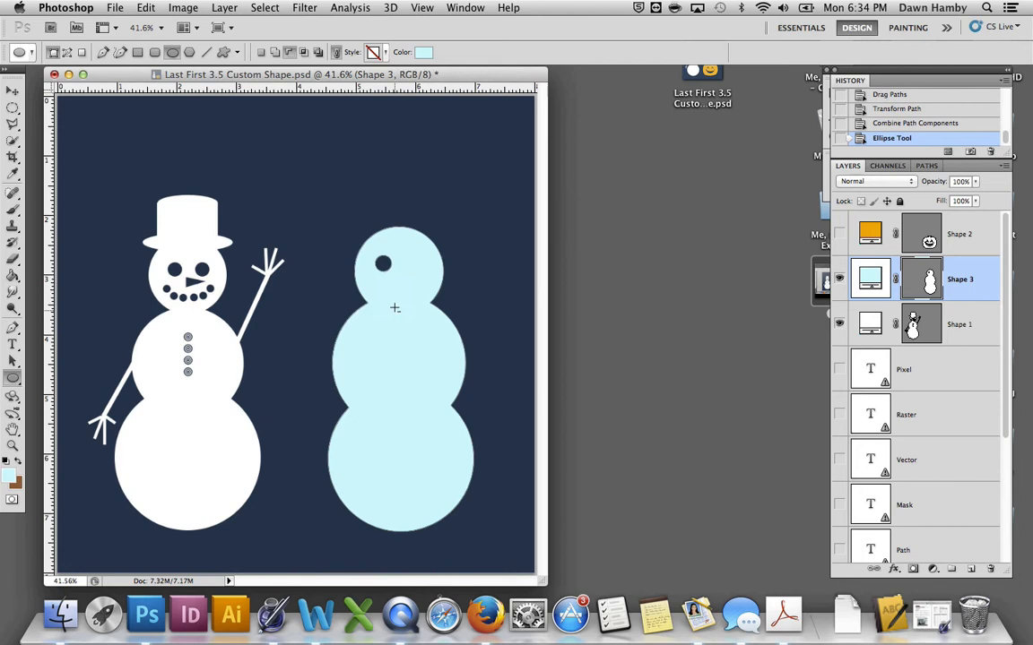
mouse_move(430, 271)
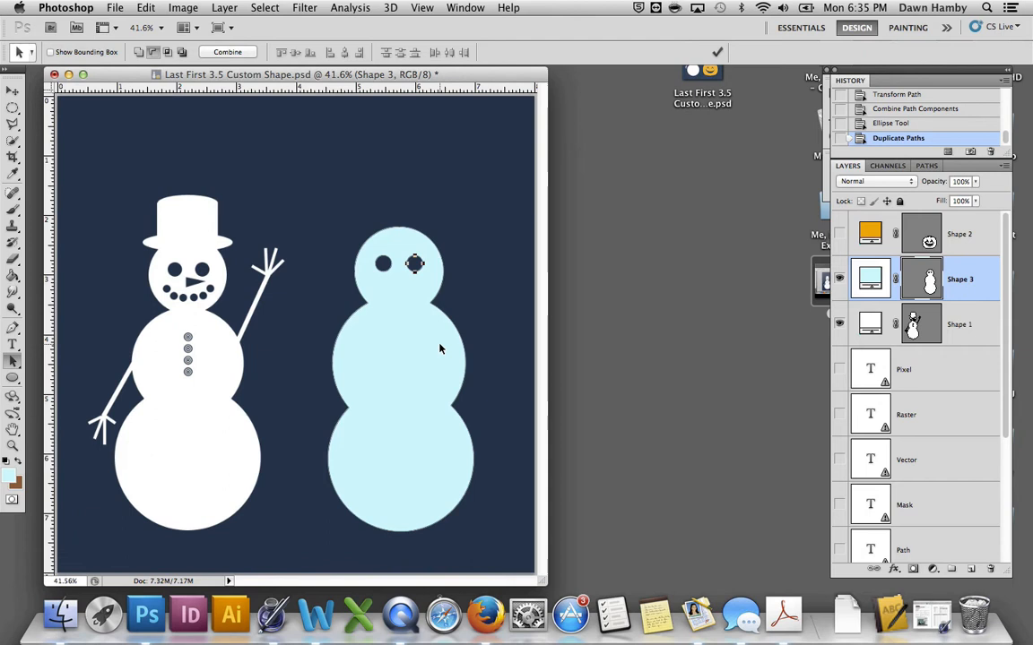
mouse_move(219, 295)
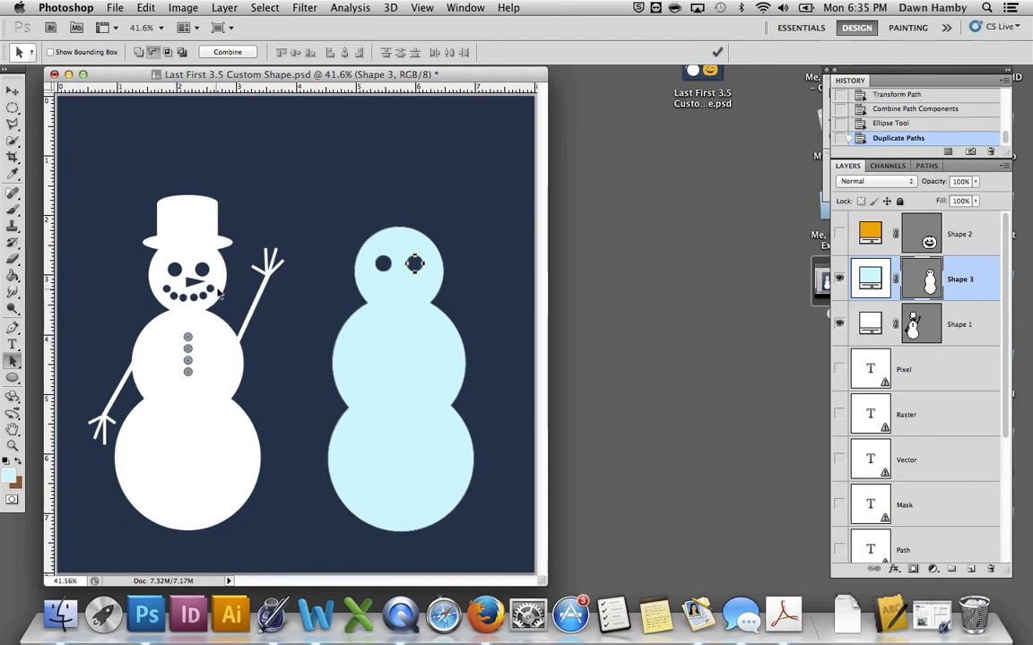
left_click(13, 376)
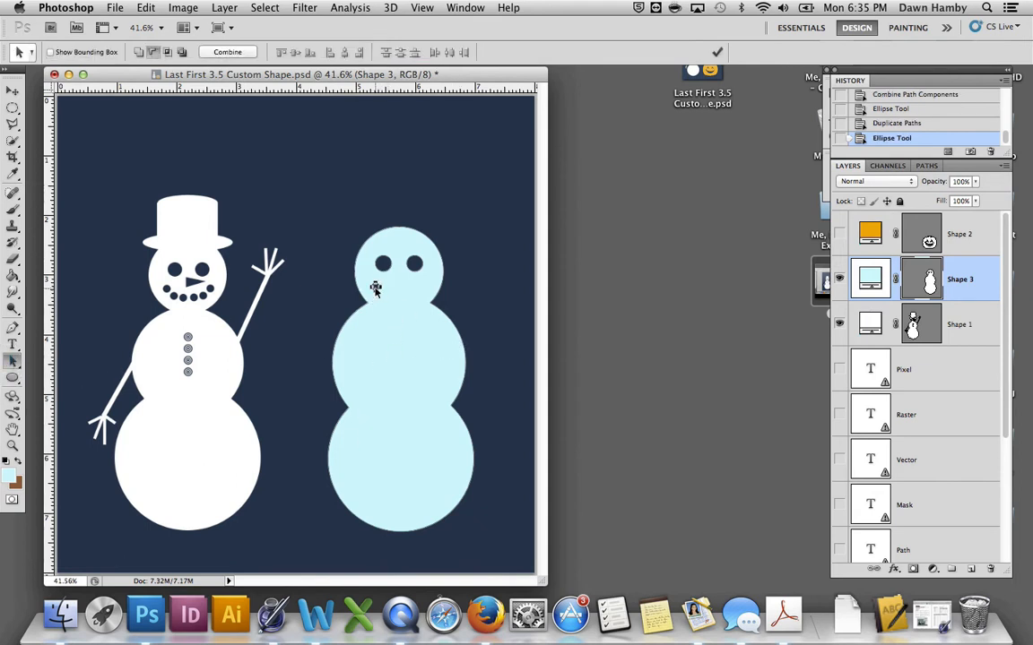
mouse_move(384, 294)
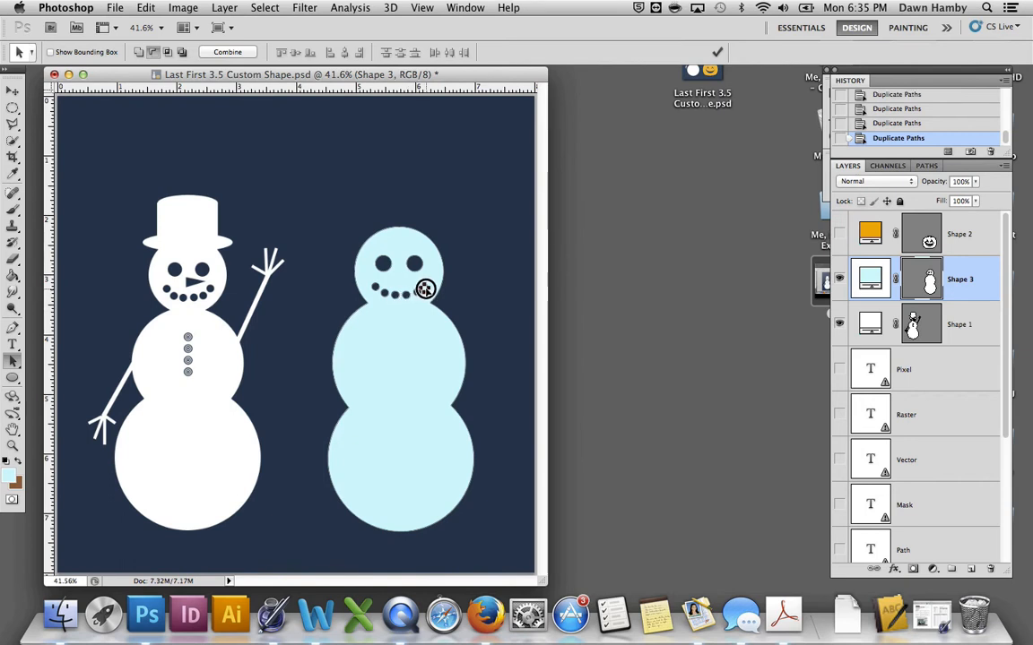
mouse_move(391, 439)
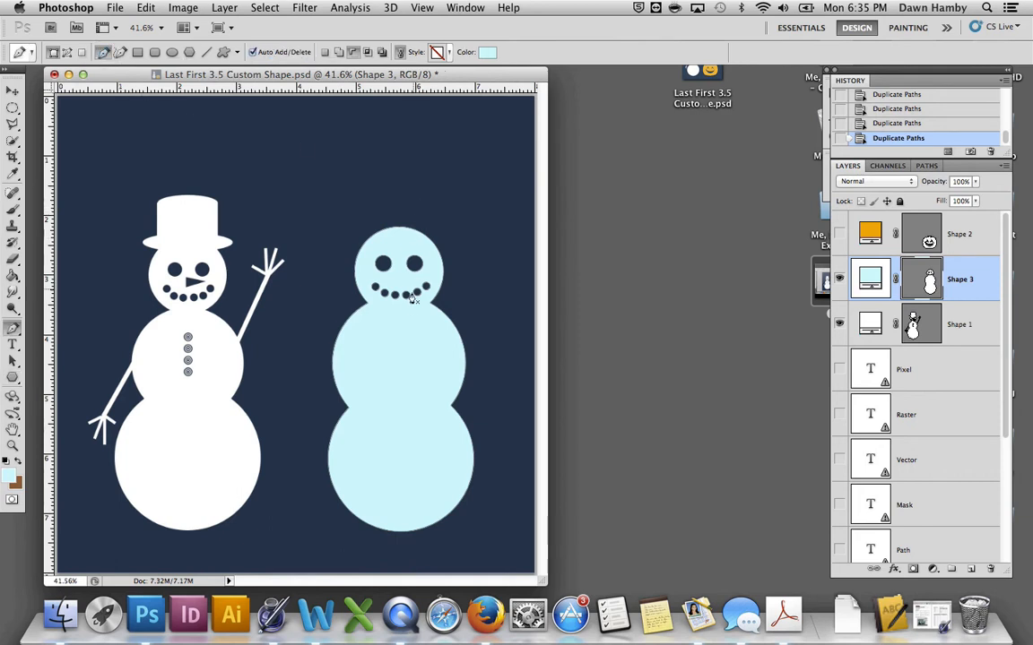
mouse_move(409, 315)
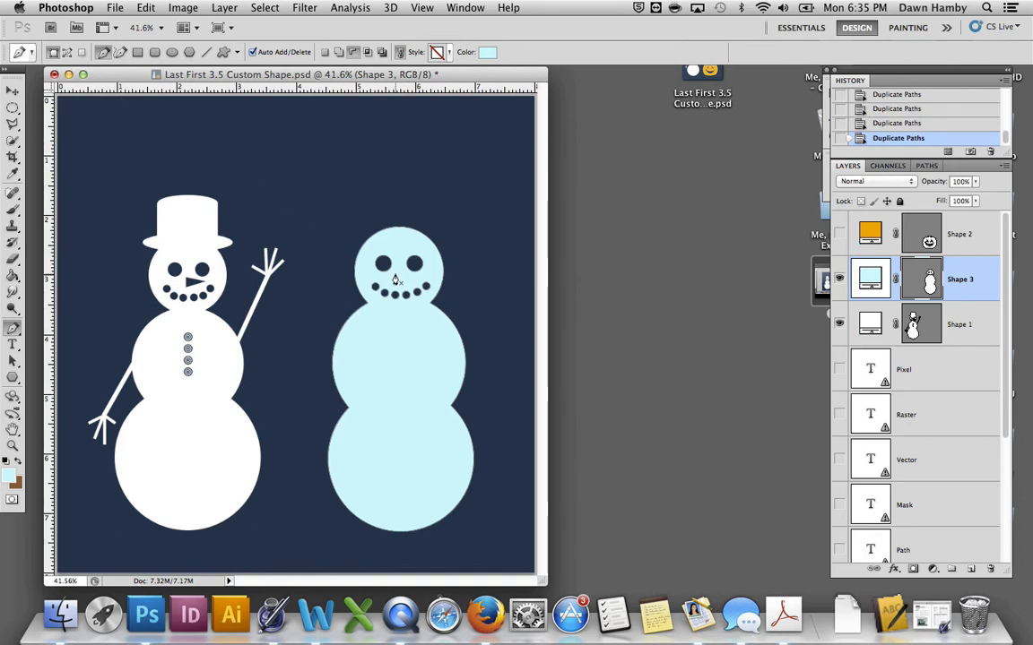
Step: Draw a closed triangular nose with the Pen tool and set it to Subtract from Shape Area
left_click(394, 290)
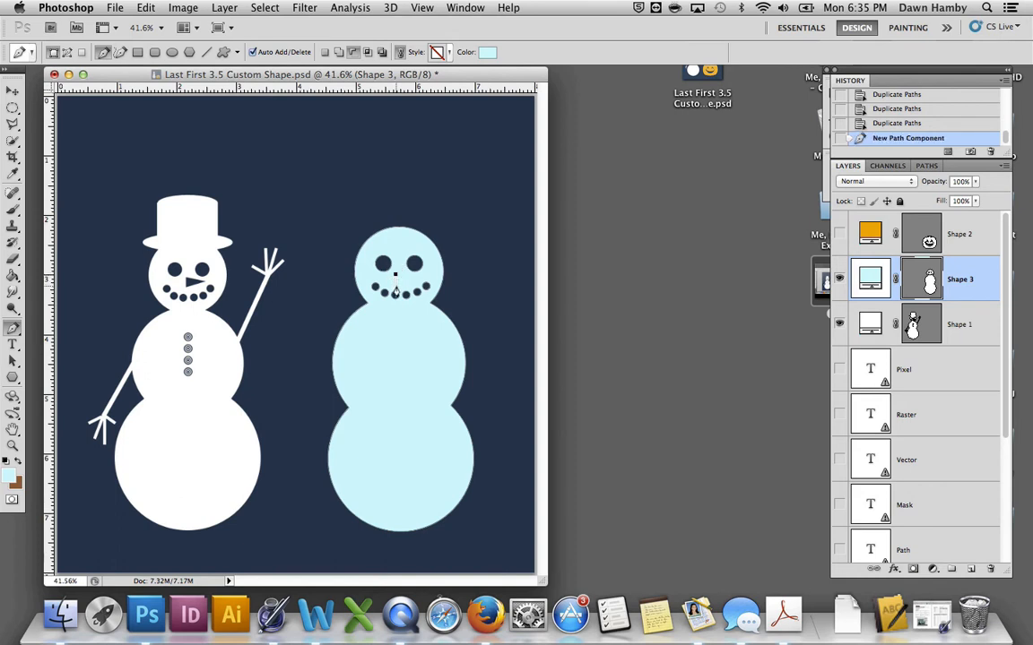
left_click(401, 283)
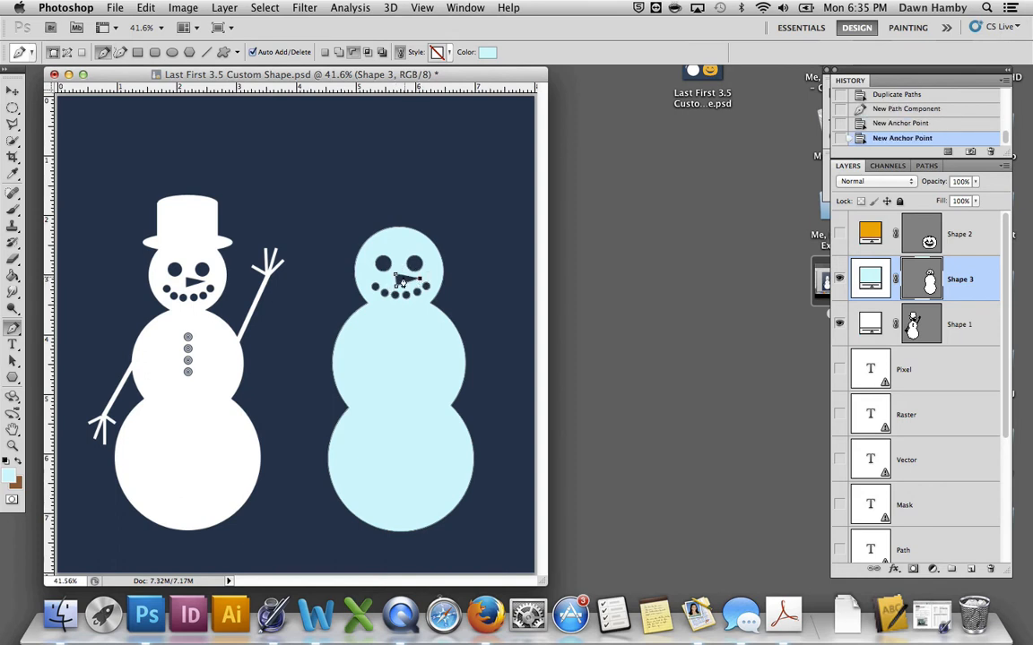
left_click(401, 279)
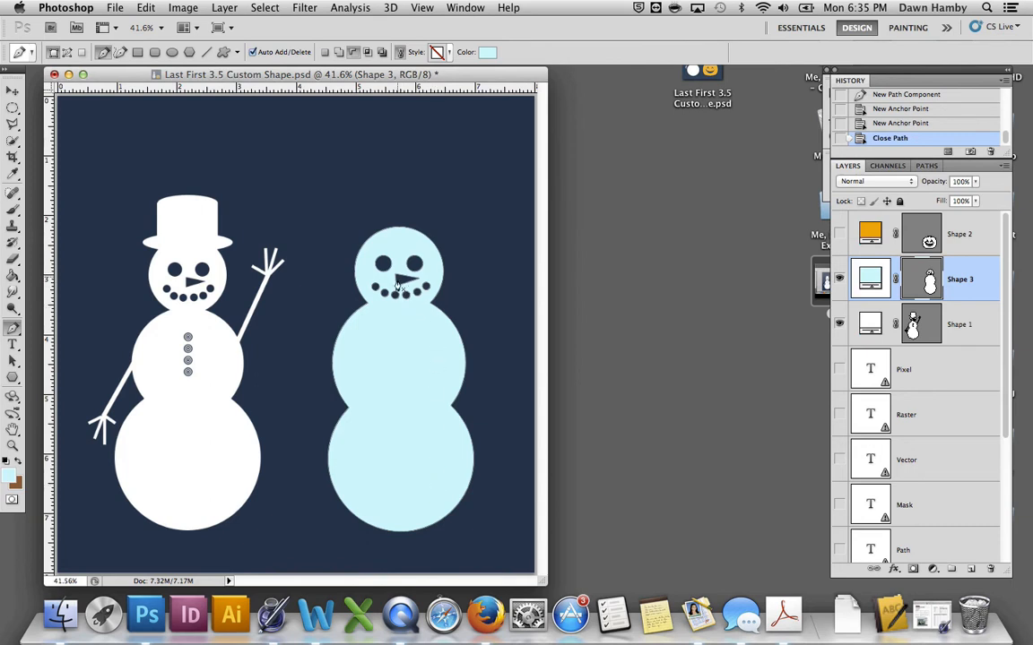
mouse_move(416, 298)
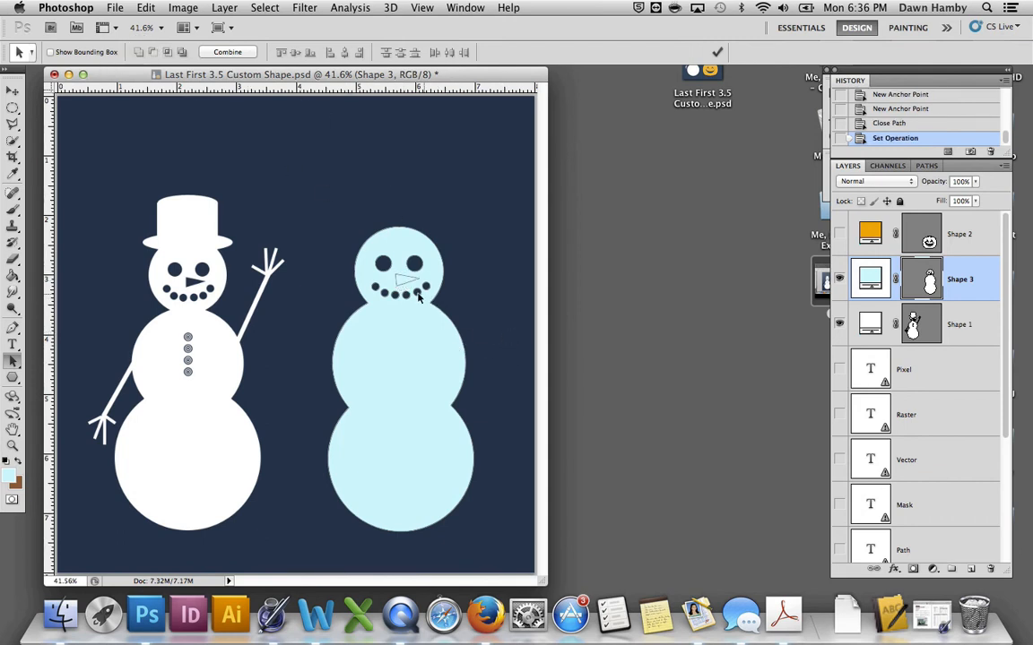
mouse_move(405, 314)
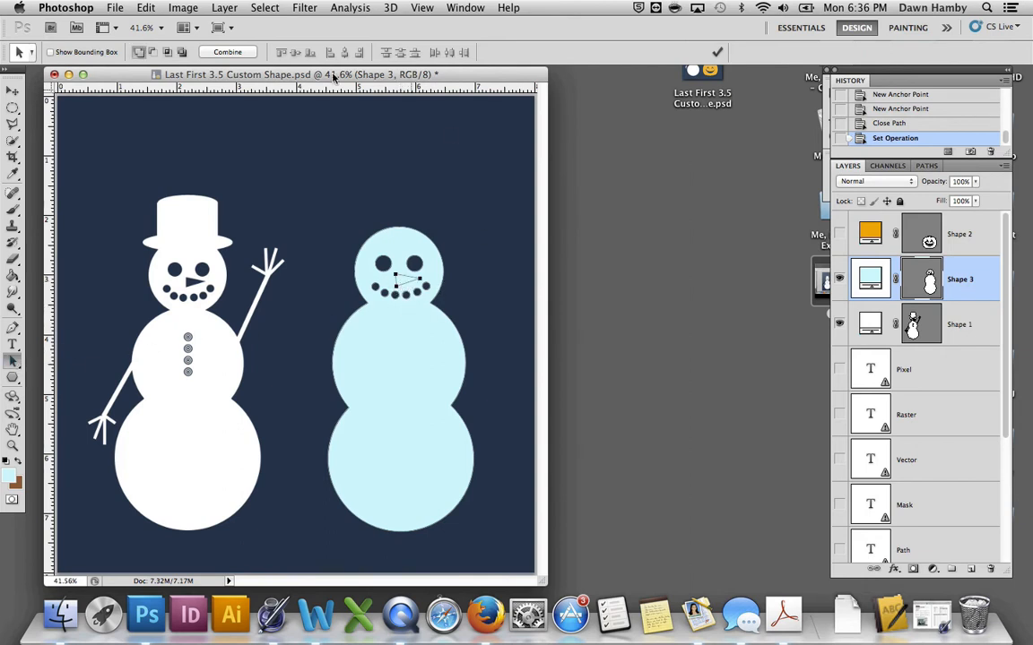
left_click(154, 50)
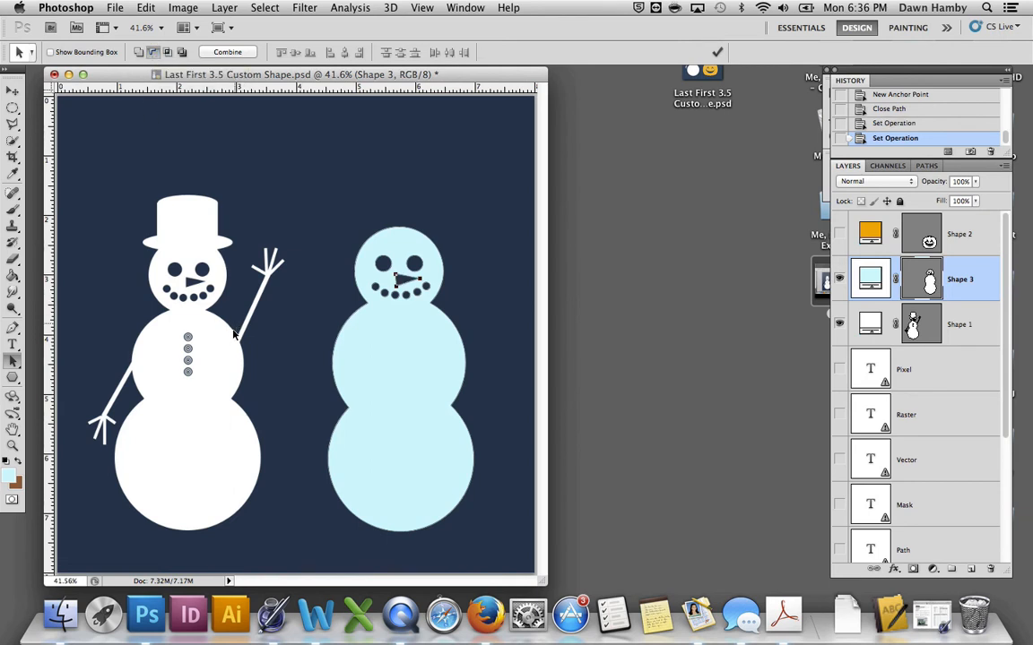
left_click(13, 377)
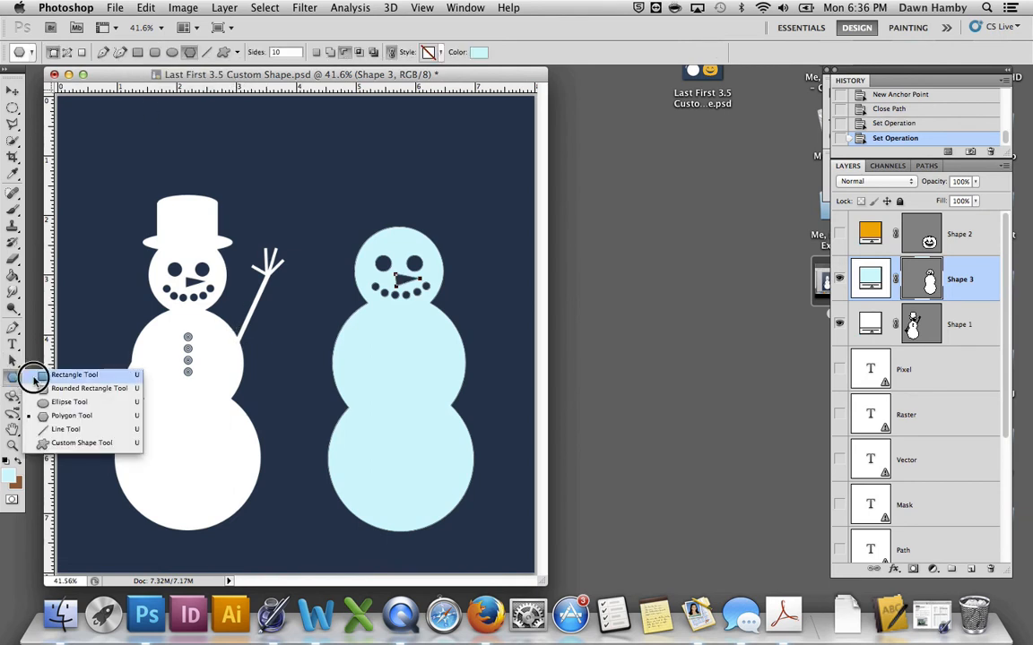
Step: Draw thin stick arms with forked fingers using the Line tool added to the body shape
left_click(65, 429)
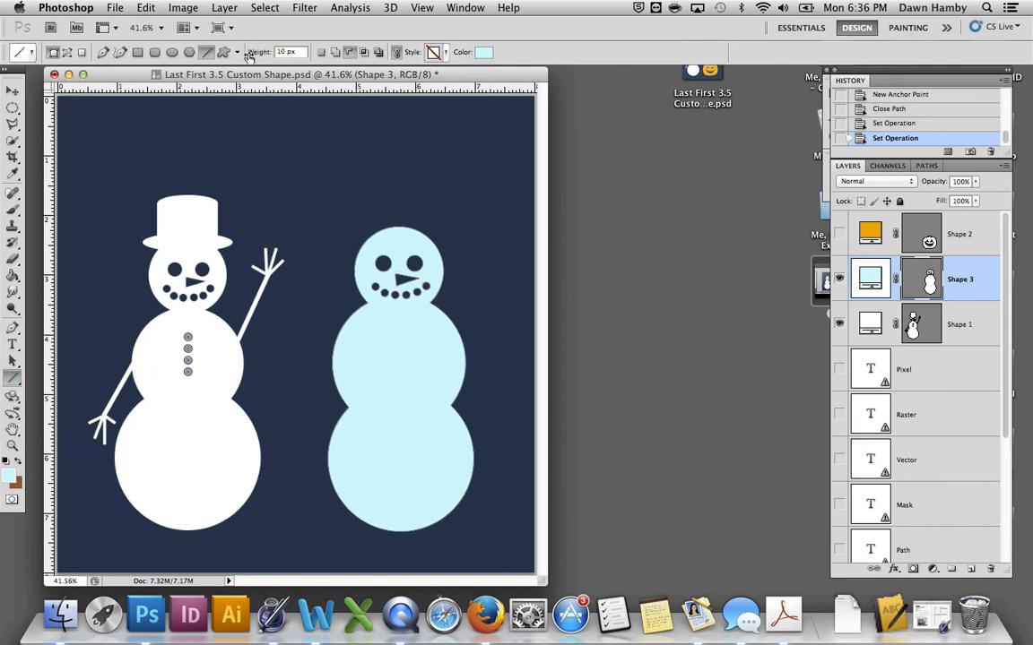
triple_click(287, 51)
type("15")
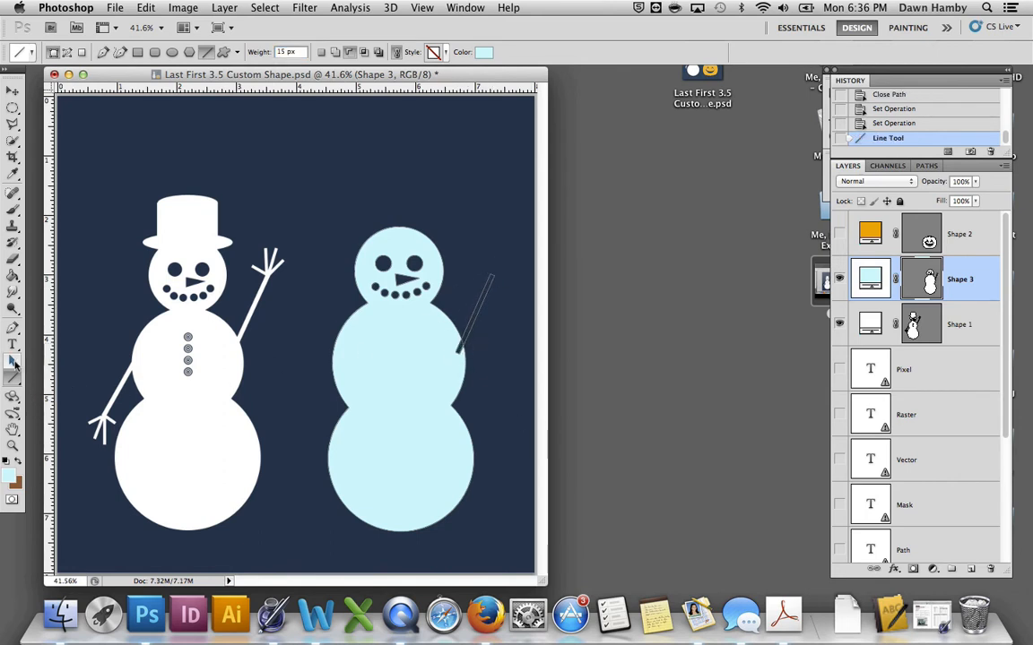
left_click(13, 360)
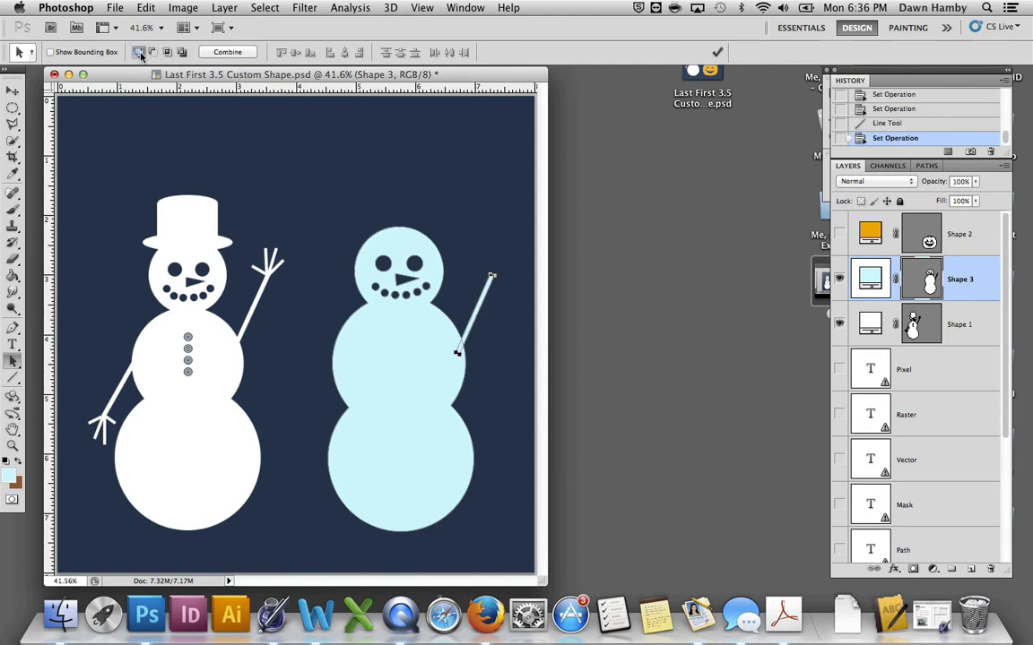
mouse_move(61, 384)
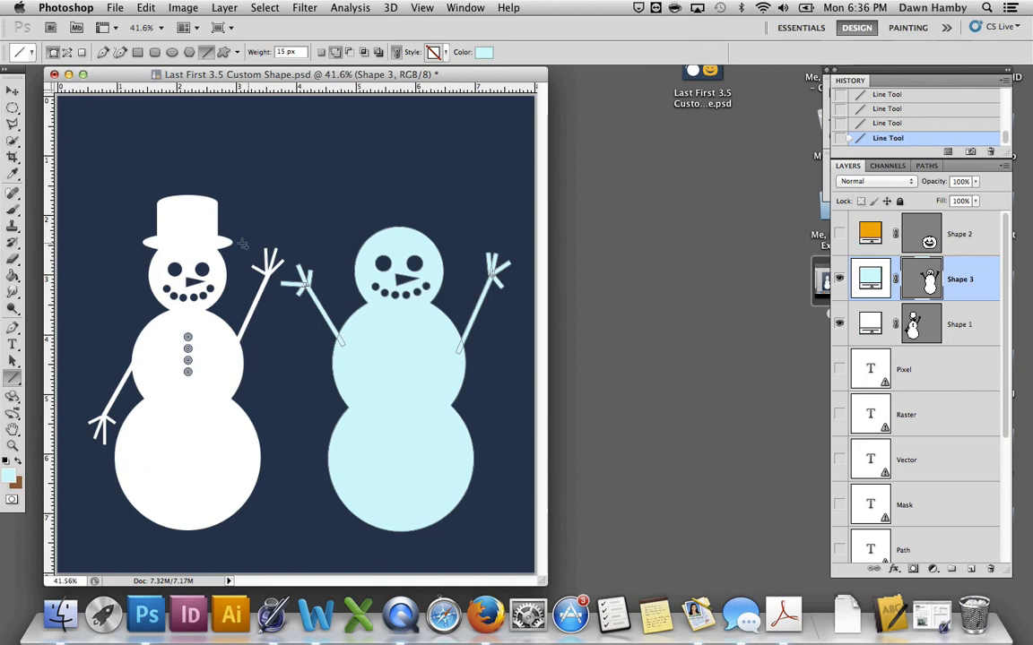
mouse_move(168, 222)
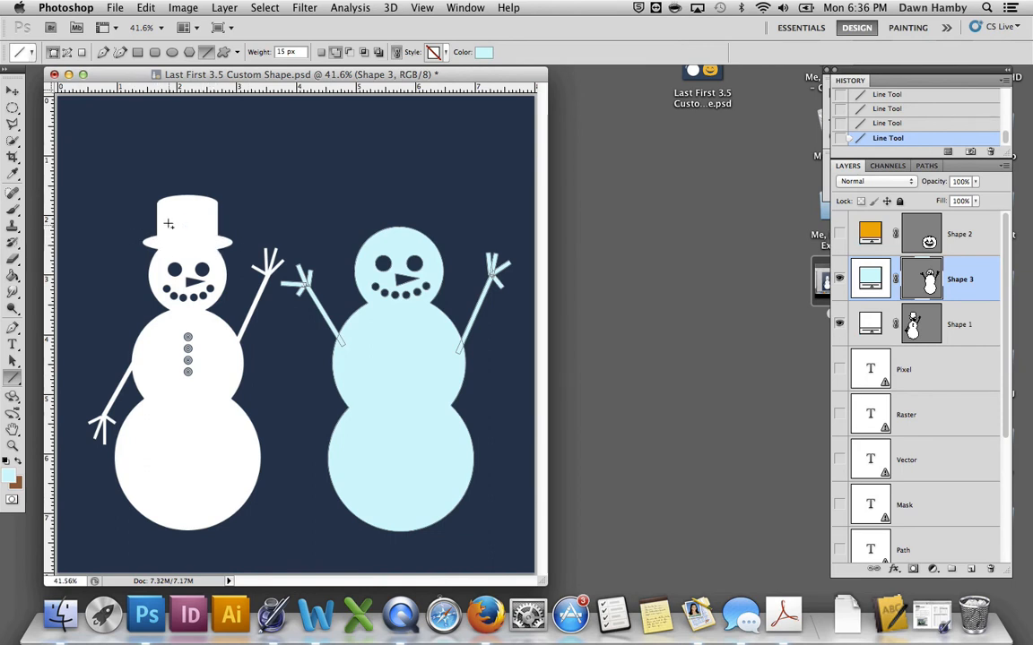
mouse_move(169, 199)
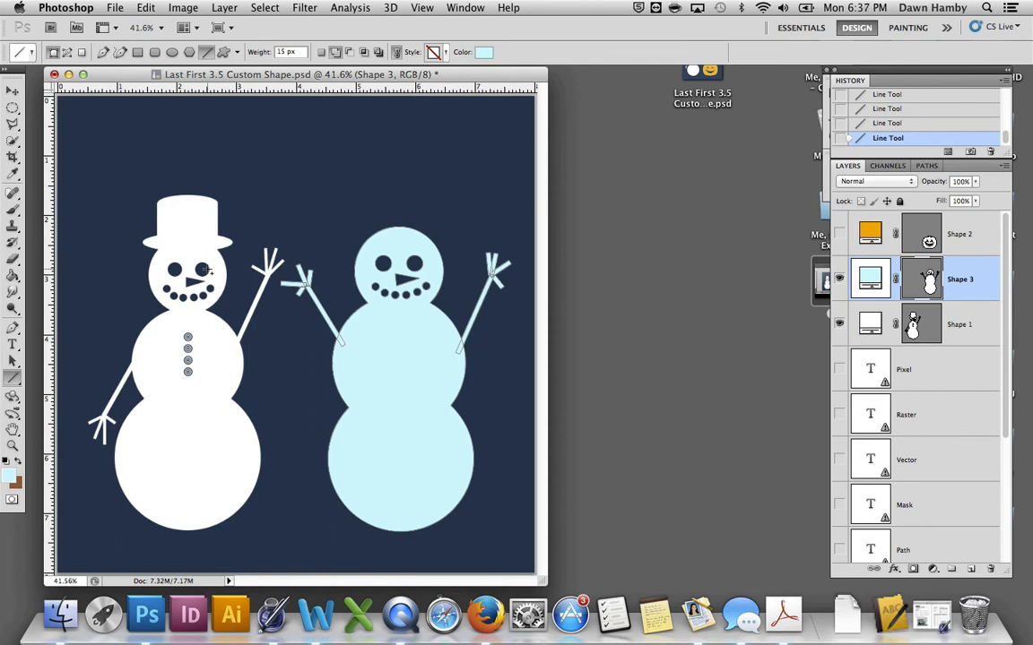
mouse_move(204, 206)
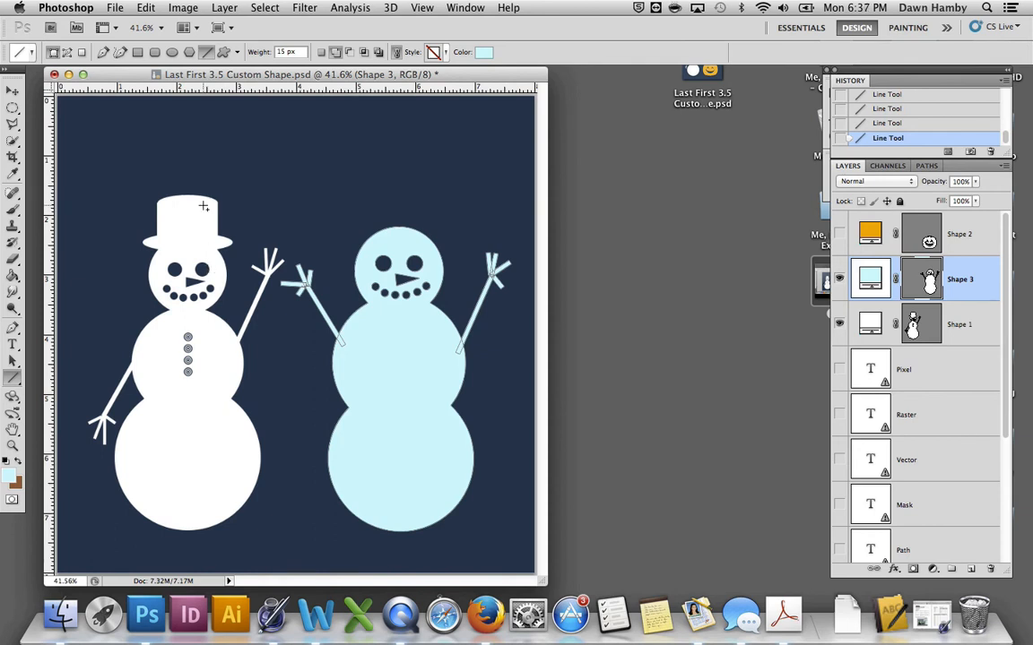
mouse_move(193, 351)
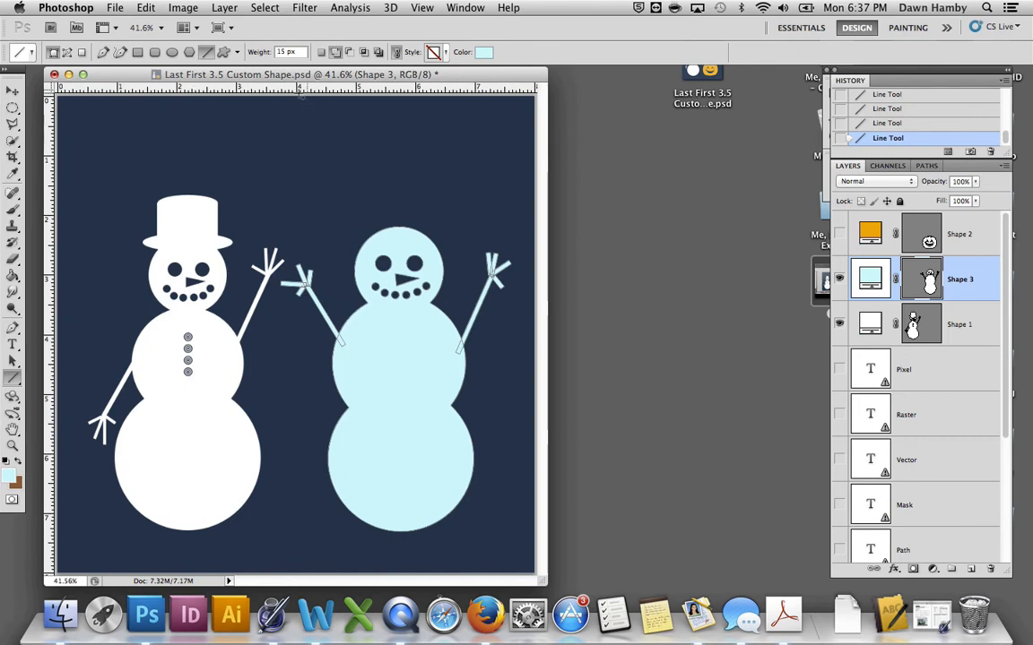
left_click(280, 50)
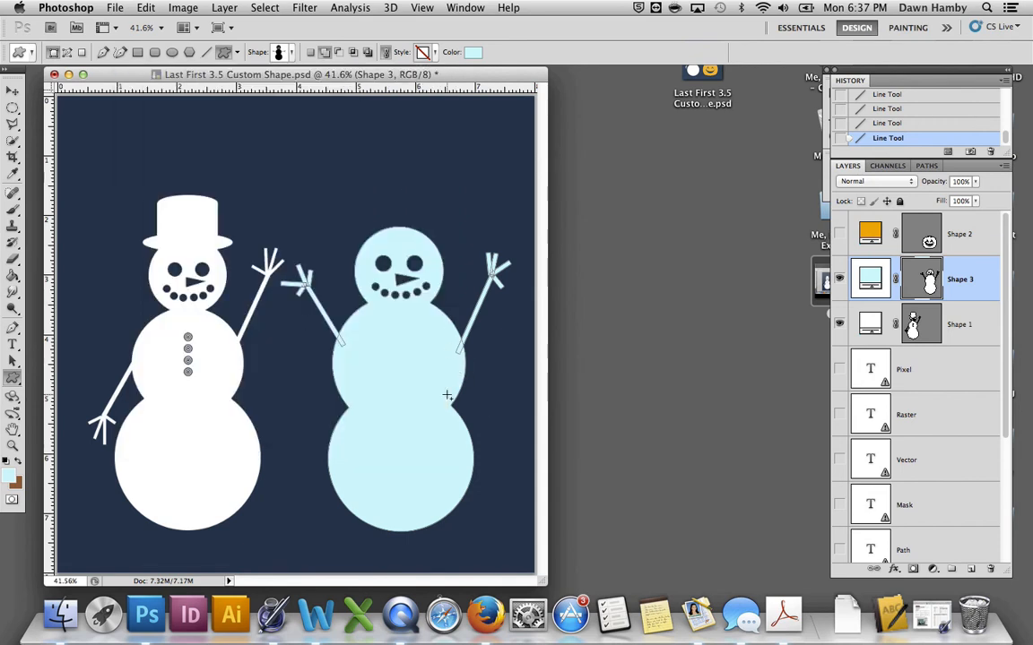
Step: Combine the snowman's paths and define them as a custom shape named Snowman
left_click(13, 362)
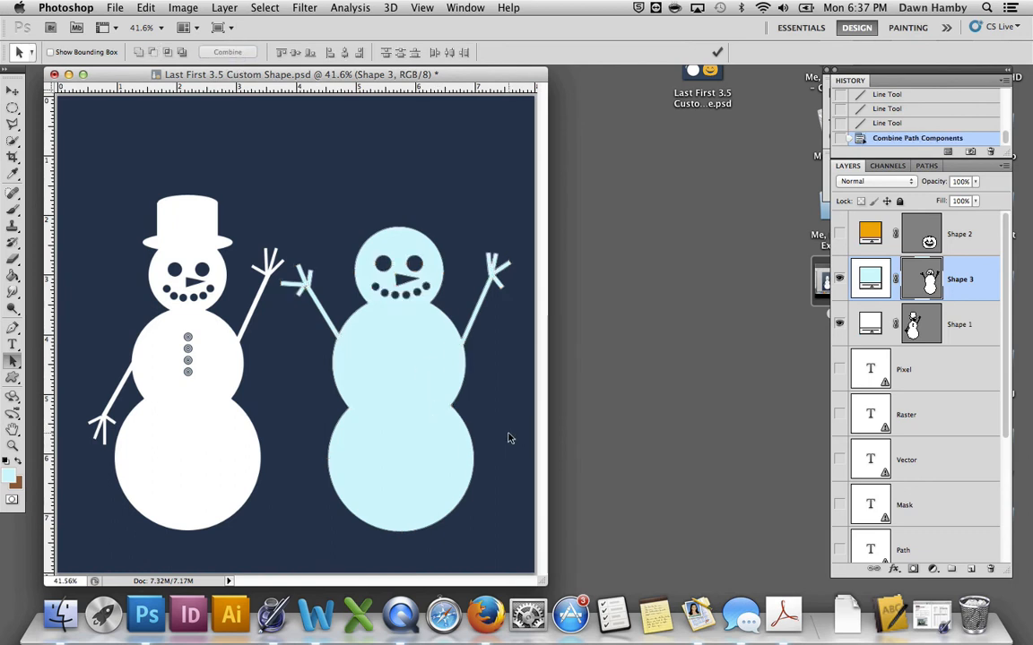
mouse_move(481, 409)
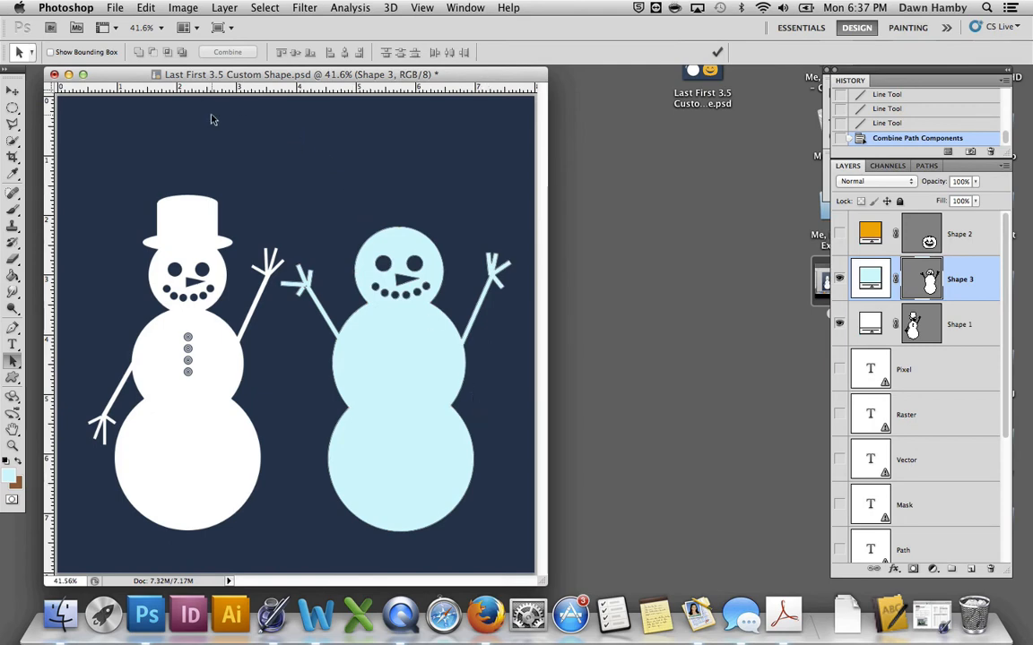
left_click(147, 7)
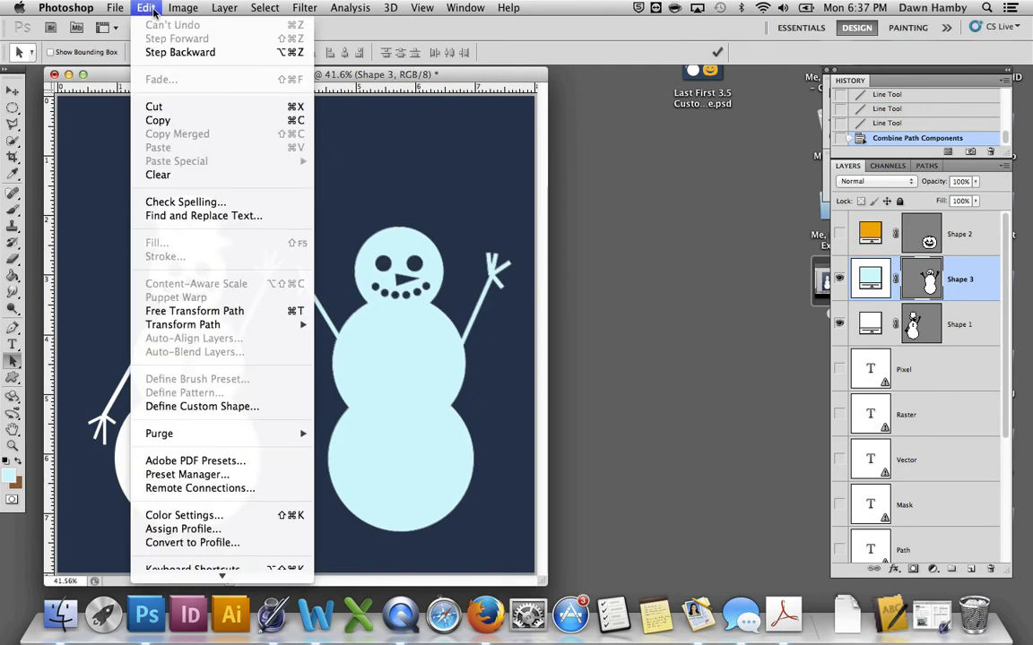
left_click(201, 405)
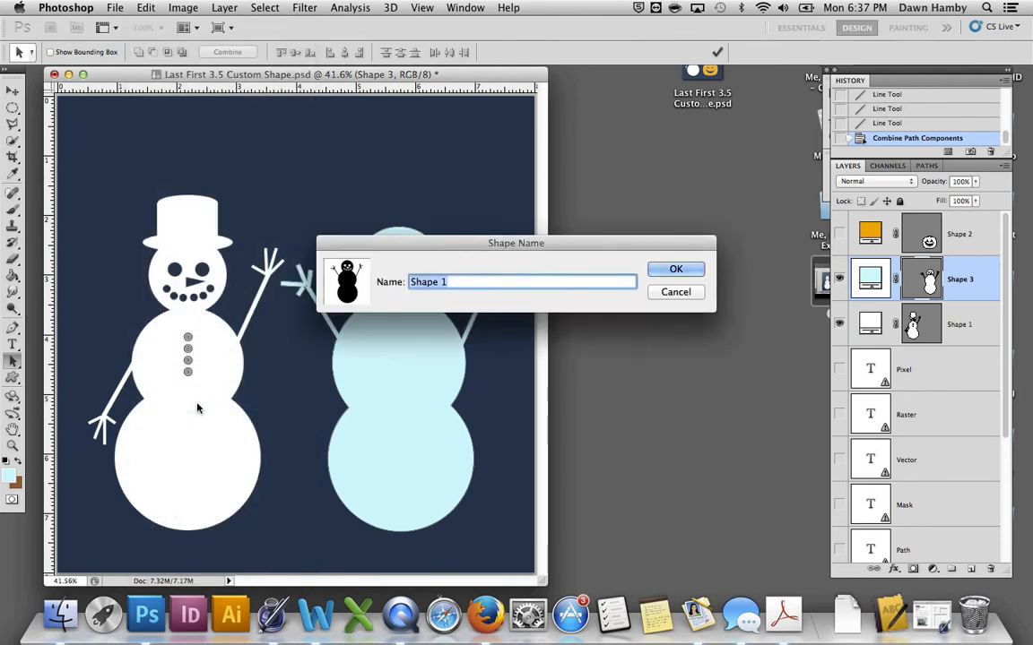
type("Sn")
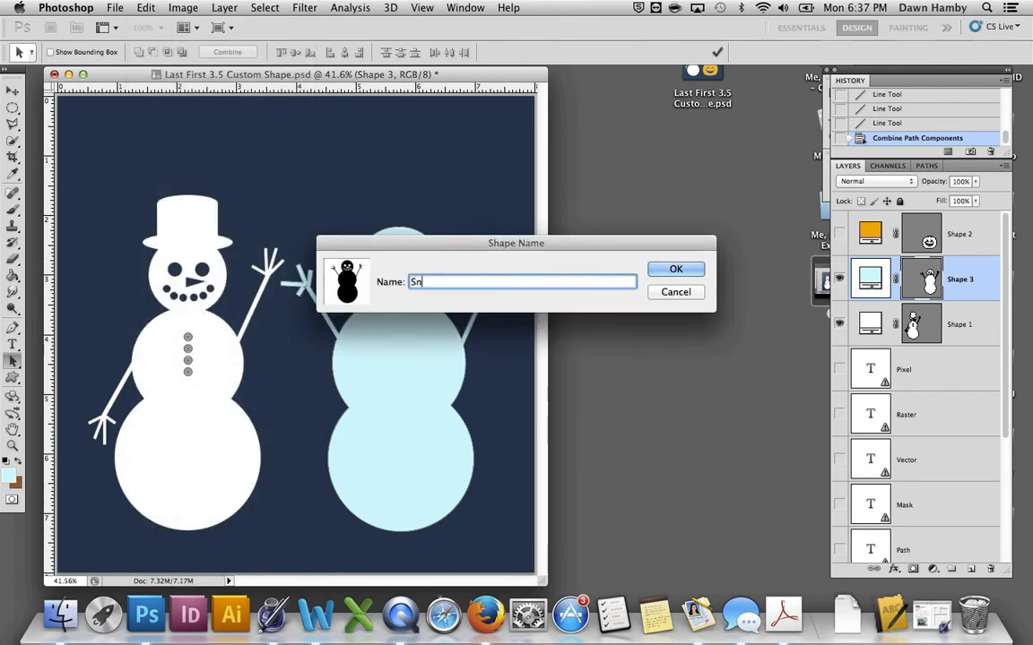
type("owman")
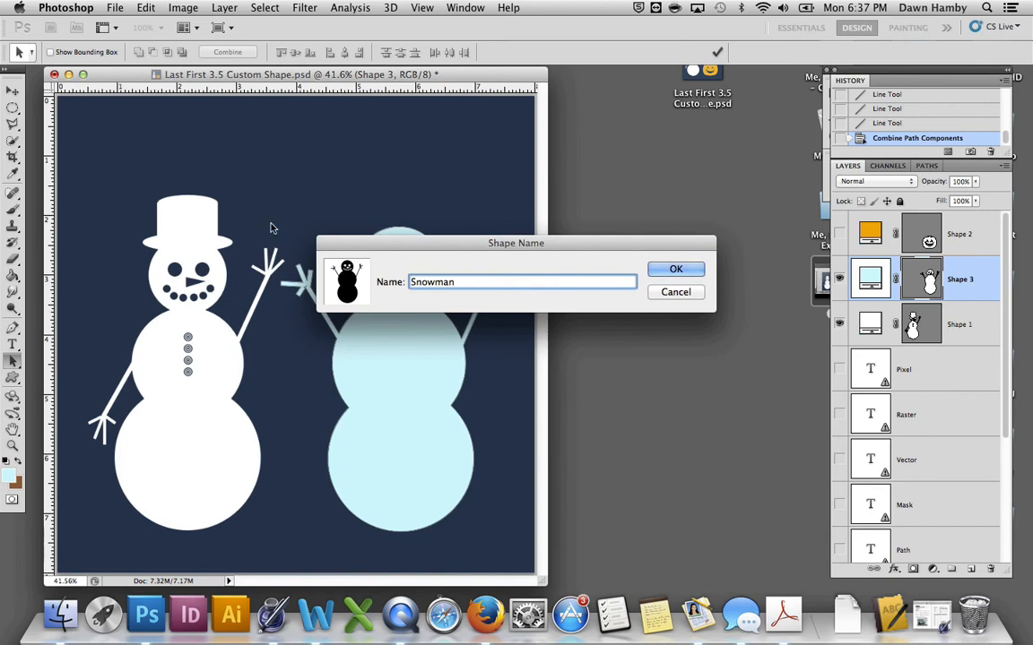
left_click(675, 269)
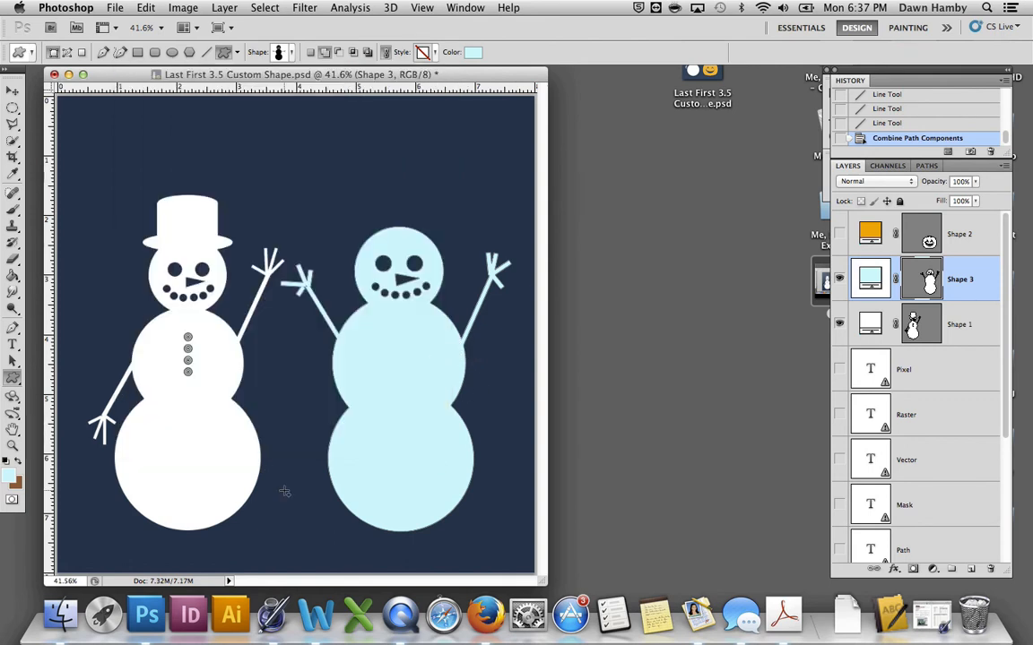
Step: Hide both snowman layers and switch to the Ellipse Tool for the pumpkin body
left_click(839, 324)
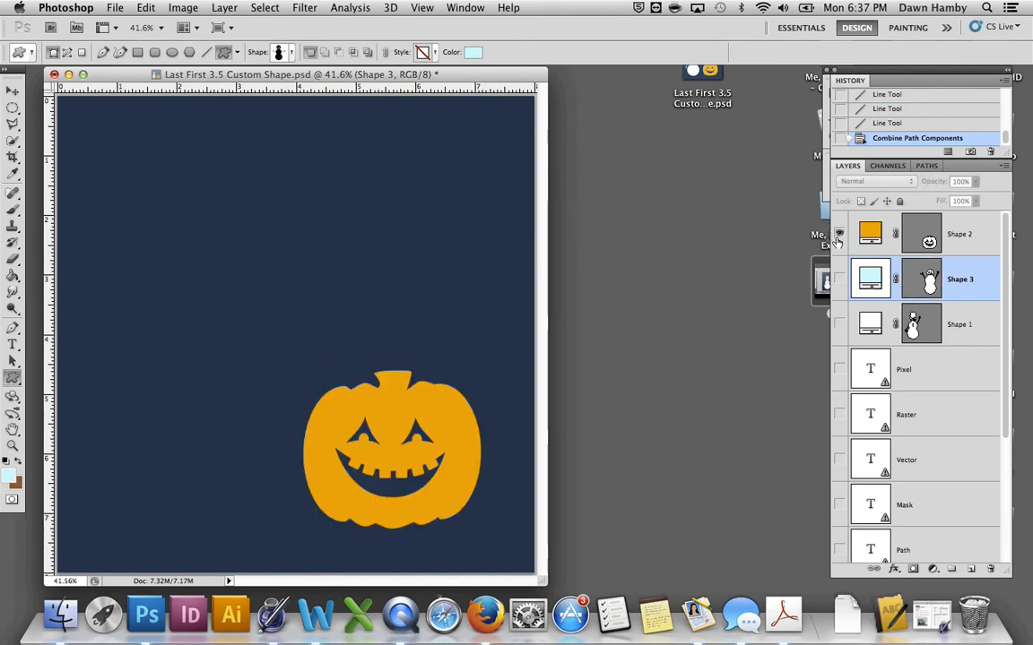
left_click(839, 233)
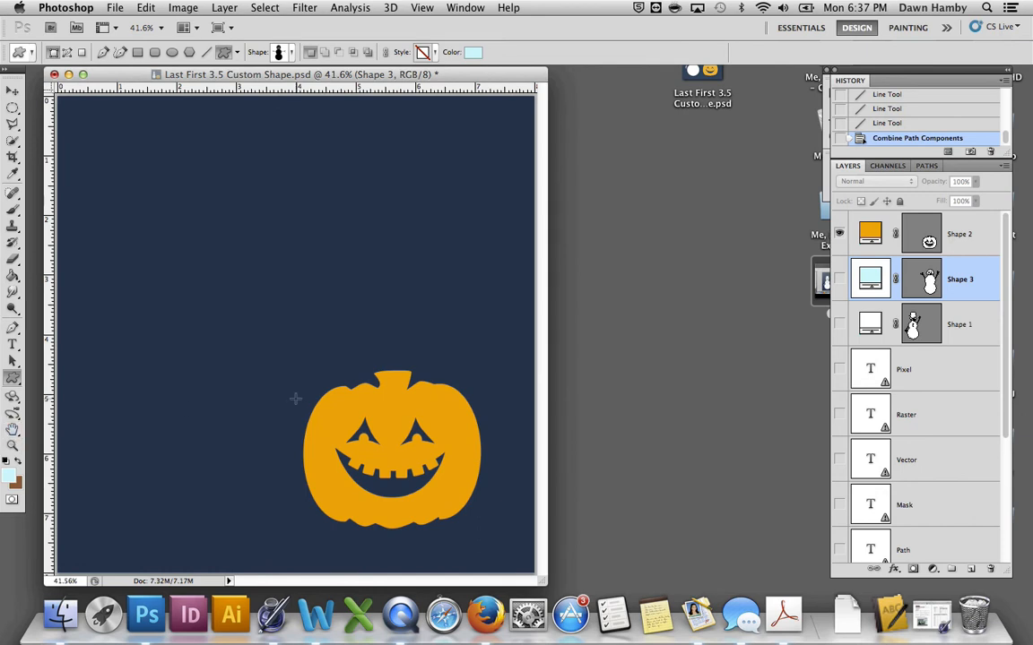
mouse_move(366, 391)
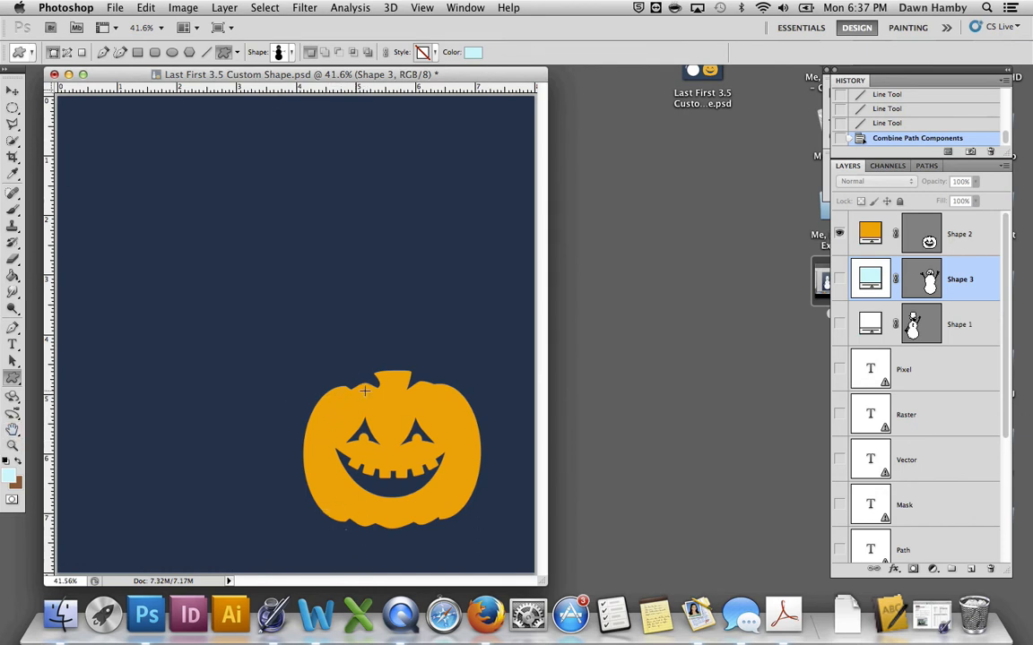
left_click(13, 377)
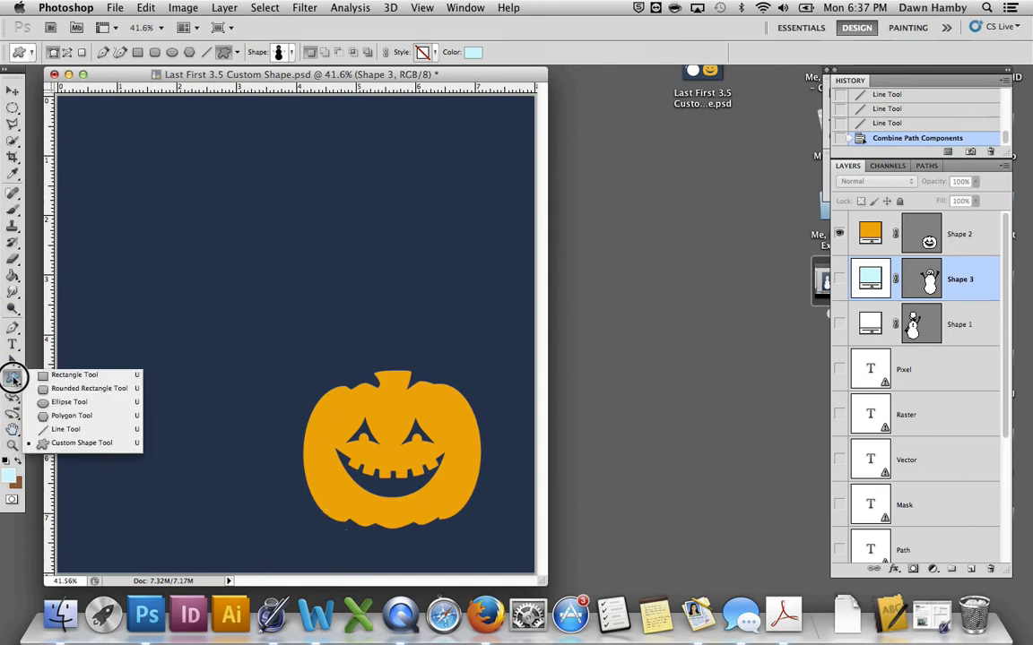
left_click(69, 402)
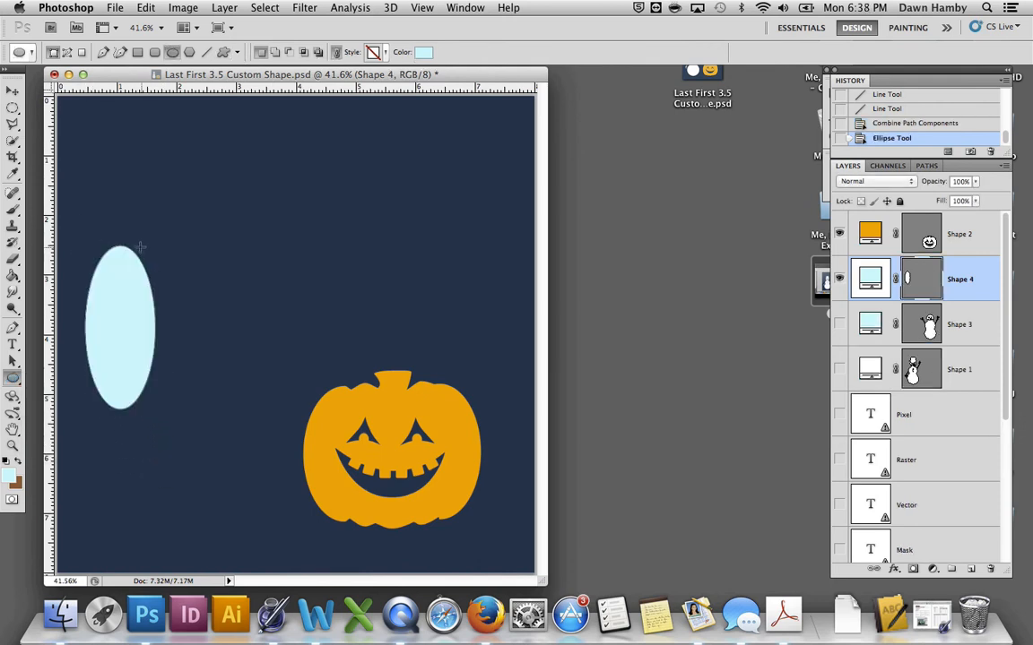
Step: Drag three overlapping tall pale-blue ovals side by side to start the ribbed pumpkin body
left_click_drag(122, 244, 187, 409)
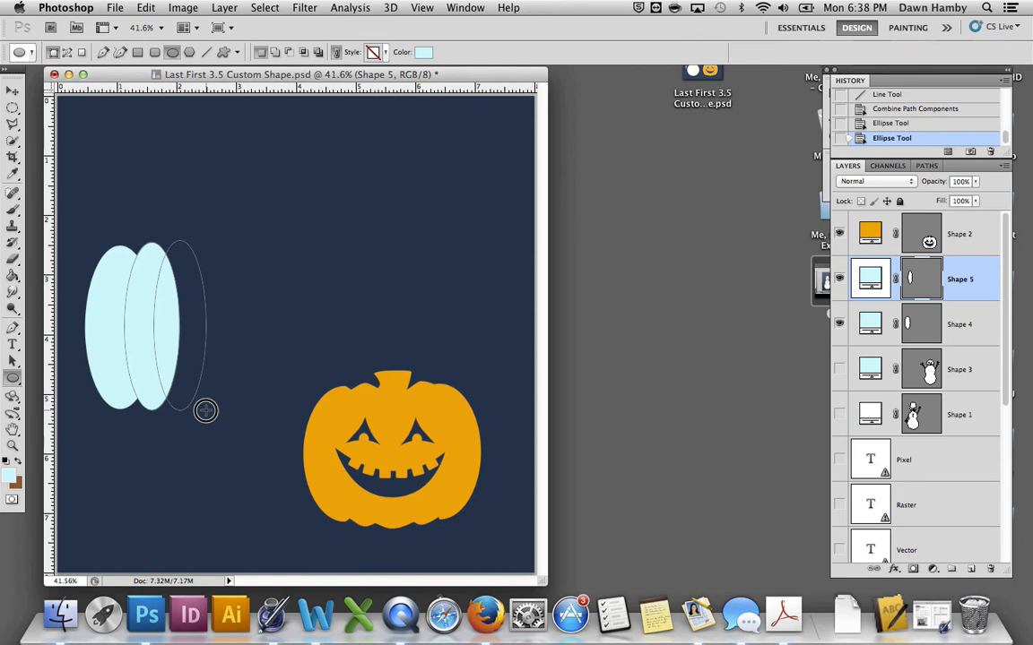
left_click_drag(205, 260, 240, 405)
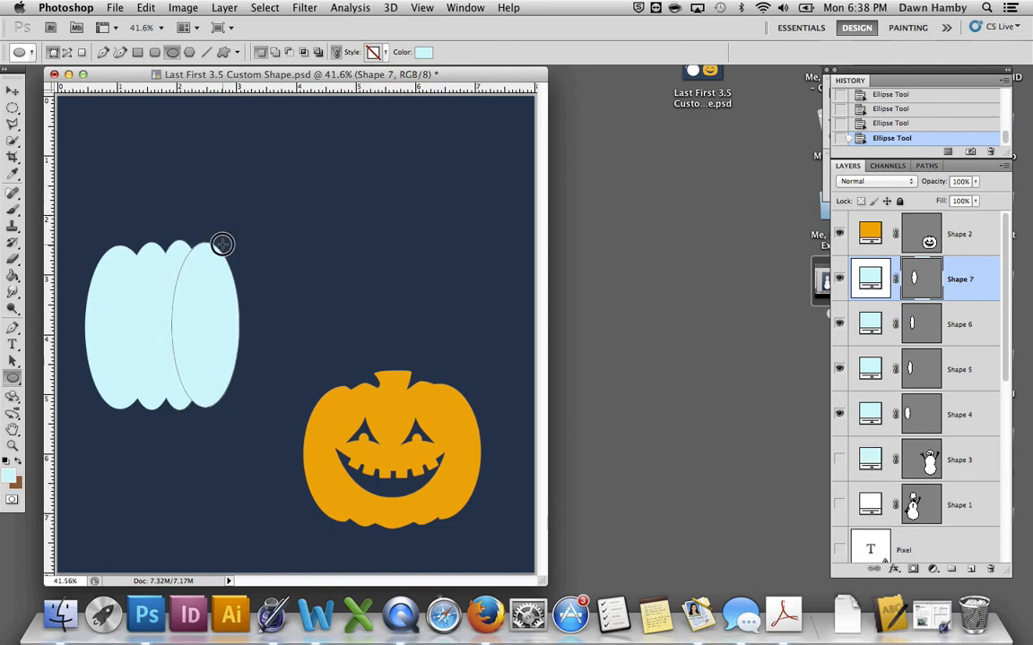
left_click_drag(222, 244, 280, 409)
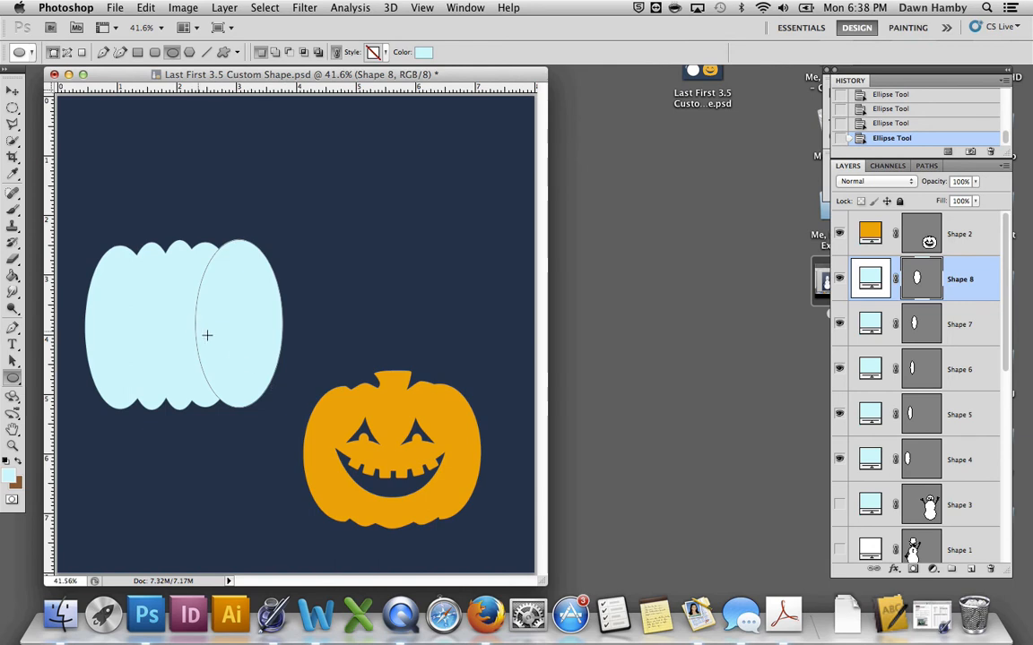
mouse_move(14, 363)
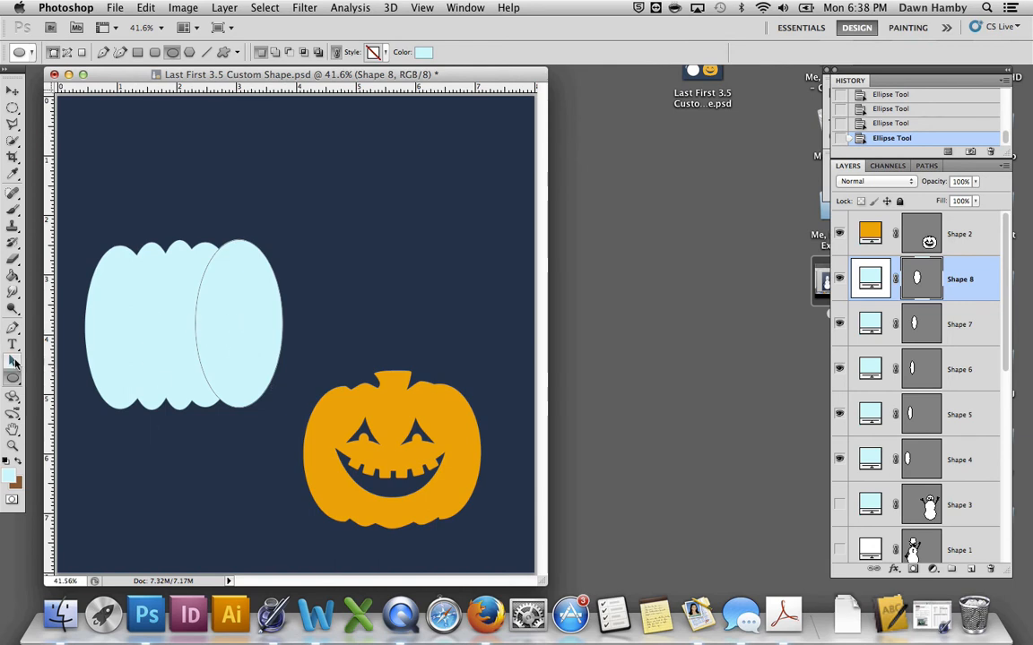
left_click(12, 362)
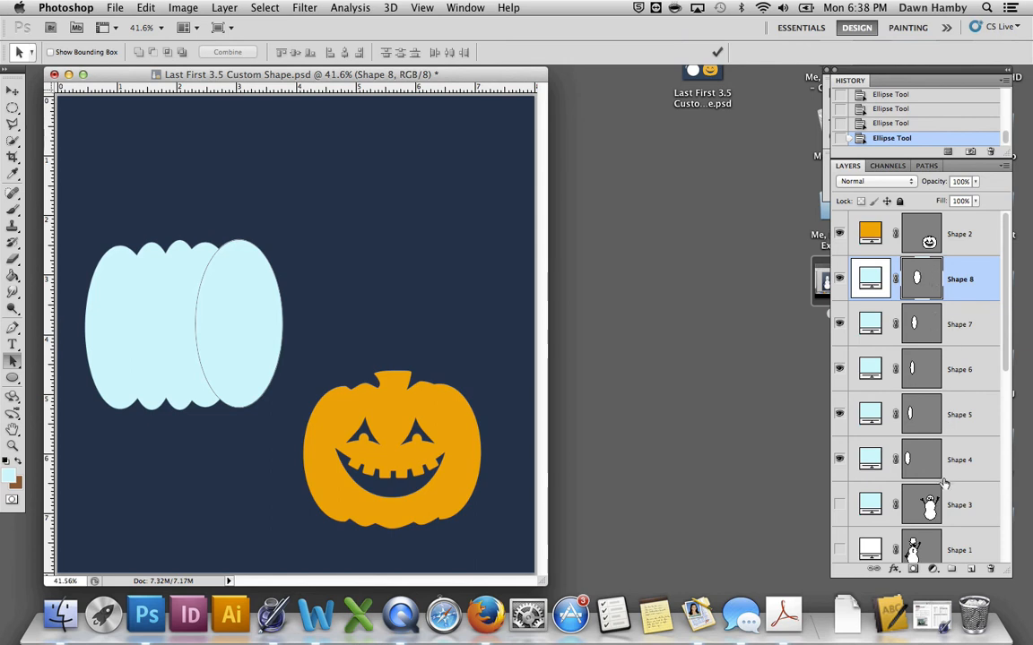
mouse_move(899, 452)
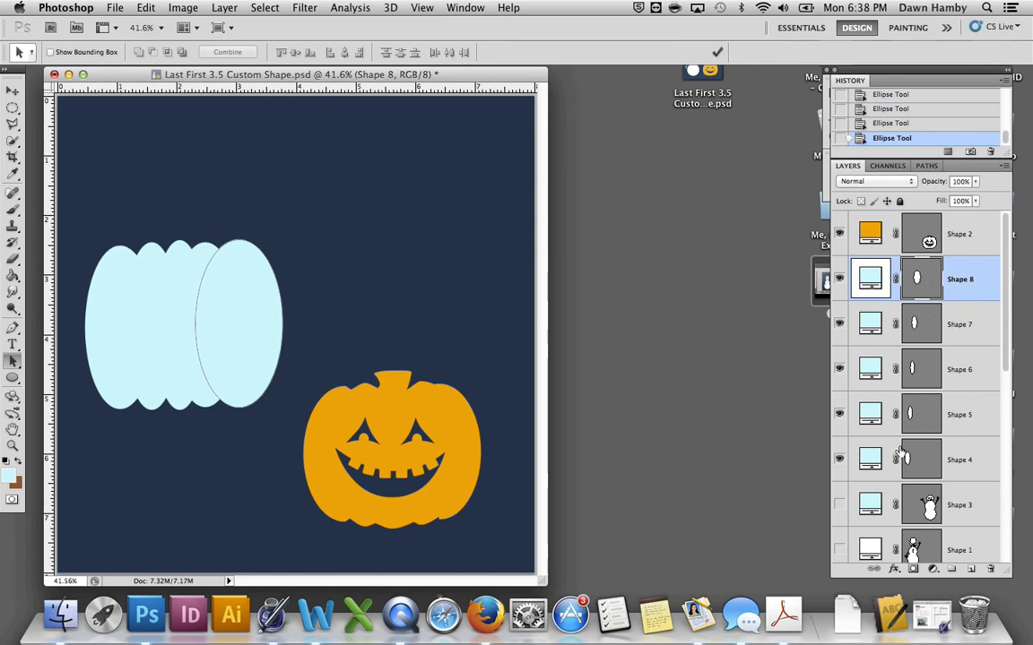
mouse_move(1000, 455)
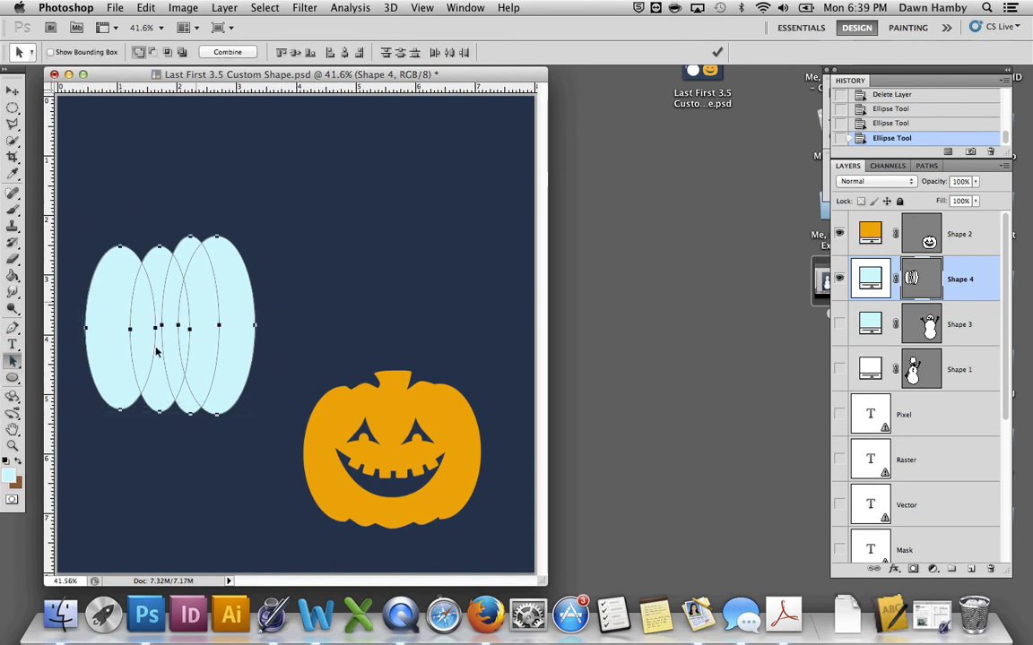
mouse_move(242, 337)
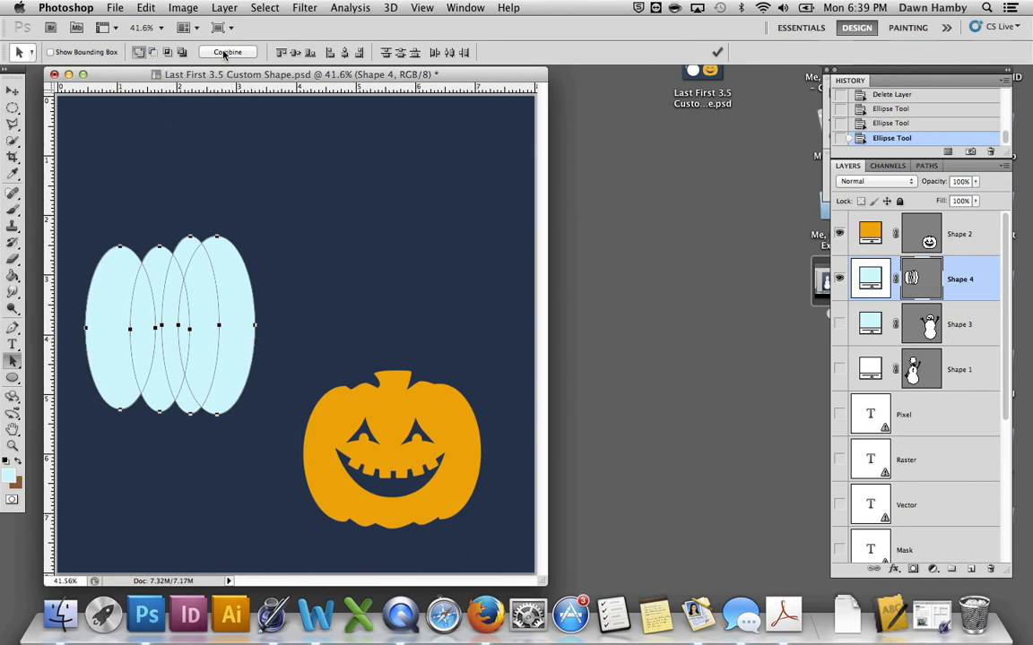
Step: Combine the ovals into one pumpkin outline and switch to the Direct Selection Tool
left_click(228, 50)
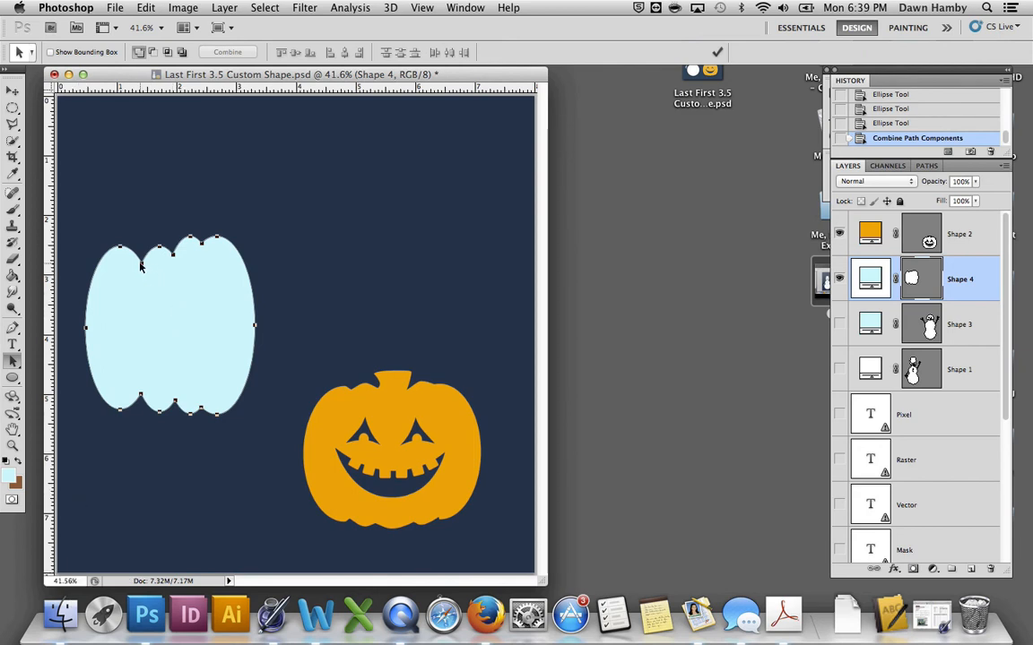
mouse_move(219, 288)
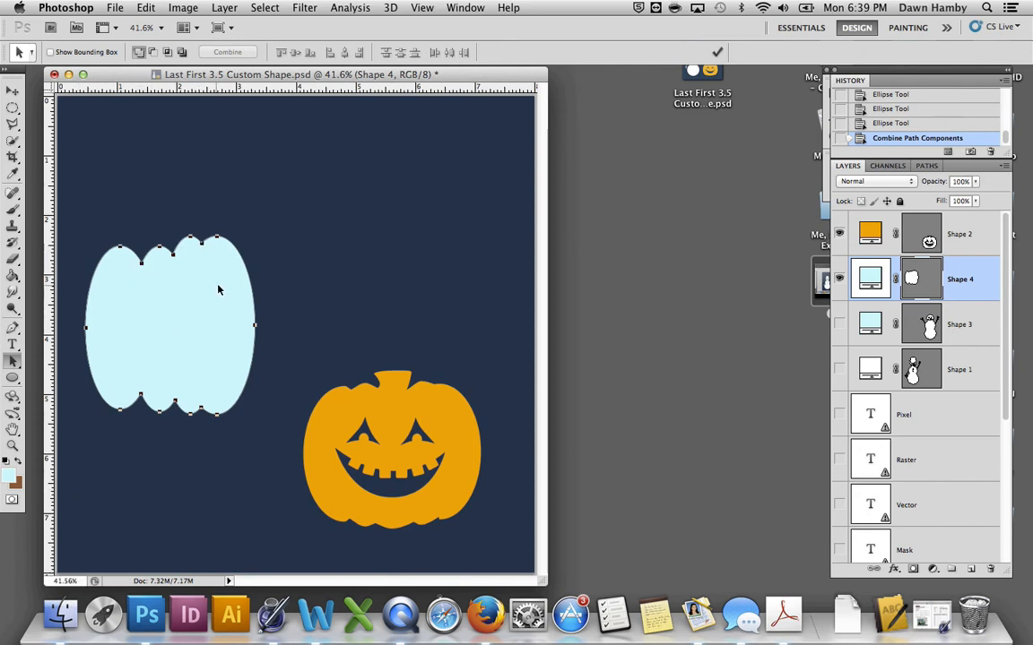
left_click(12, 360)
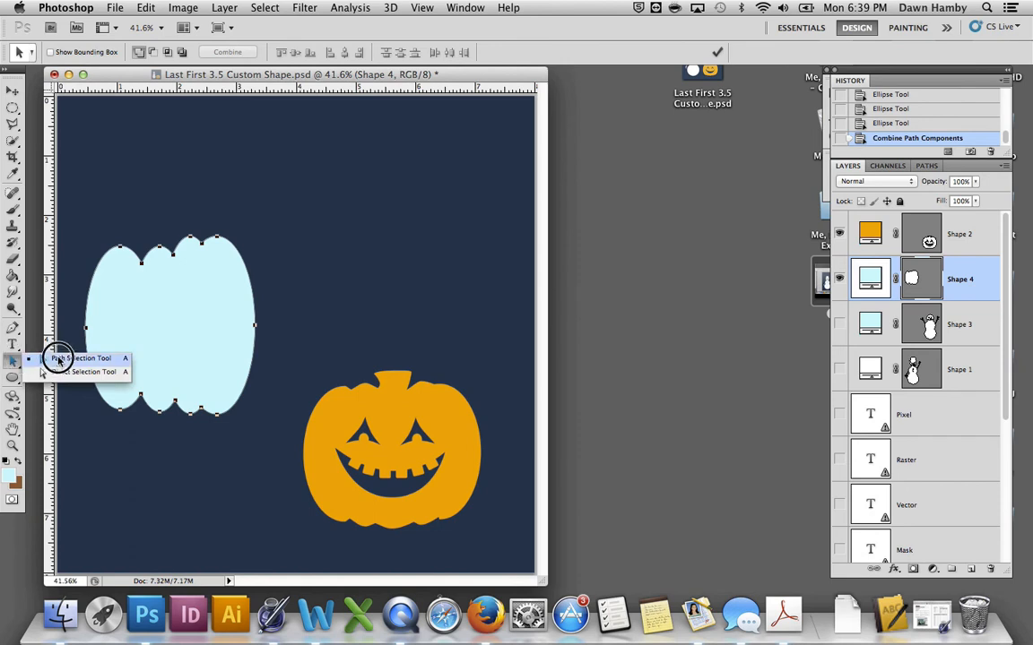
left_click(87, 371)
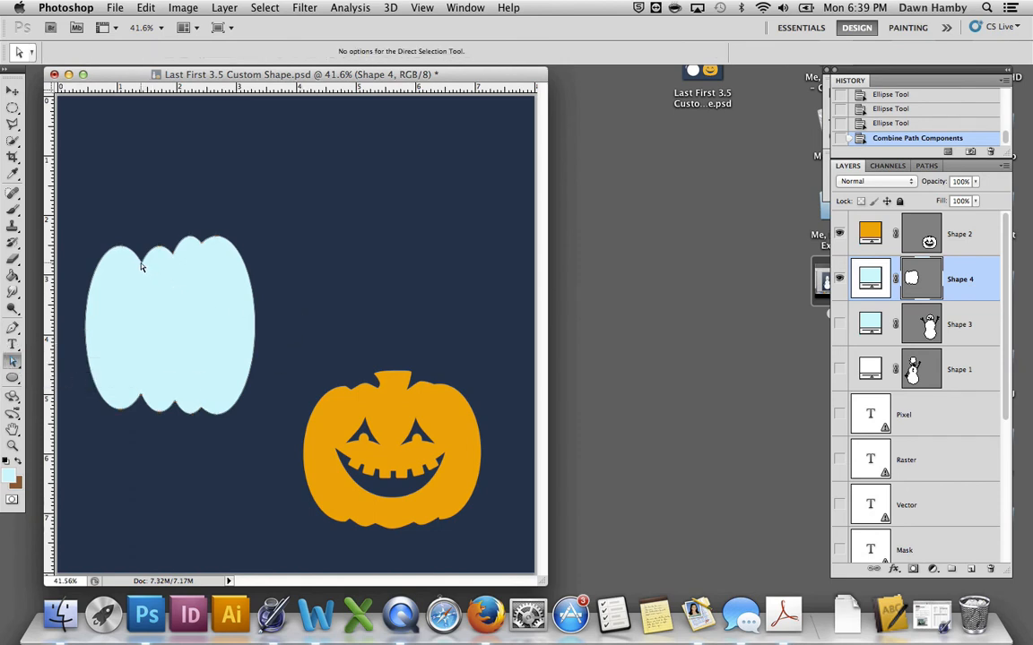
Step: Drag anchor points along the pumpkin's top to smooth its scalloped bumps
left_click(141, 261)
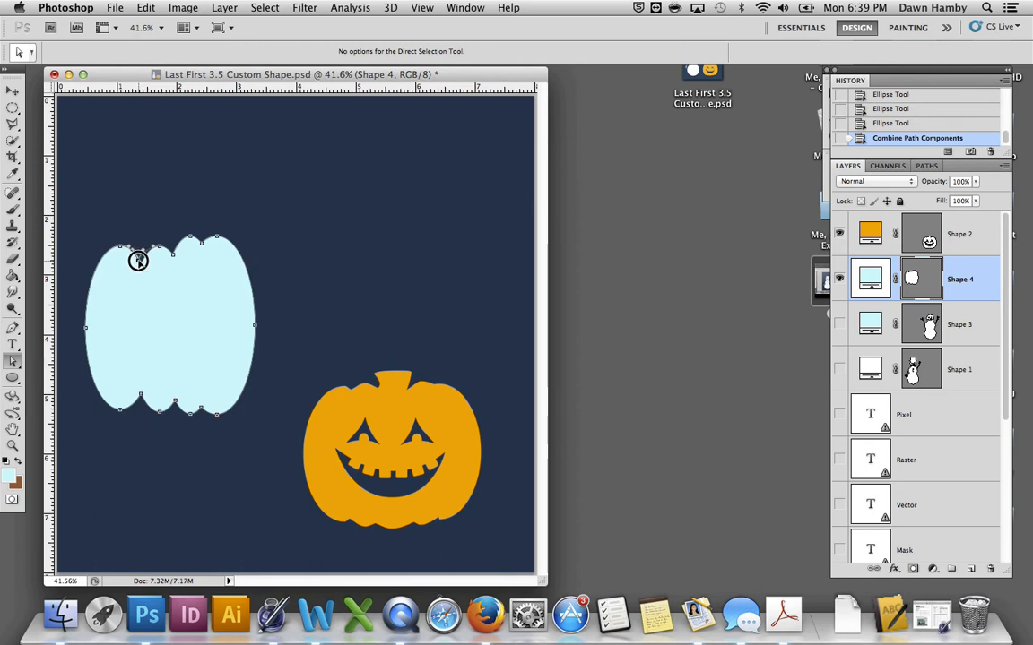
left_click_drag(139, 260, 179, 247)
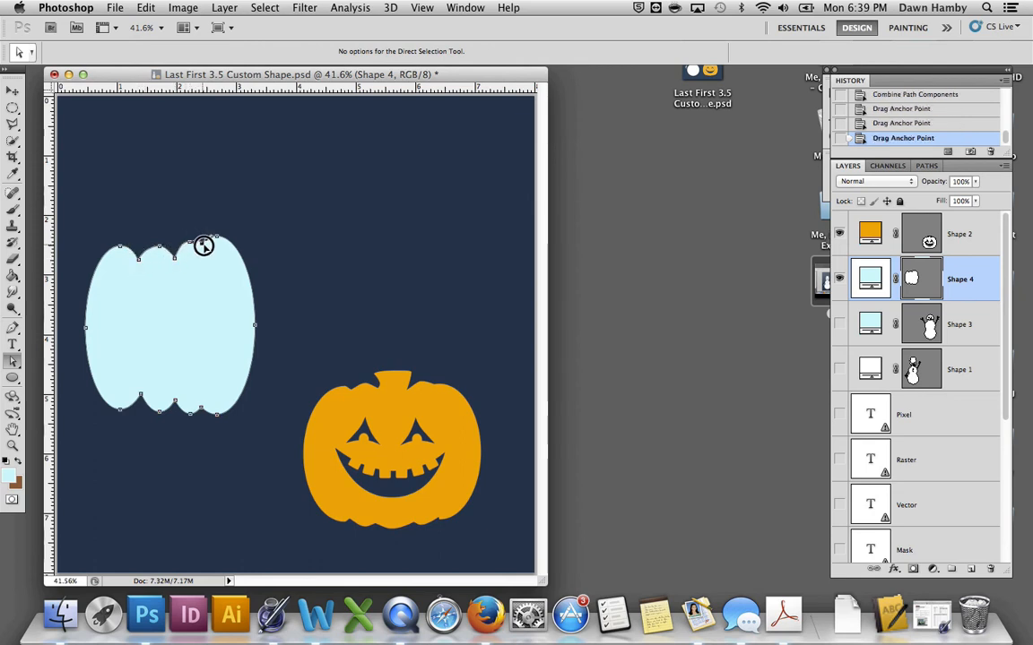
left_click_drag(204, 246, 224, 244)
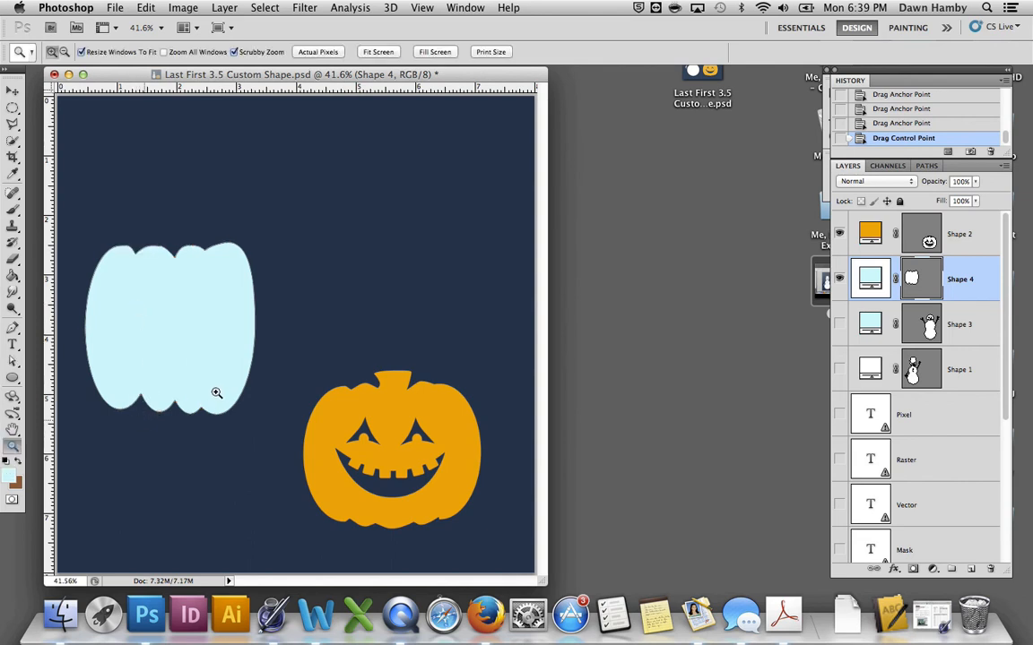
Step: Zoom to the pumpkin's bottom edge and drag an anchor to round its lower lobes
left_click(217, 393)
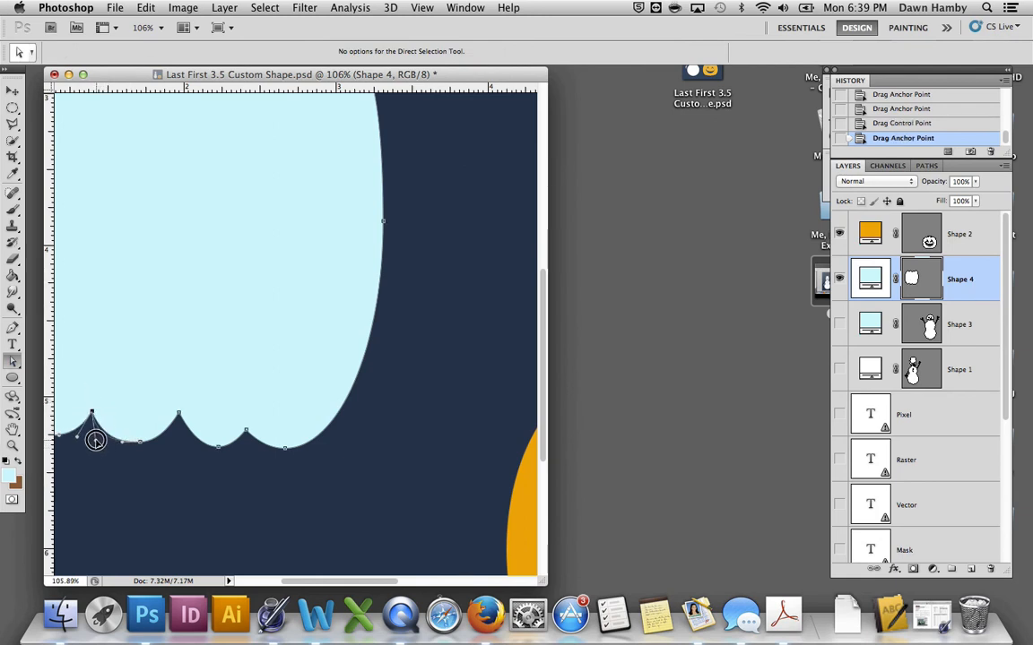
left_click_drag(97, 440, 179, 423)
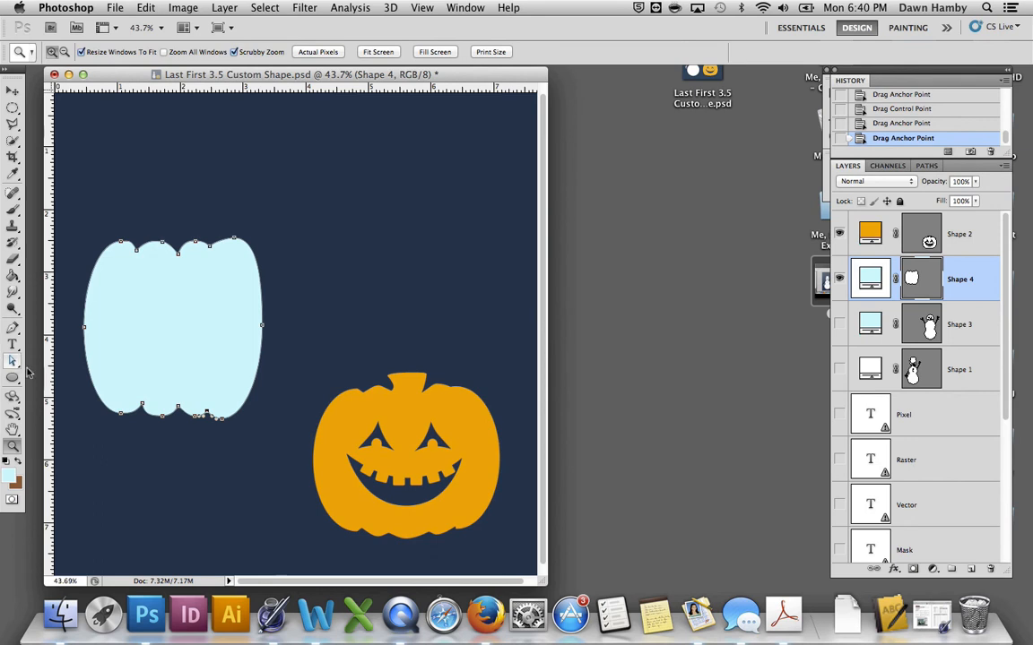
Step: Draw a small square stem atop the pumpkin and combine it with the body path
left_click(12, 377)
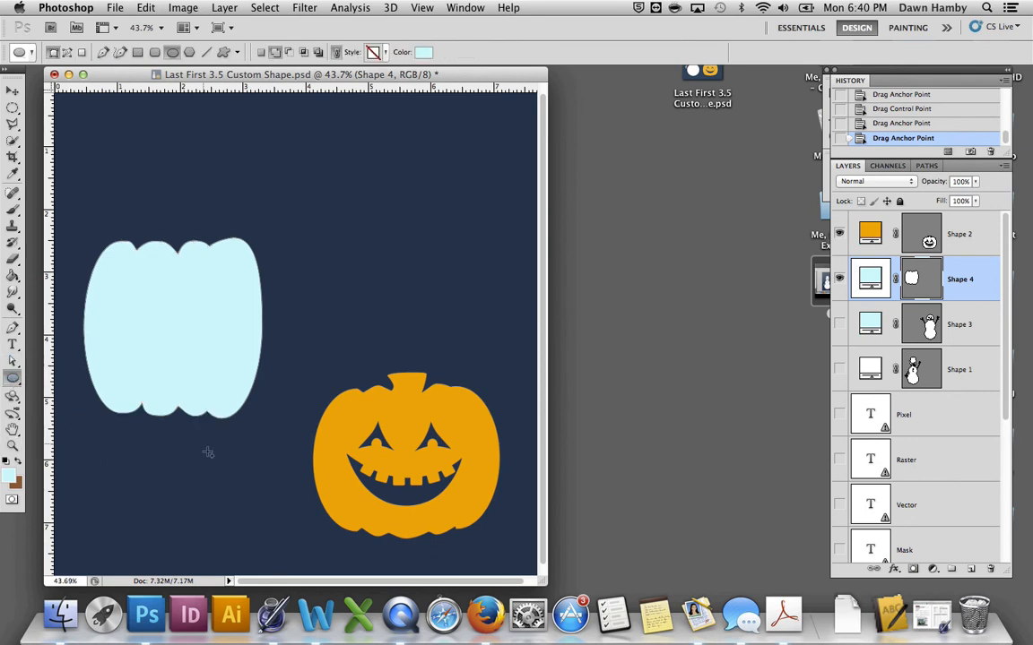
mouse_move(172, 185)
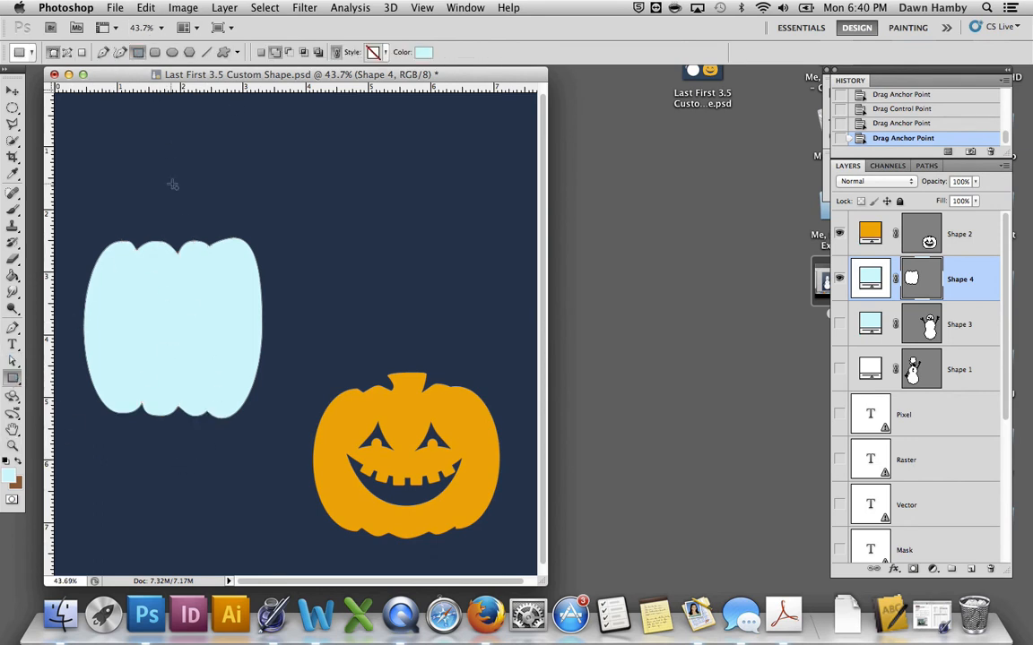
left_click_drag(155, 218, 187, 260)
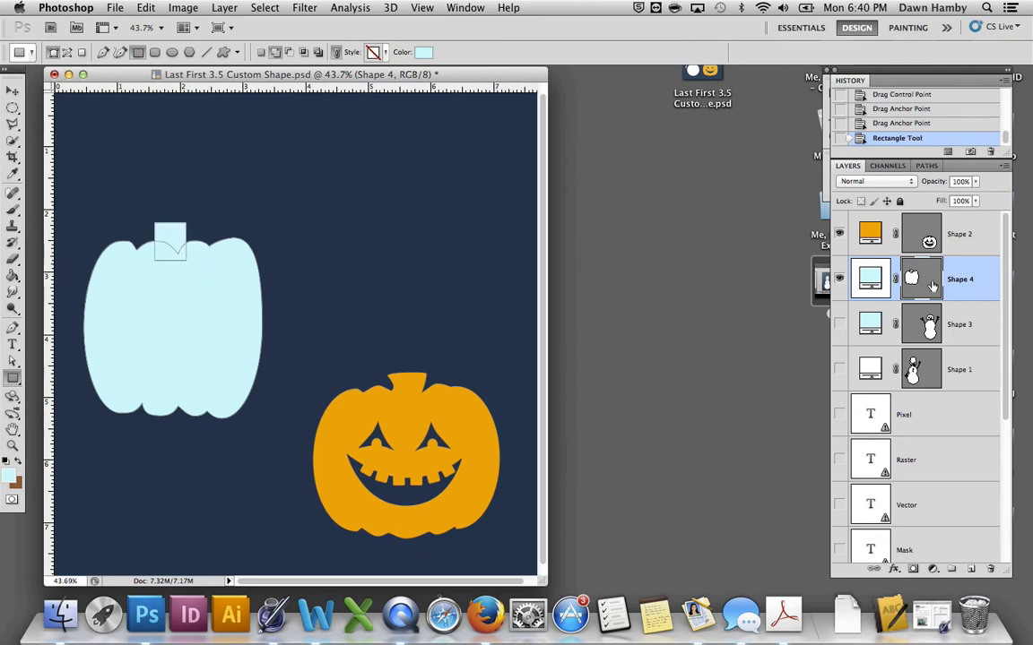
mouse_move(915, 285)
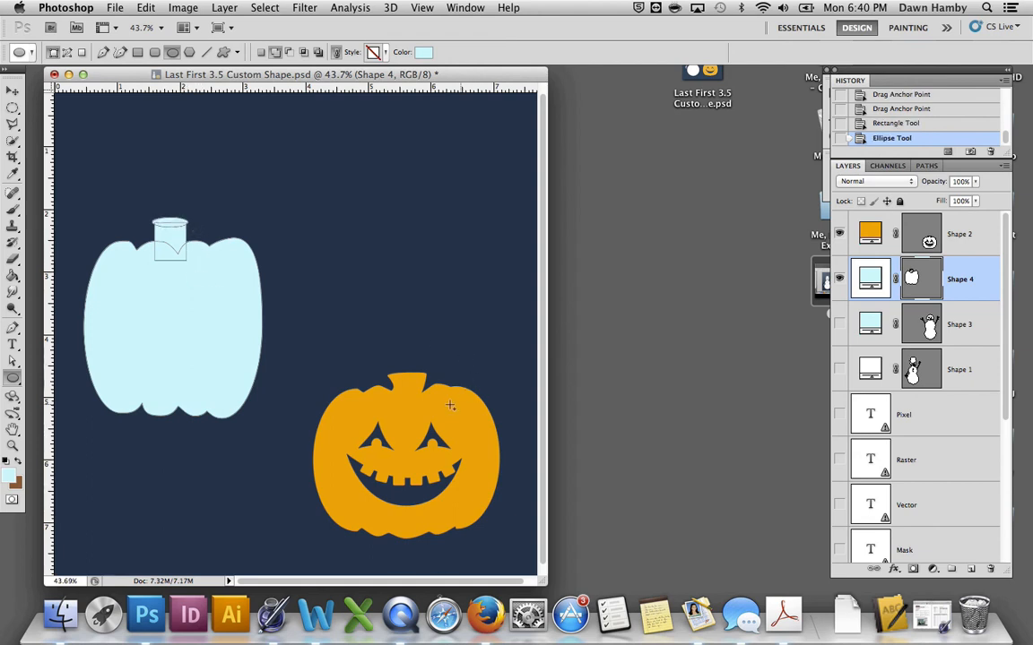
mouse_move(285, 396)
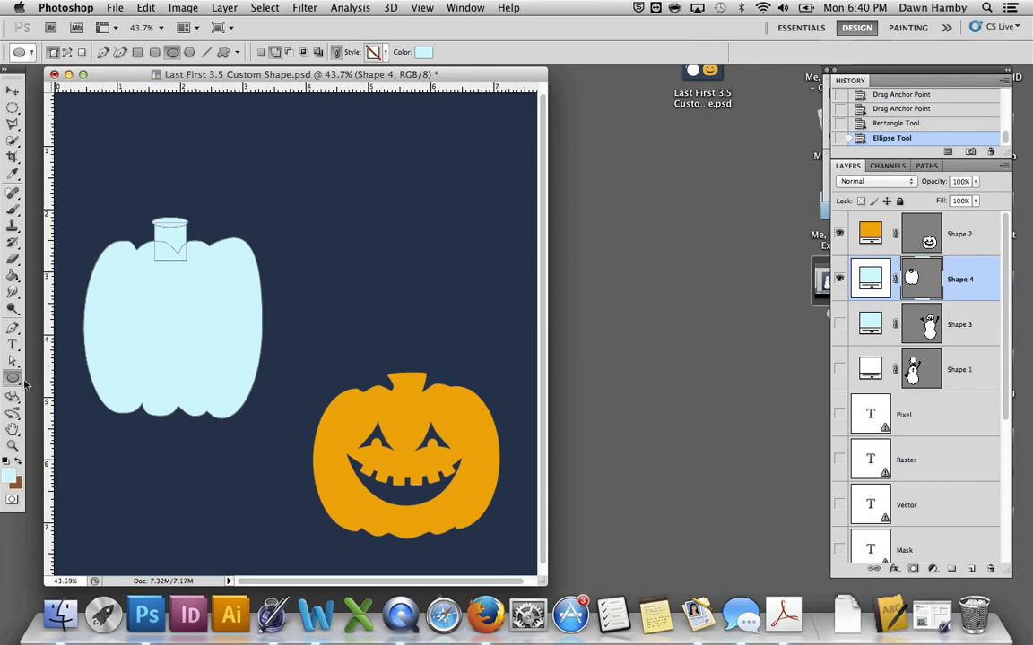
left_click(12, 362)
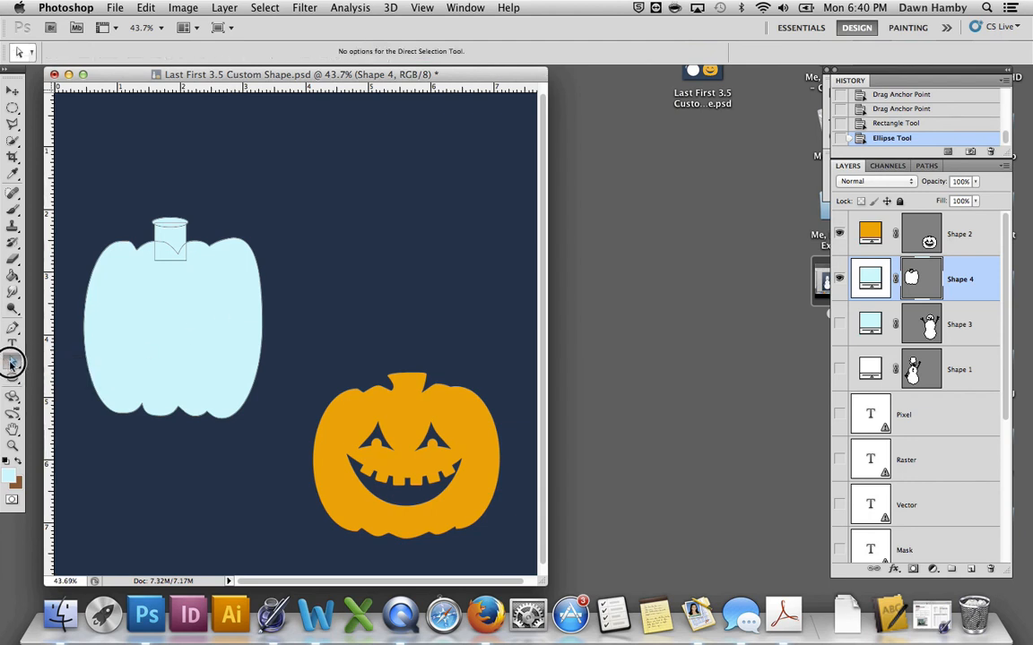
left_click(12, 362)
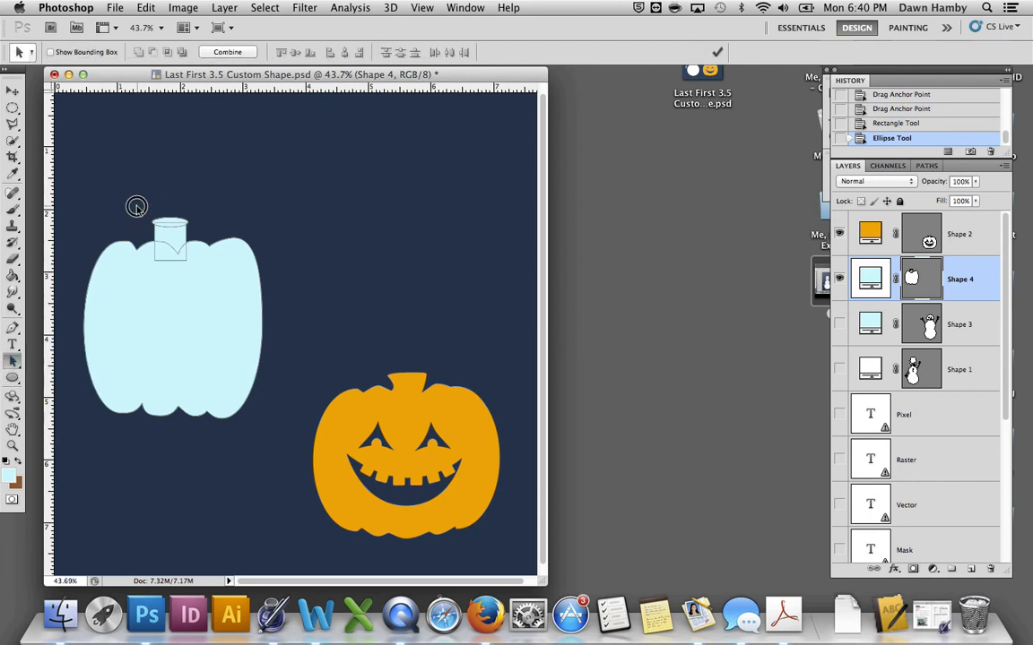
left_click(228, 51)
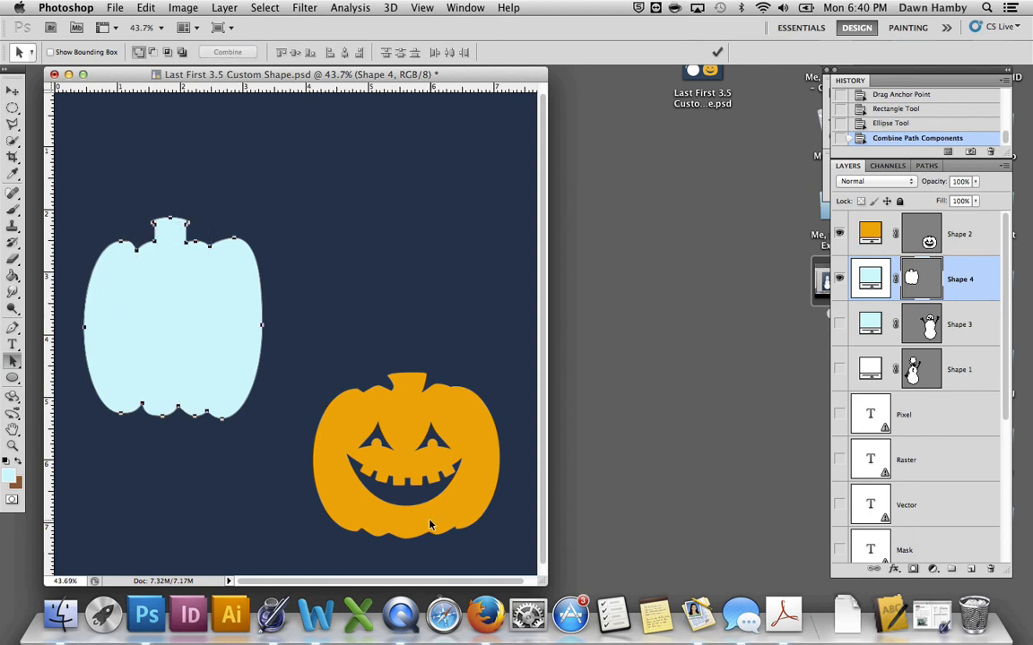
mouse_move(416, 491)
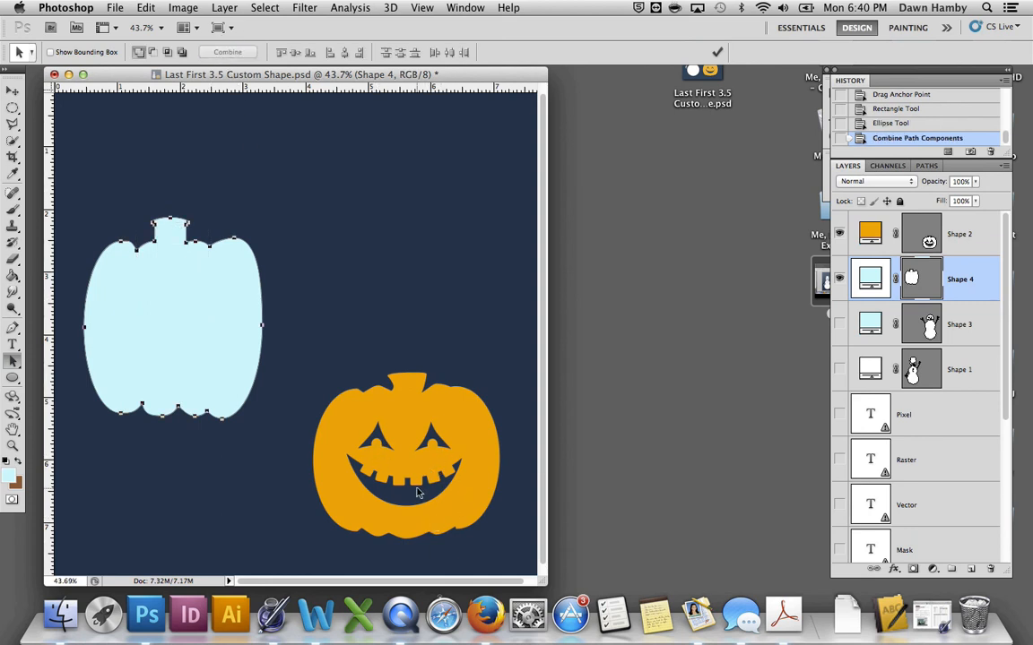
Step: With the Pen Tool in Subtract mode, cut a closed triangular left eye into the pumpkin
left_click(13, 330)
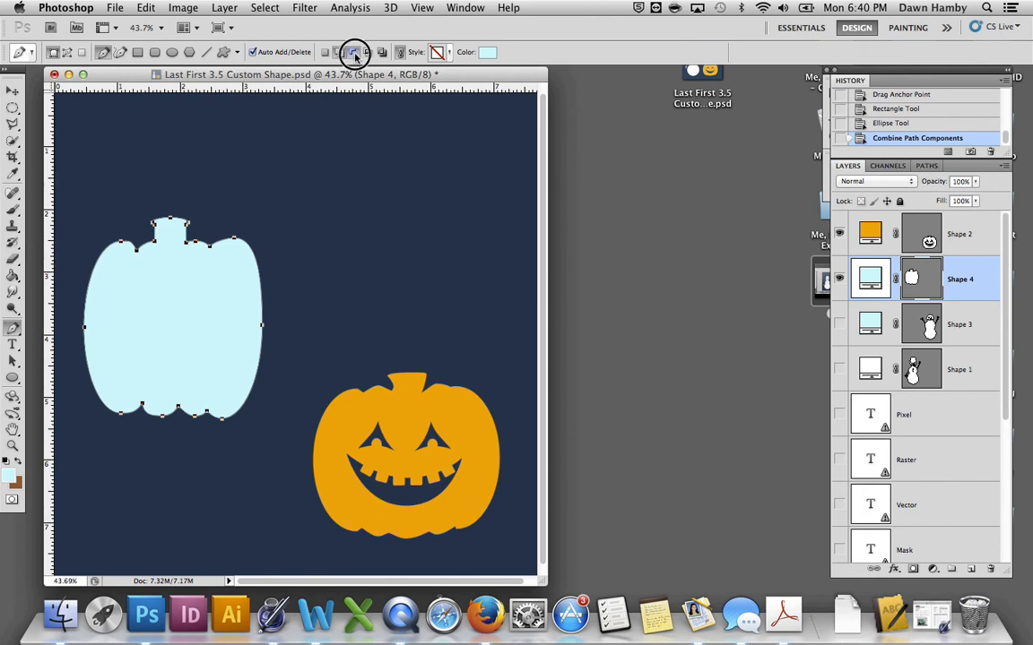
left_click(353, 52)
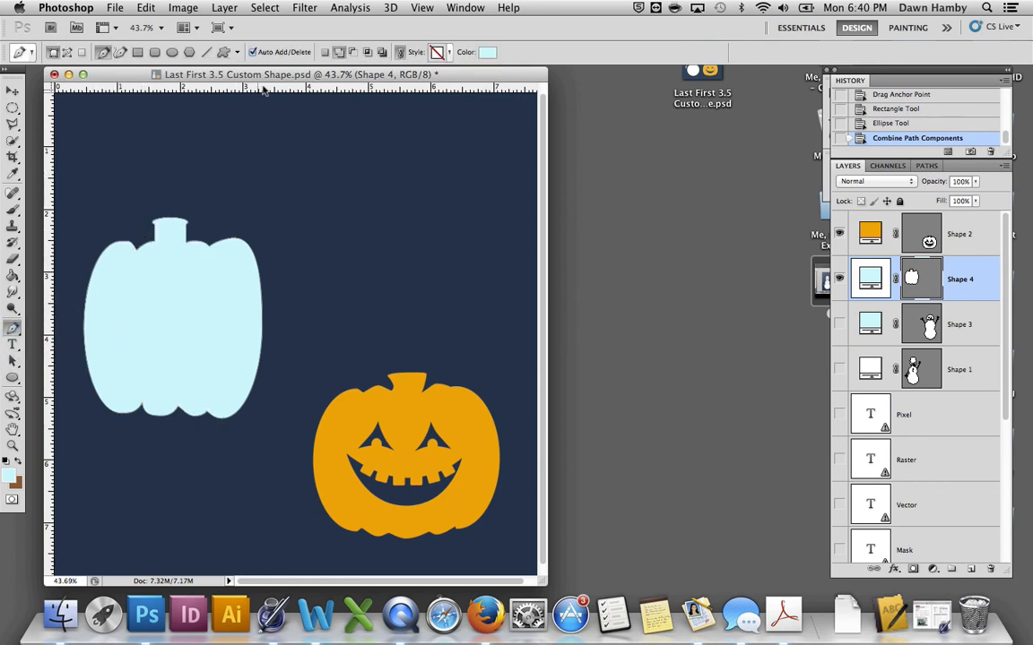
mouse_move(202, 317)
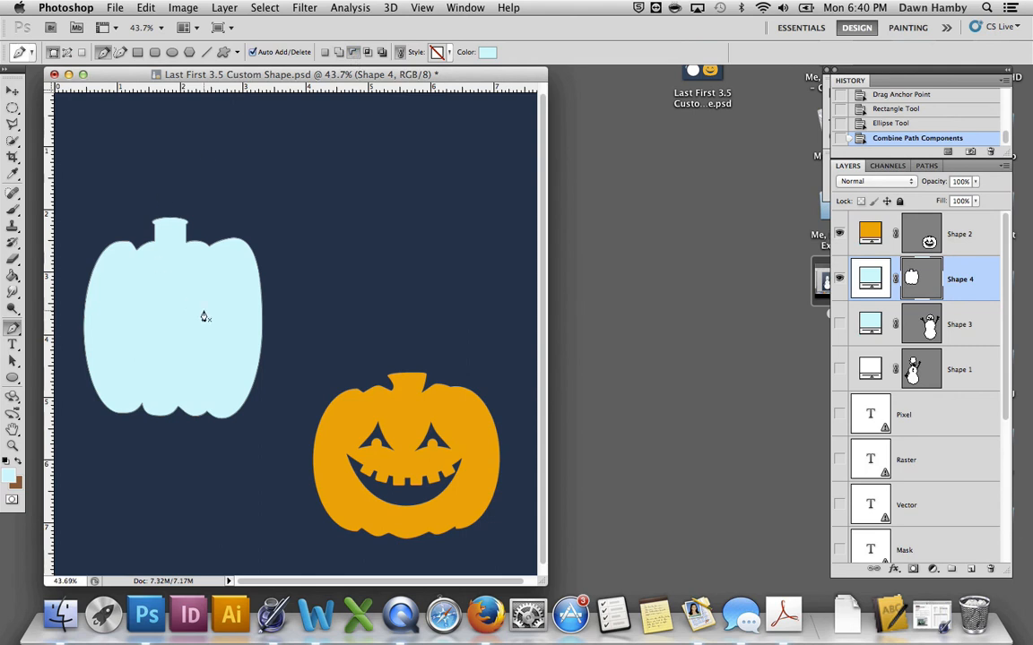
mouse_move(147, 271)
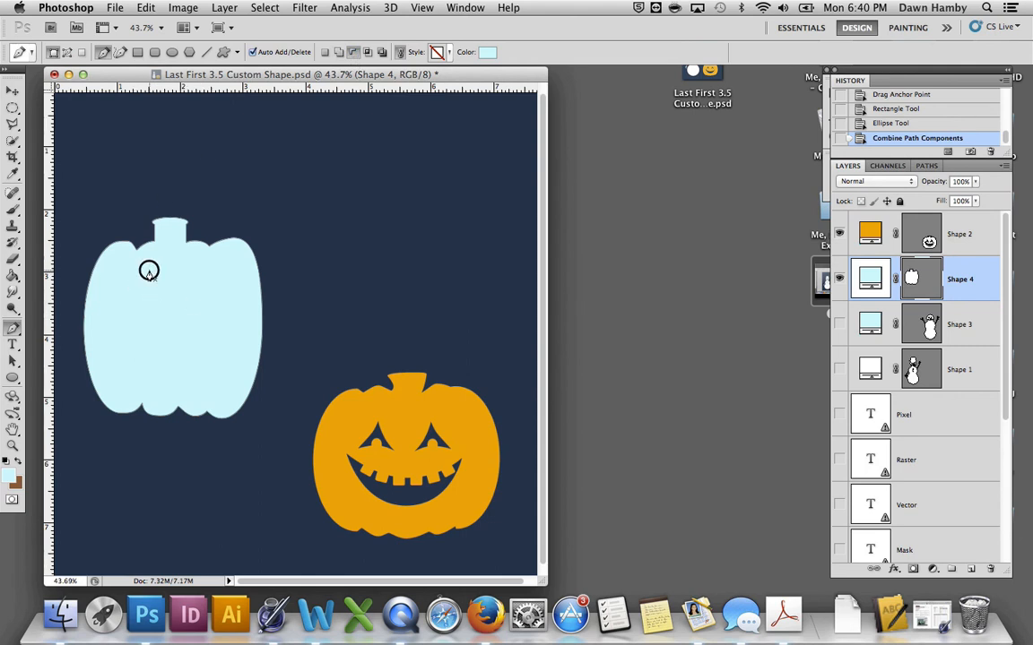
left_click(148, 270)
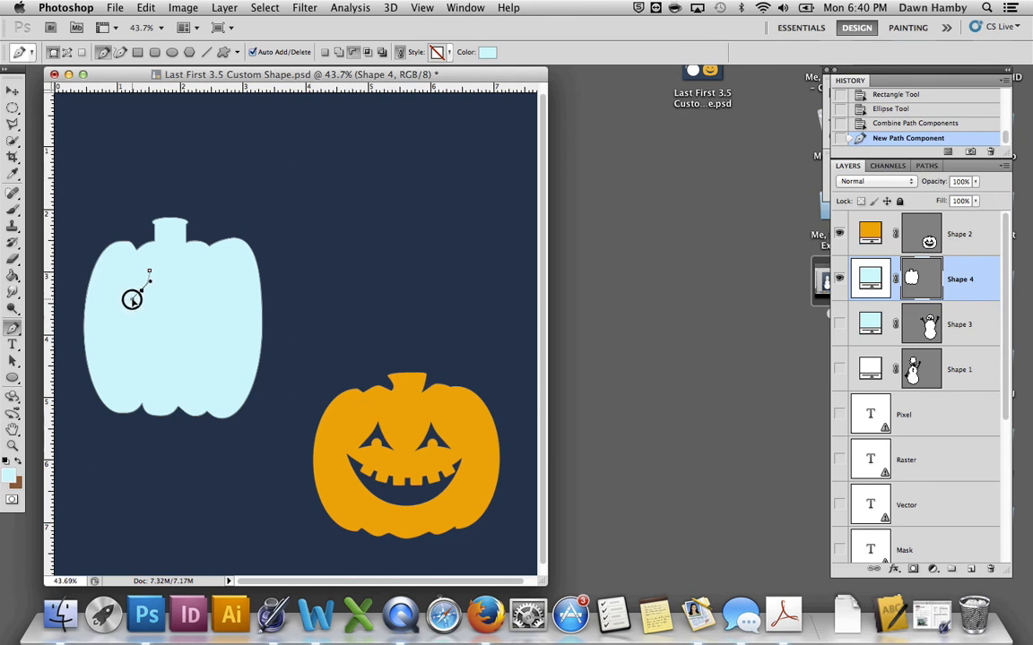
left_click(133, 298)
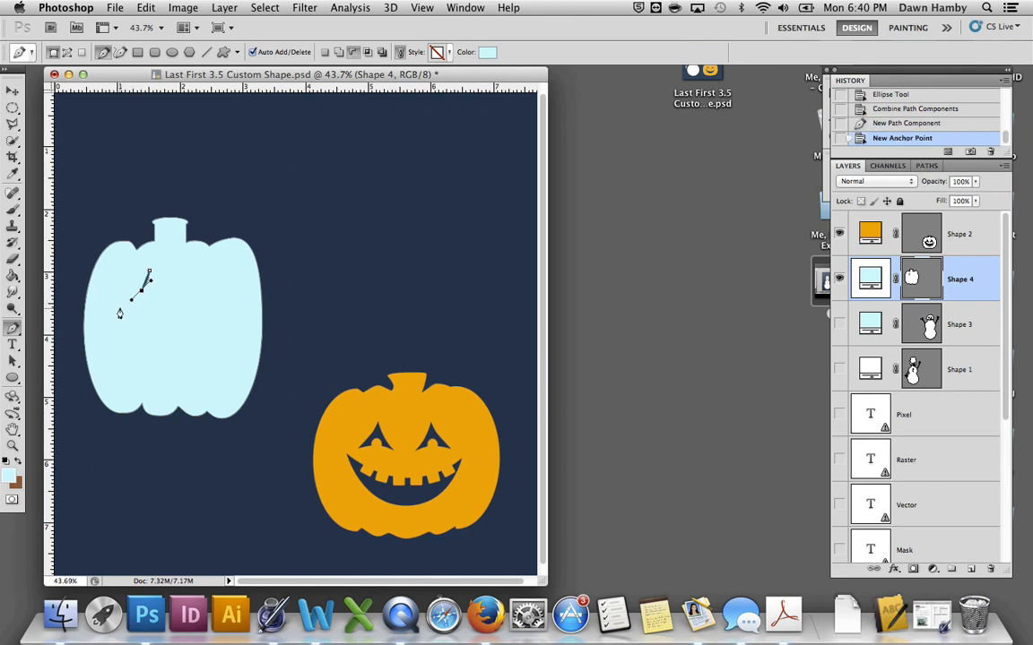
left_click(140, 305)
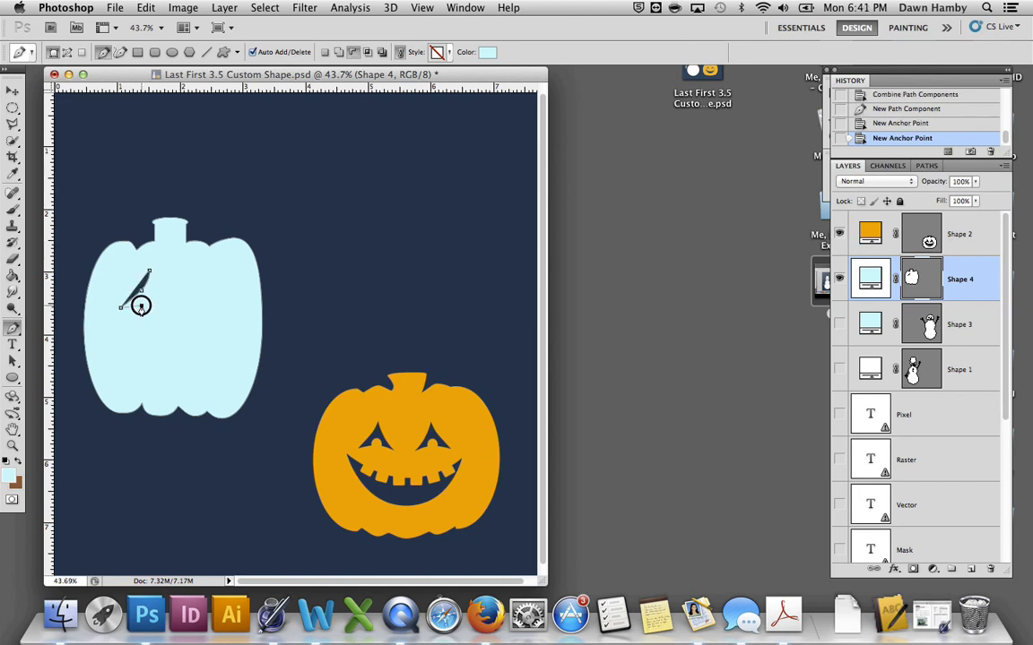
left_click(140, 305)
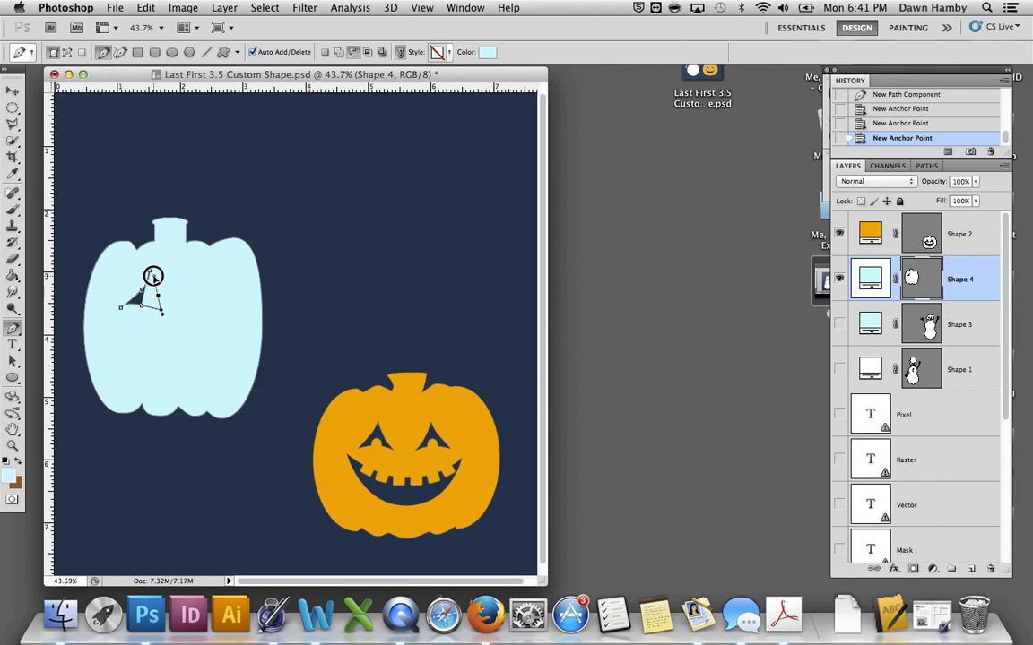
left_click(152, 276)
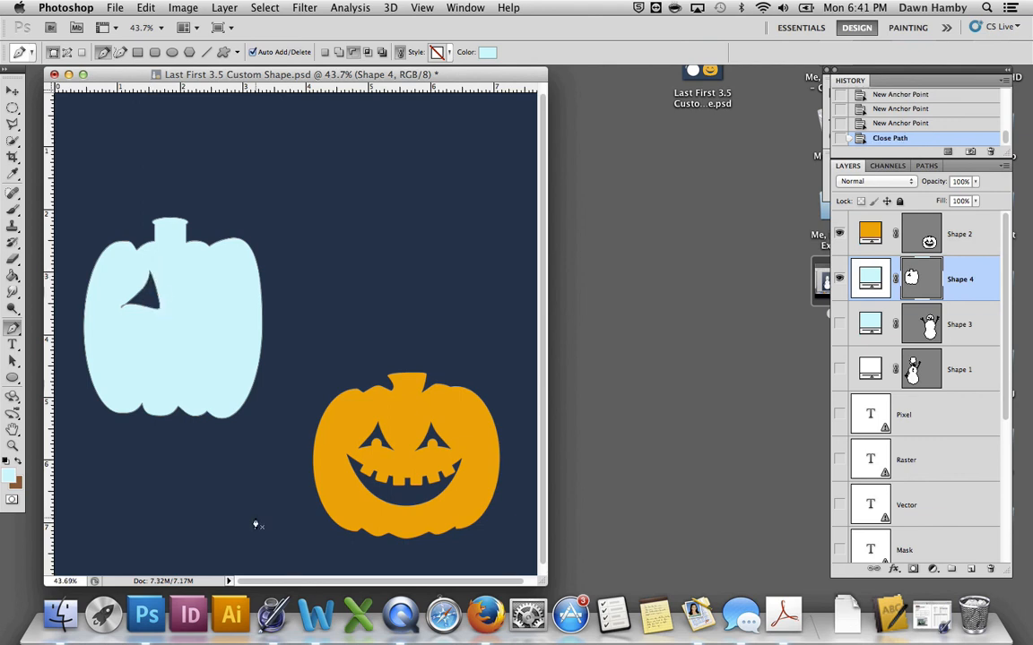
mouse_move(201, 262)
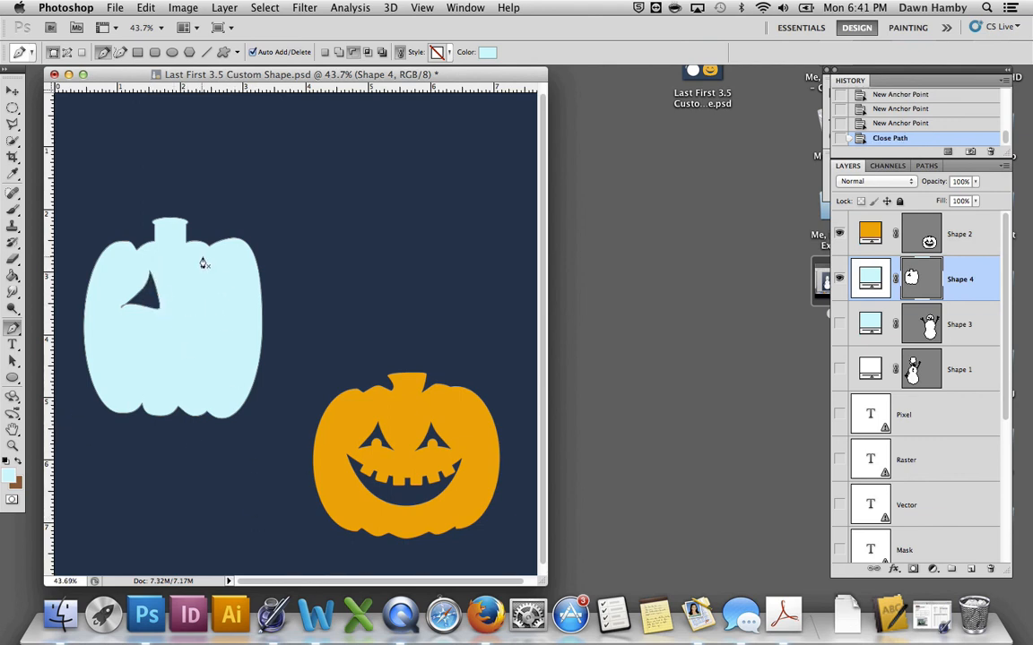
Step: Begin the second triangular eye on the right side of the face
left_click(212, 269)
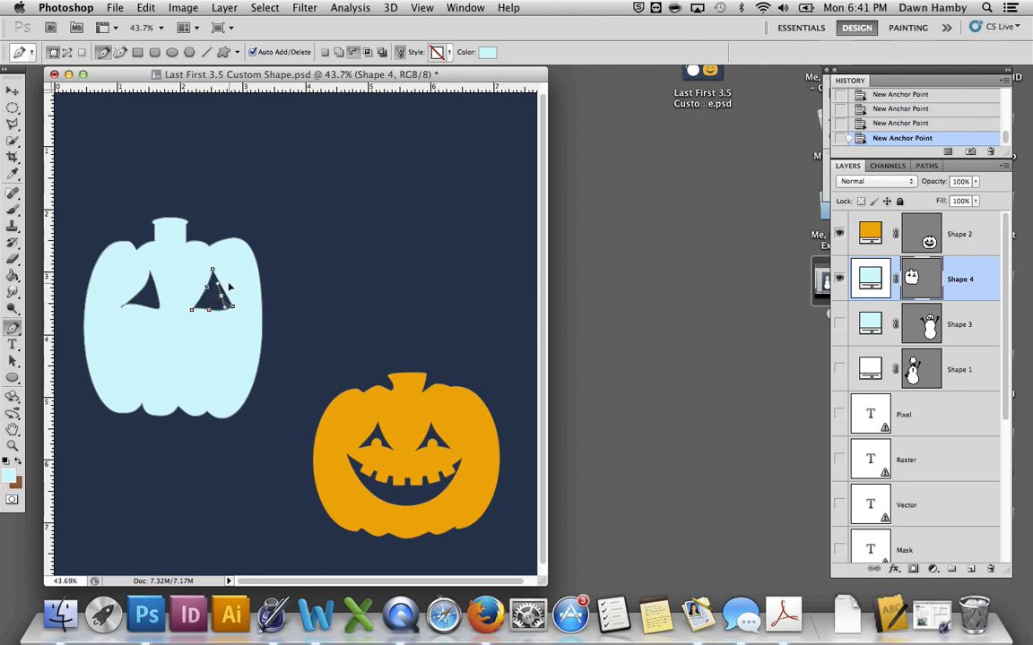
left_click(215, 309)
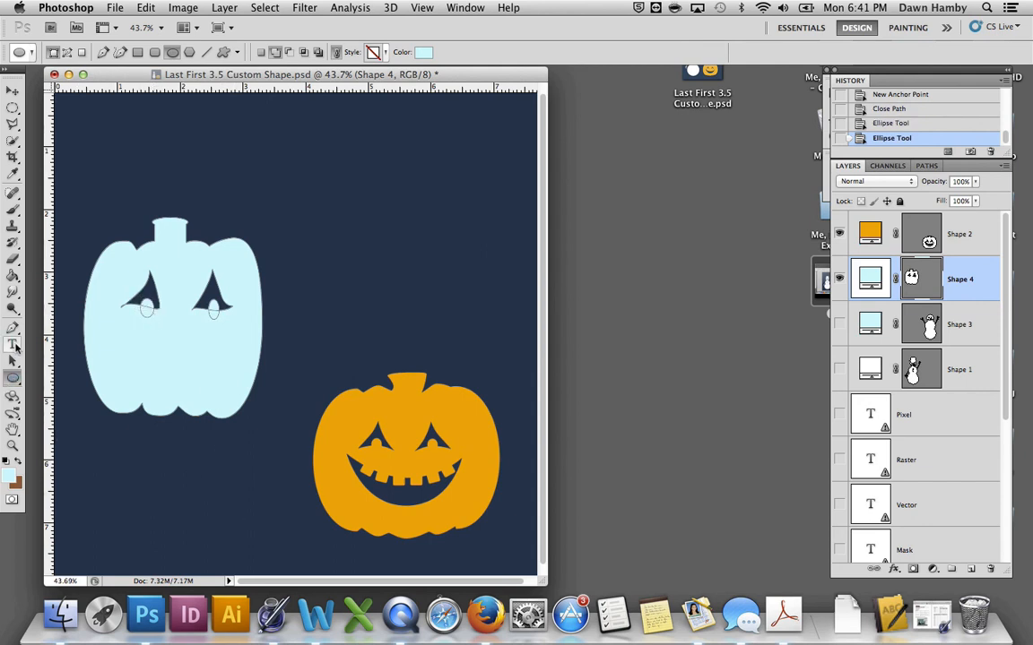
Step: Take the Pen Tool in subtract mode to cut the wide grinning mouth below the eyes
left_click(13, 330)
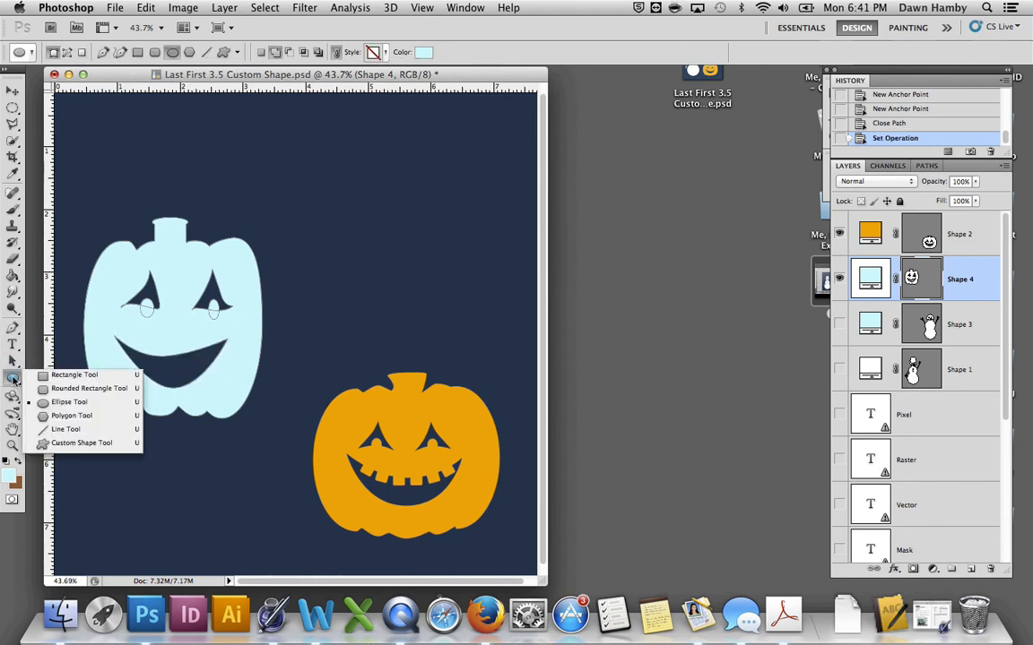
Step: Add rounded-rectangle teeth in the grin and combine all face paths into one shape
left_click(89, 387)
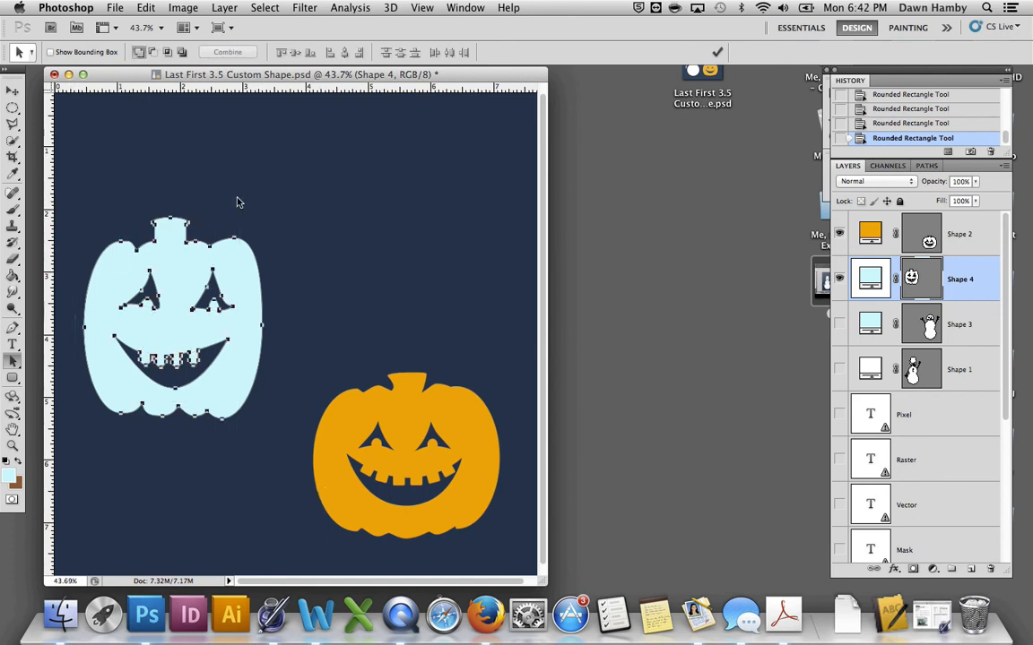
left_click(227, 50)
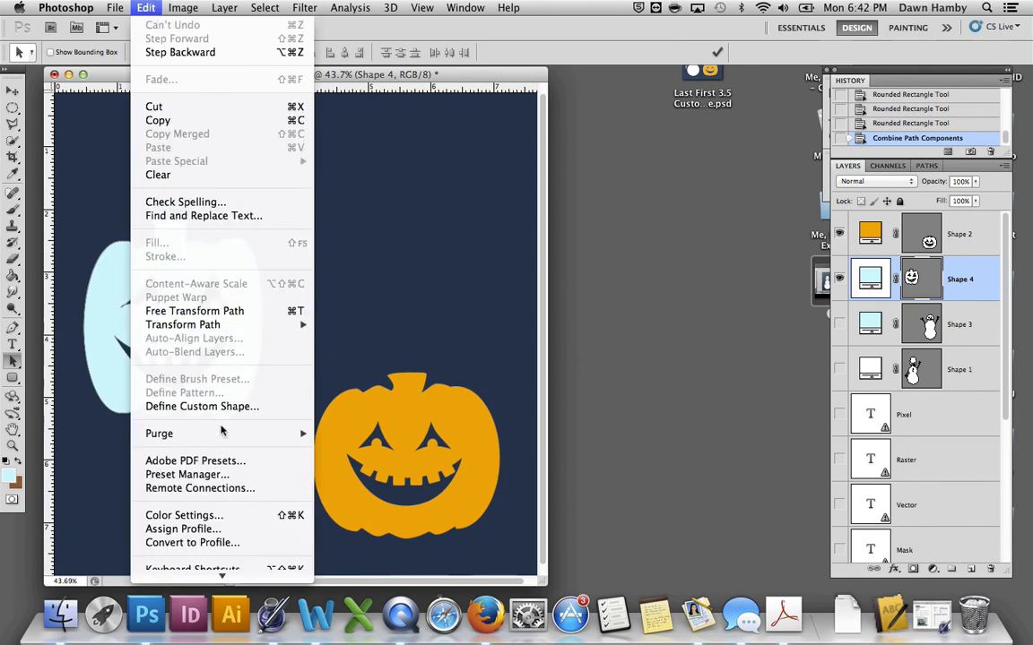
Step: Define the jack-o'-lantern as a custom shape named Pumpkin
left_click(201, 405)
type("Pu")
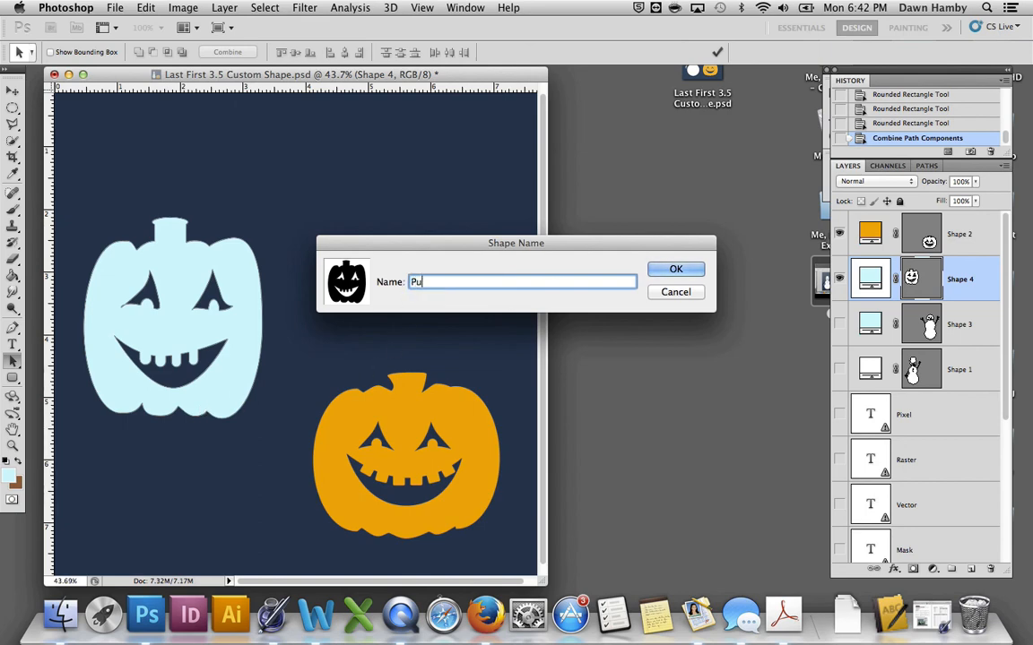
type("mpkin")
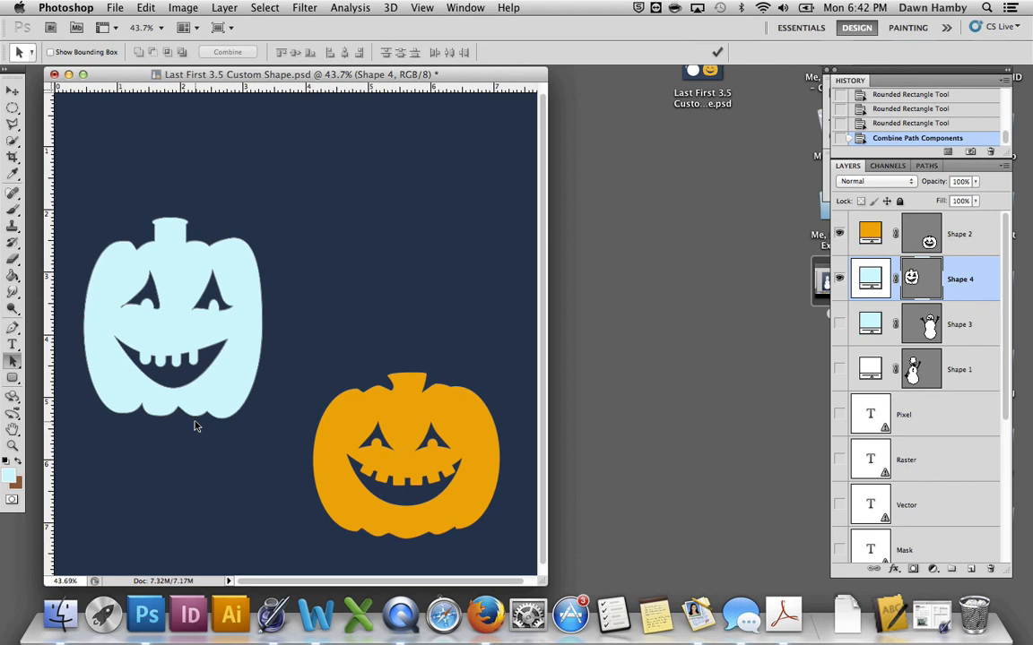
mouse_move(702, 452)
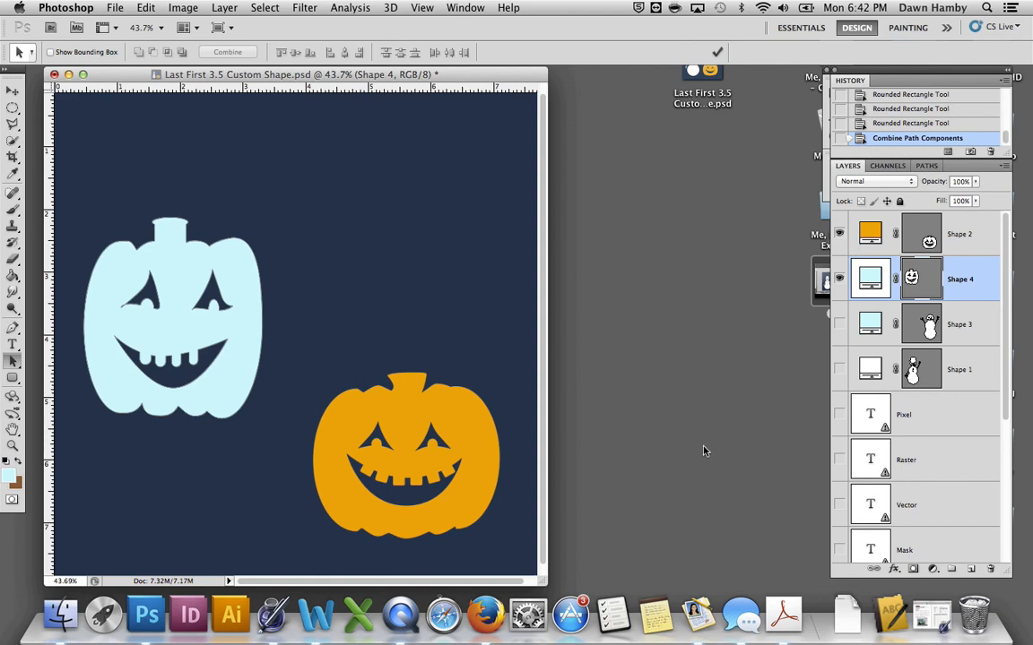